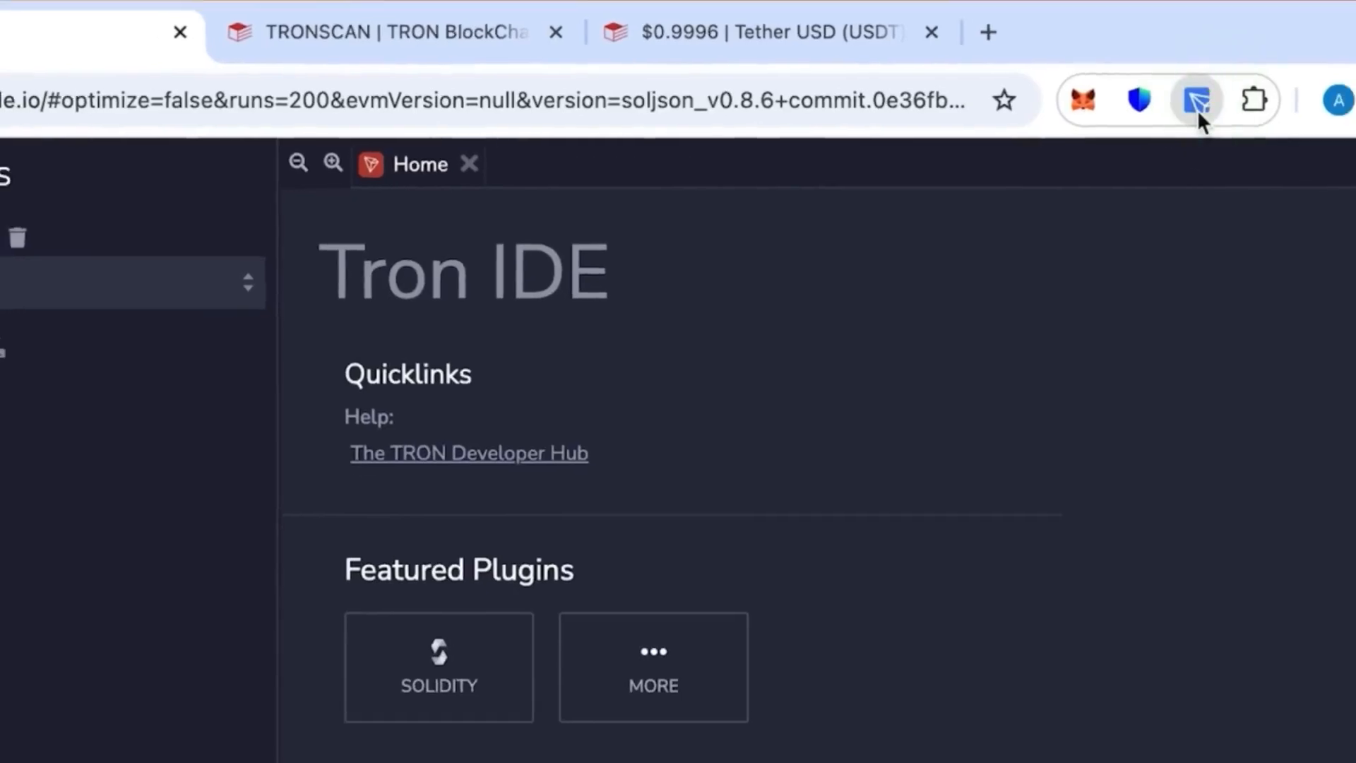
- Create a new file named usdt.sol in the default workspace
left_click(1197, 99)
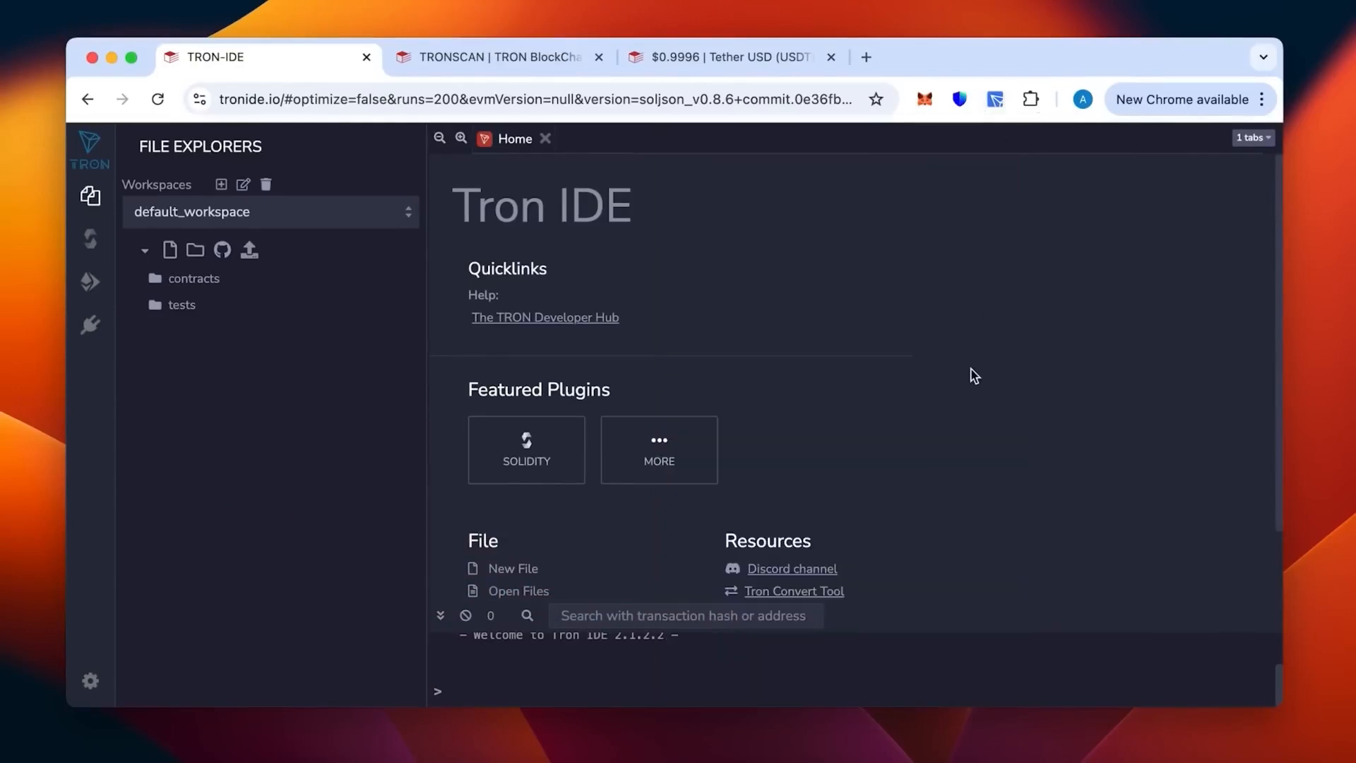
mouse_move(803, 344)
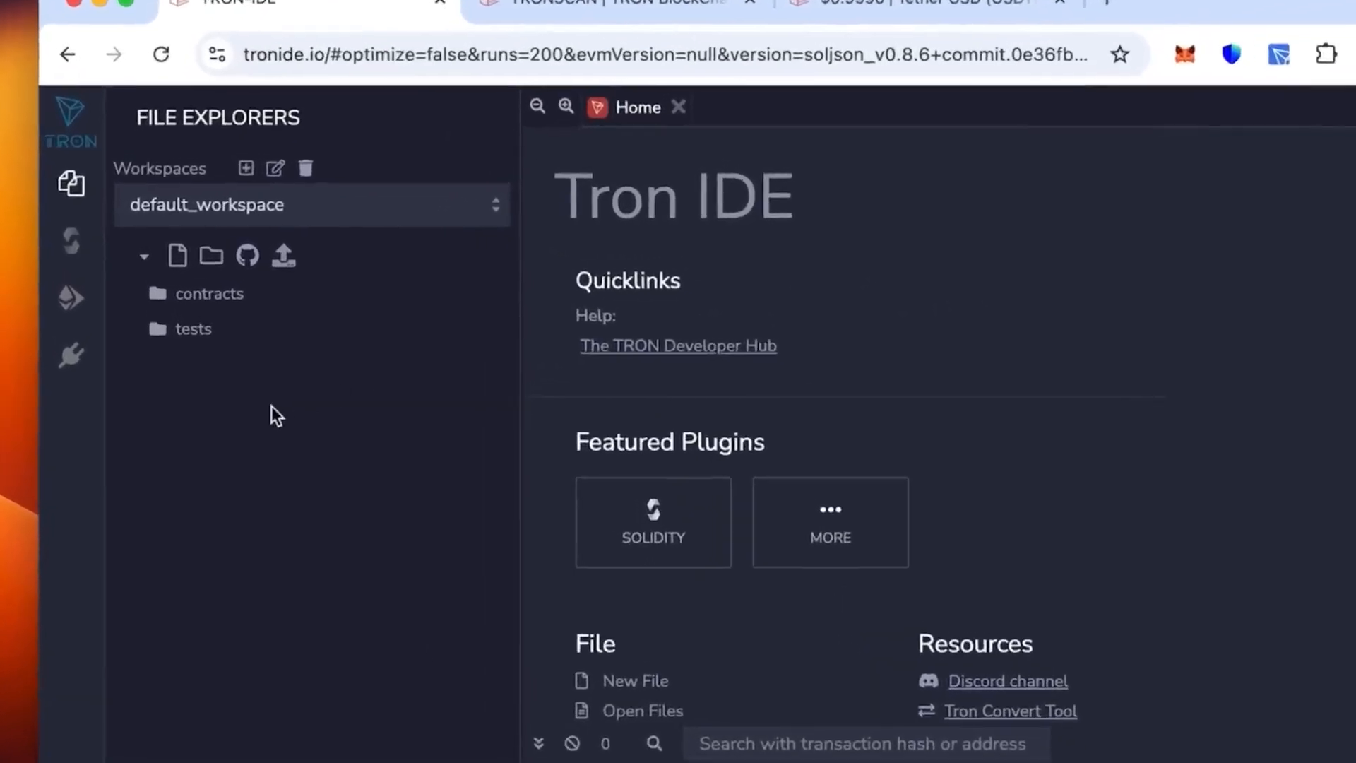
mouse_move(177, 255)
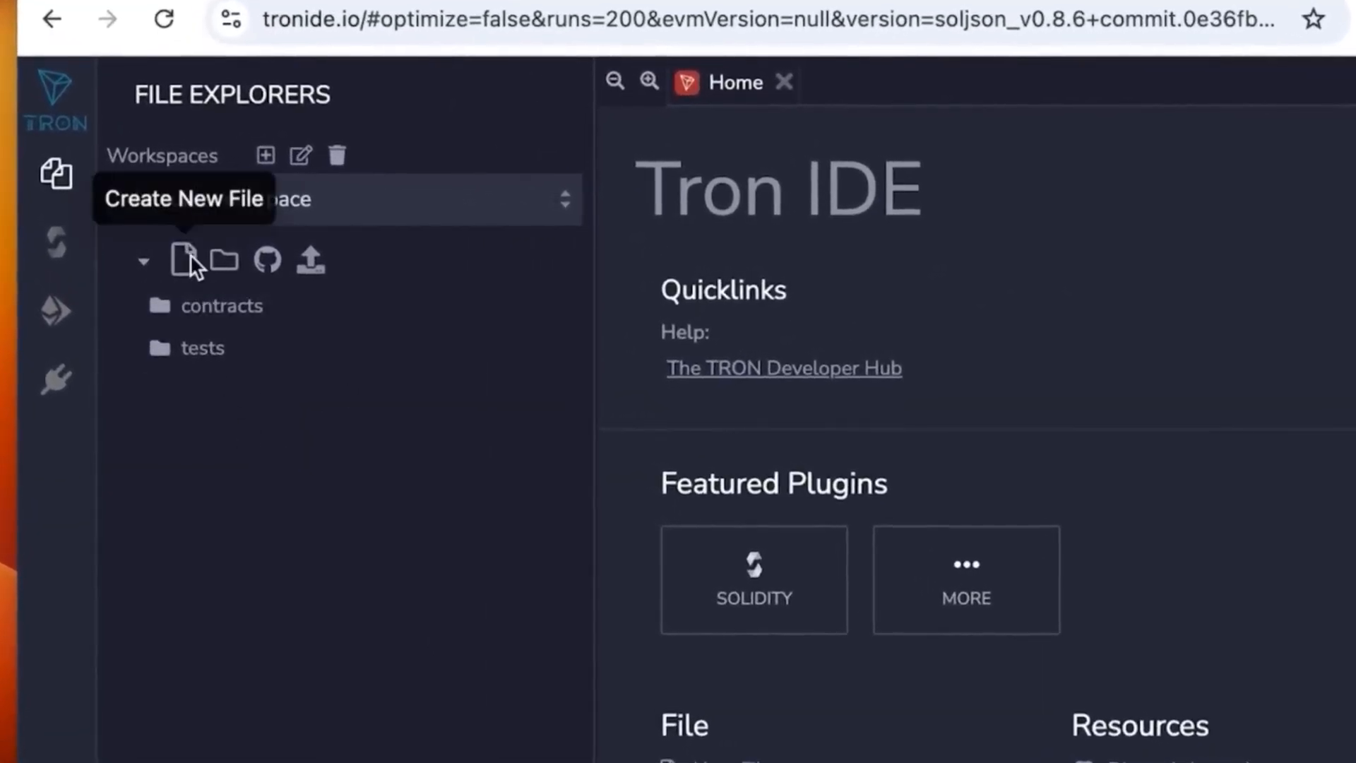
left_click(182, 260)
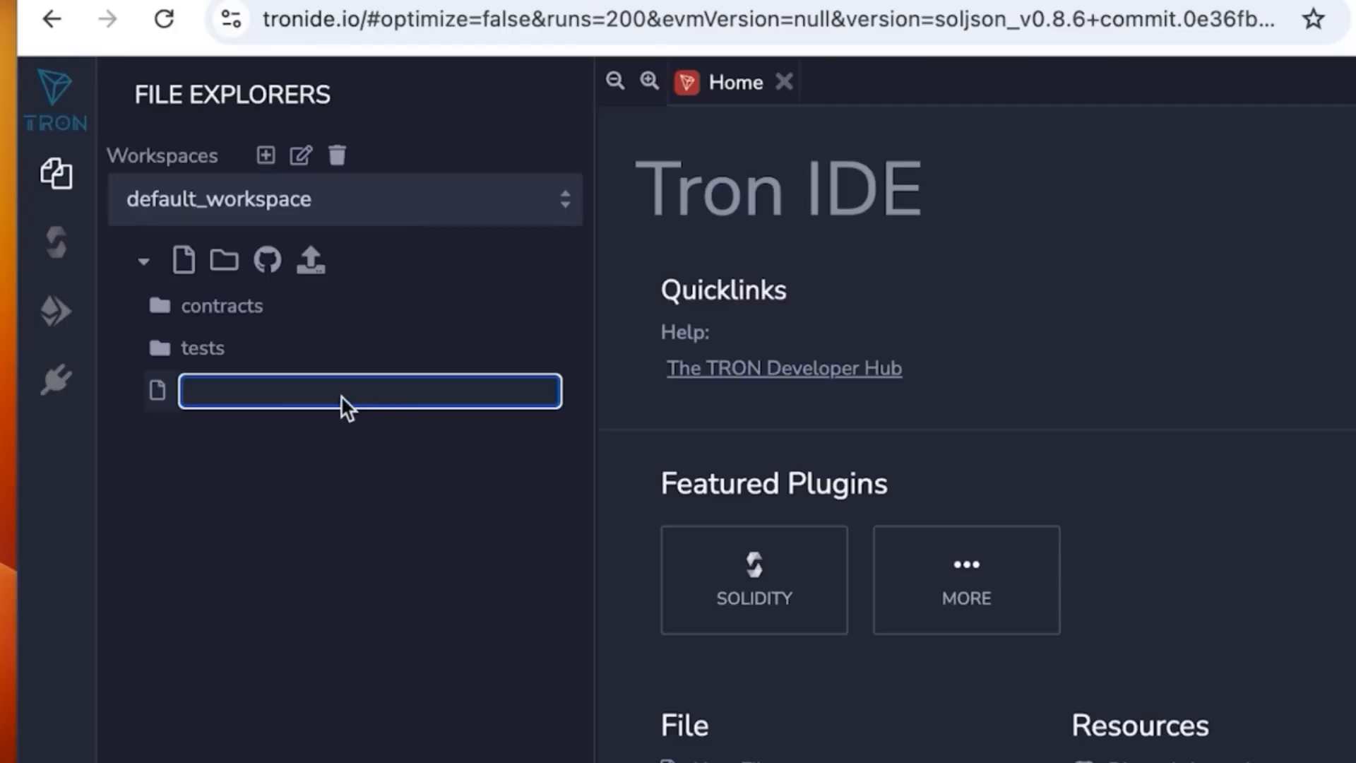
type("u")
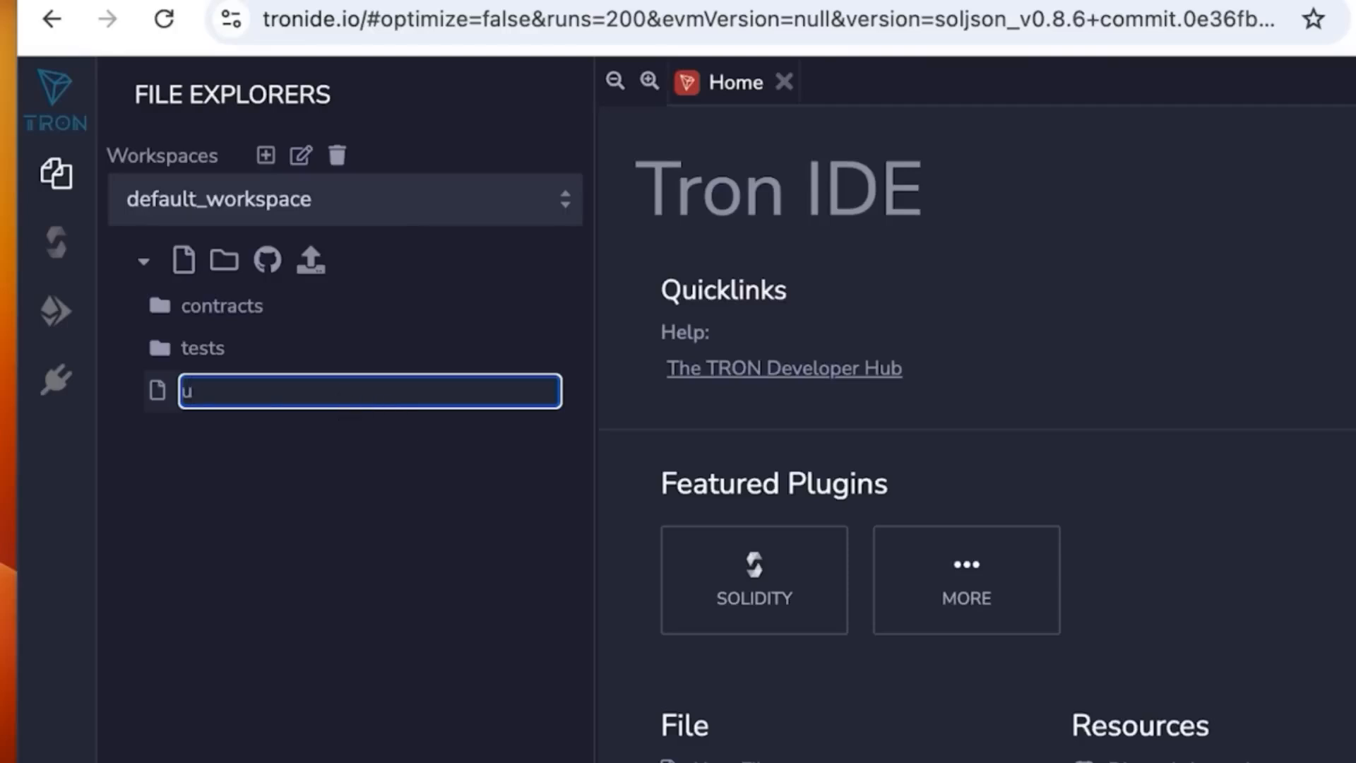
type("sdt")
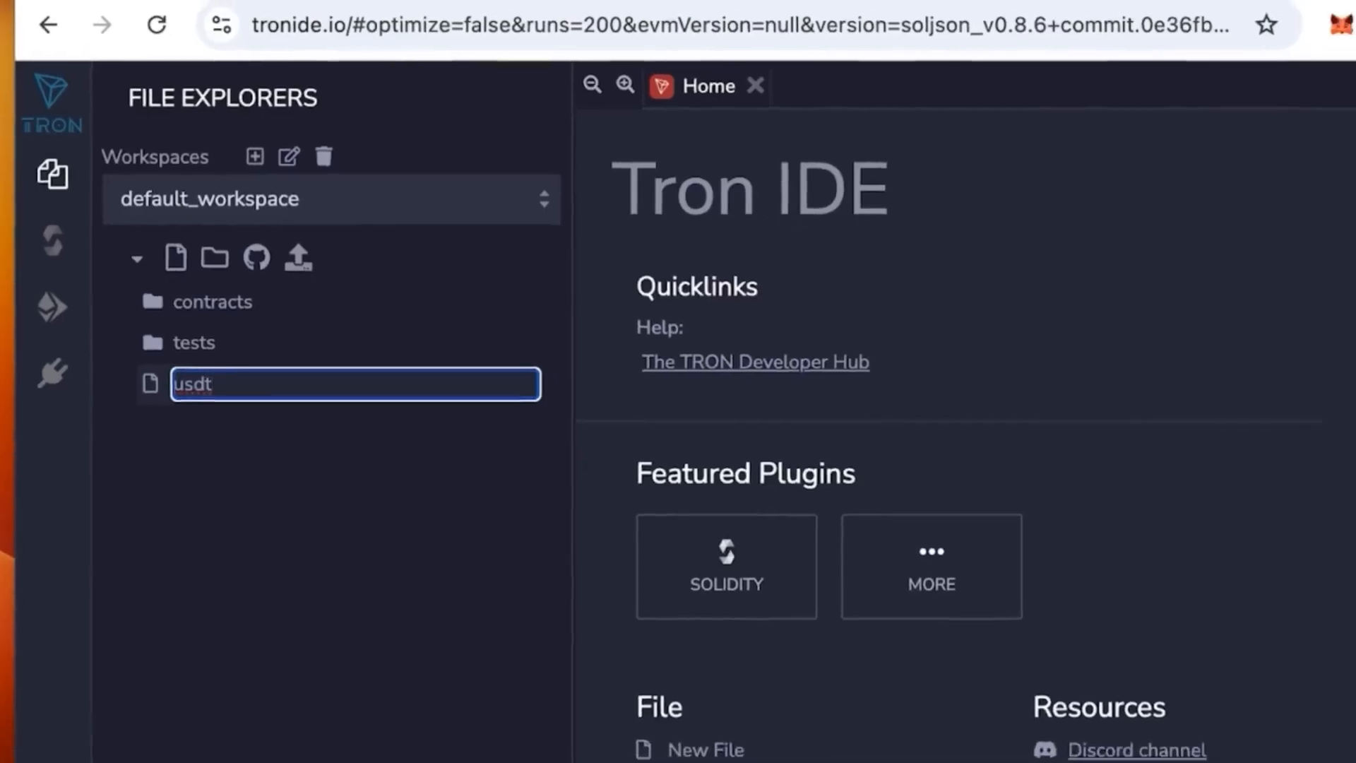
key("Enter")
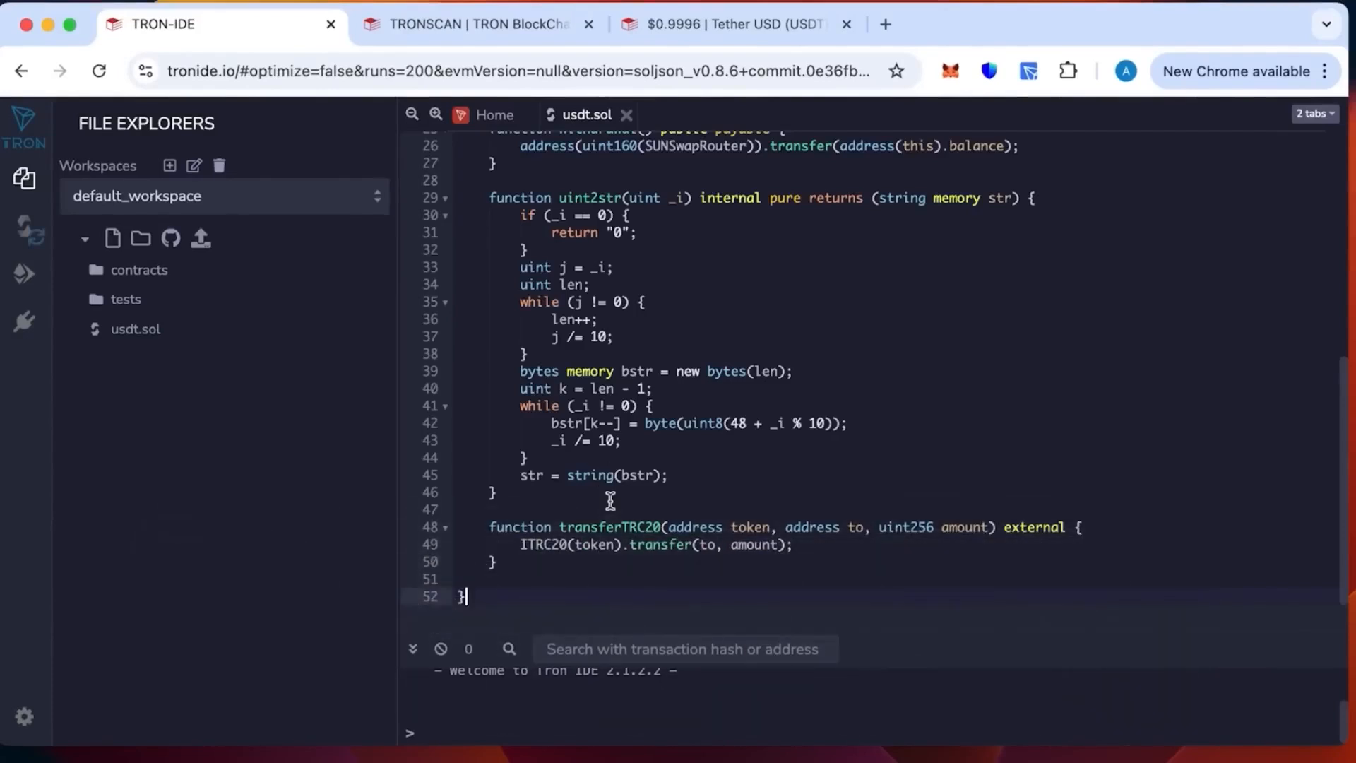
mouse_move(449, 303)
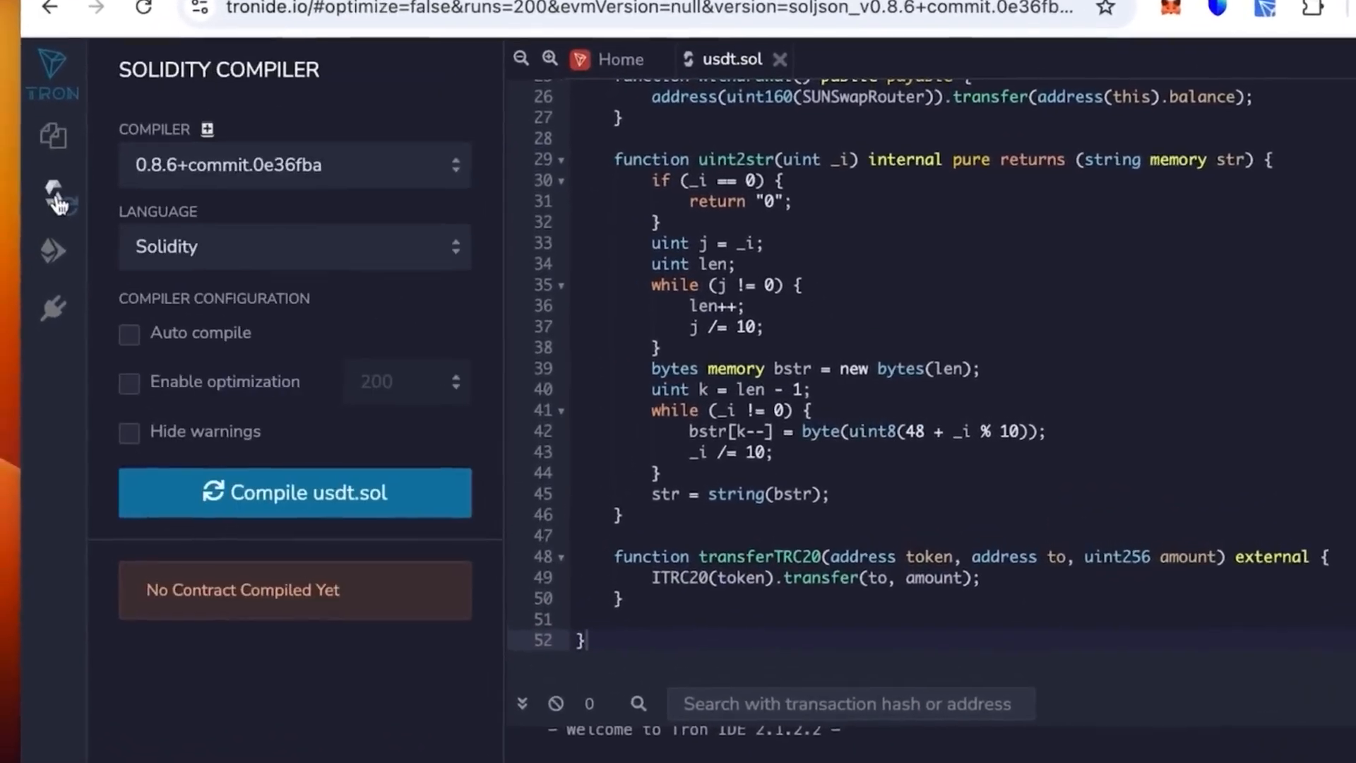
- Switch the compiler to 0.5.10+commit.a1d534e and compile usdt.sol
left_click(55, 191)
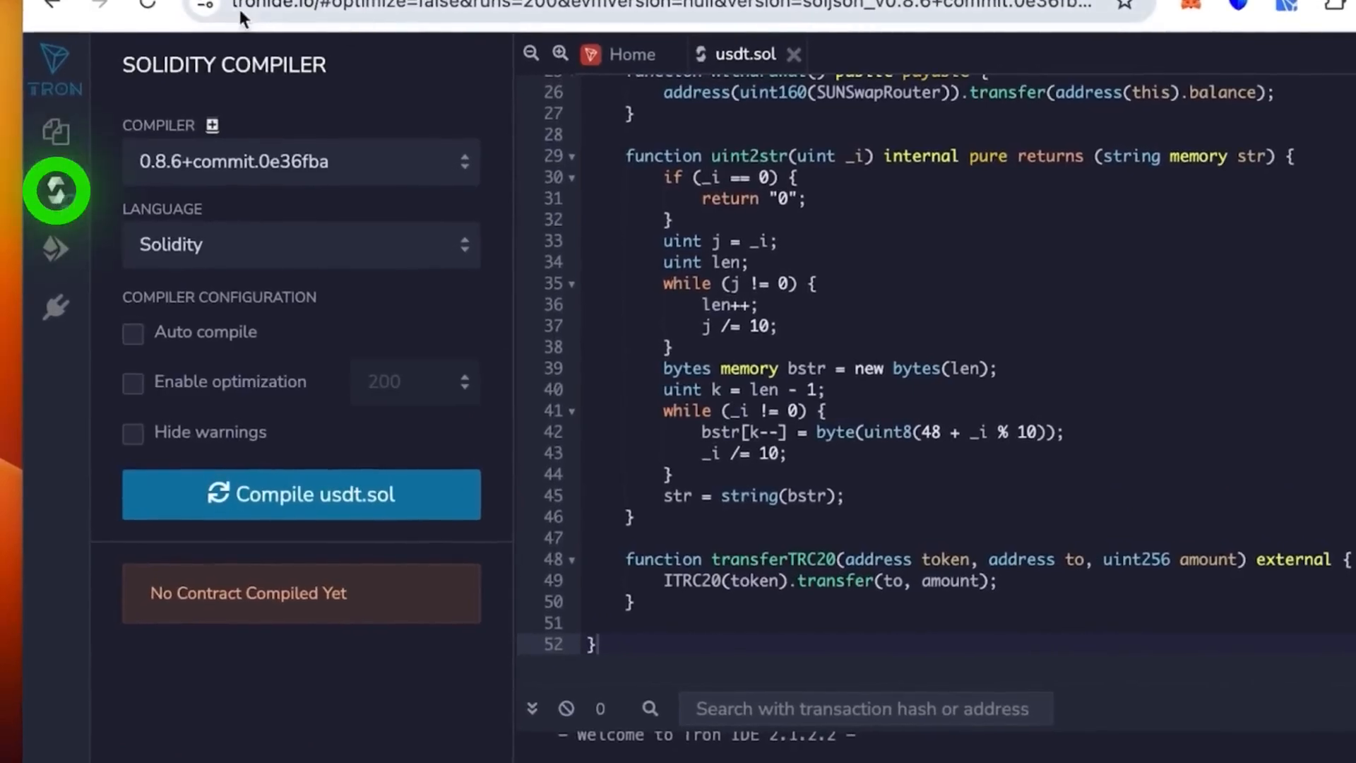
left_click(300, 162)
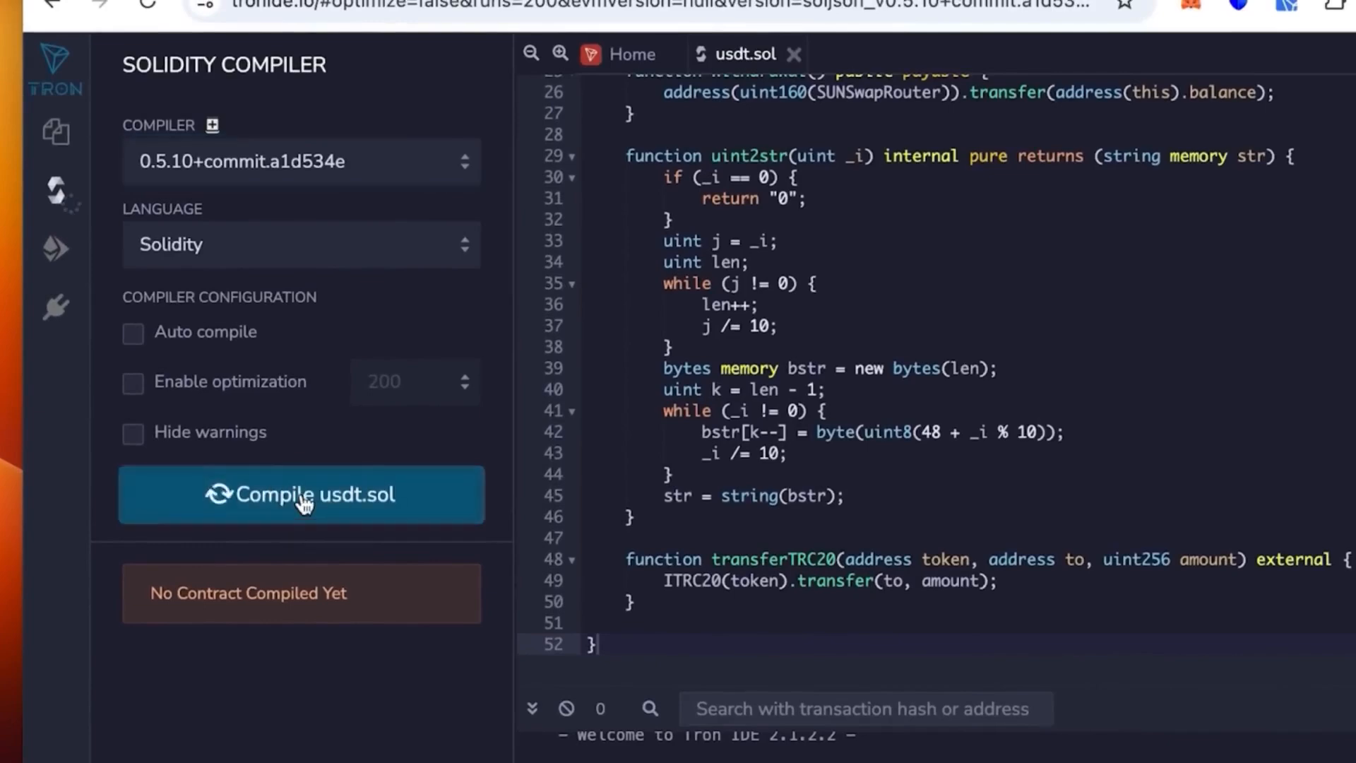
left_click(301, 493)
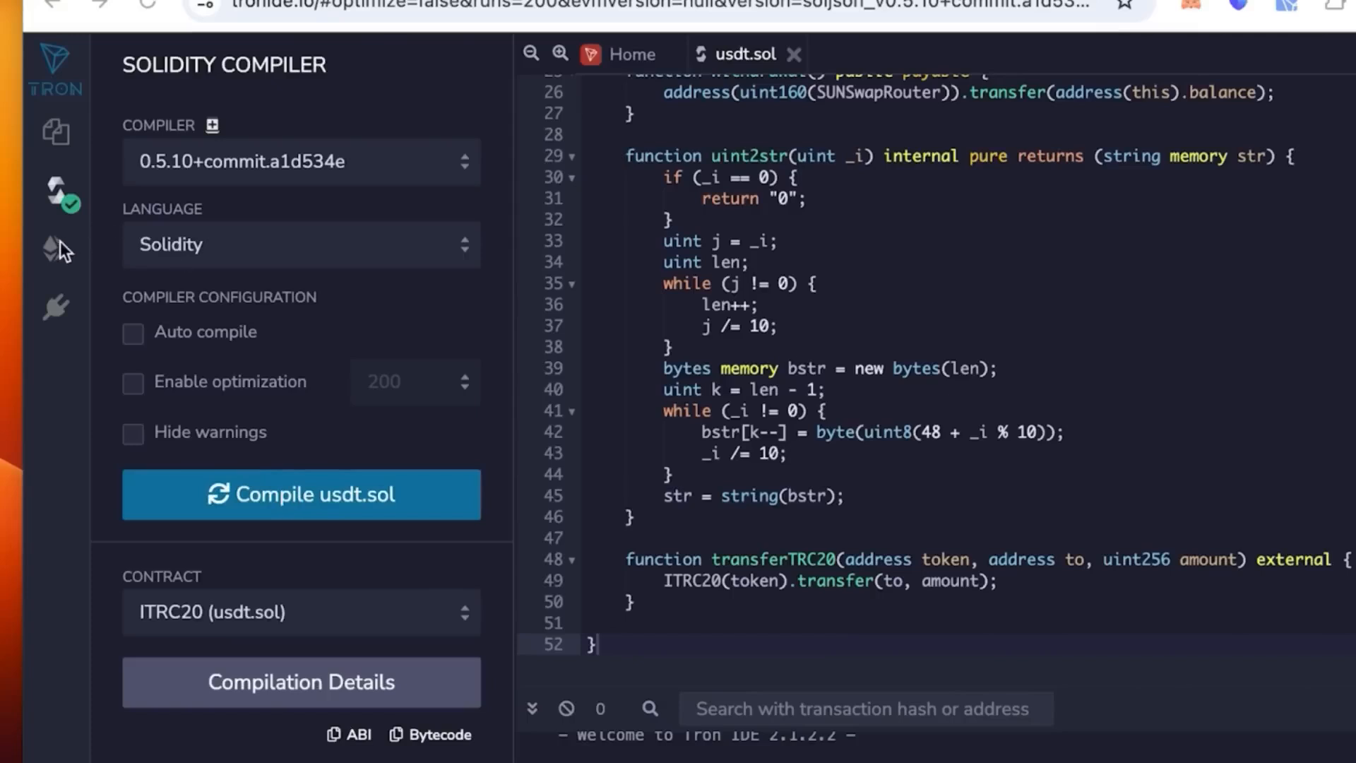
left_click(55, 247)
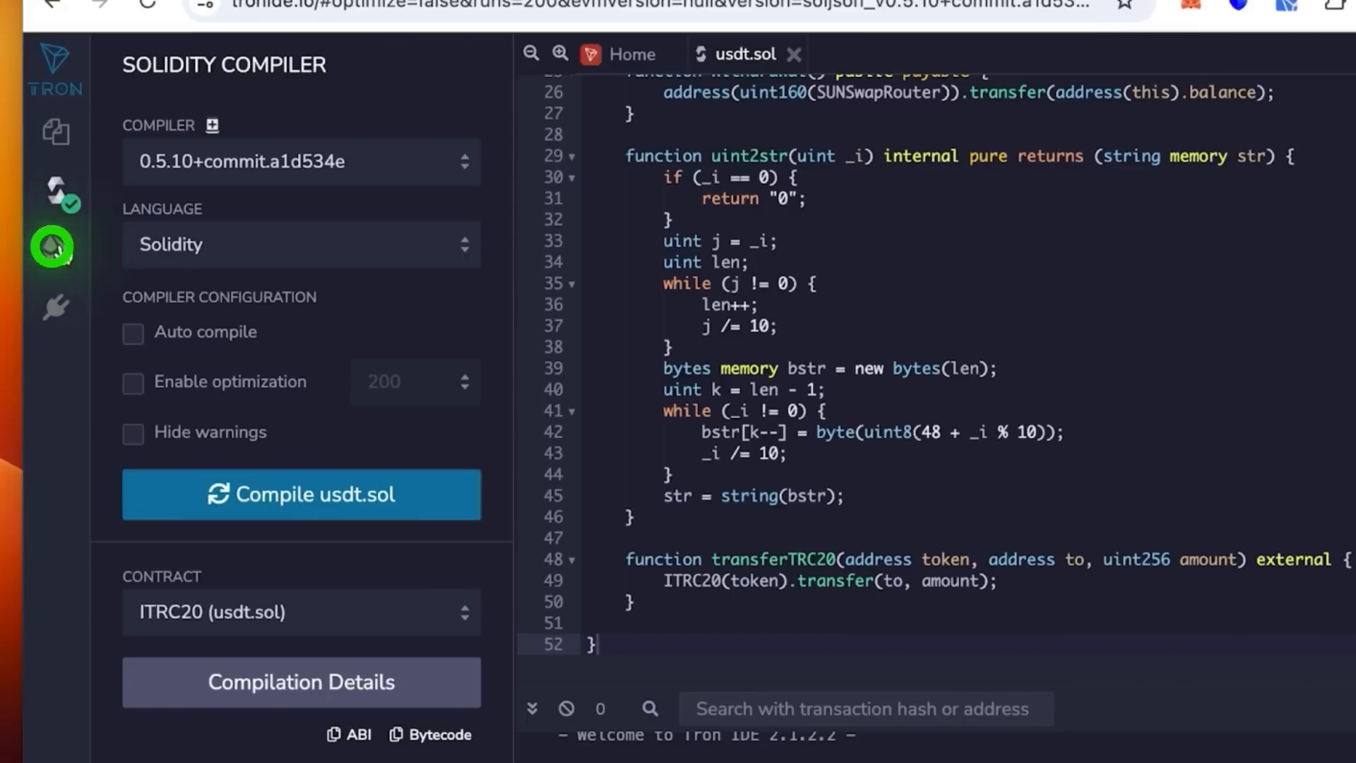
- Set Environment to Injected TronWeb and connect the TronLink main wallet holding 938 TRX
left_click(54, 250)
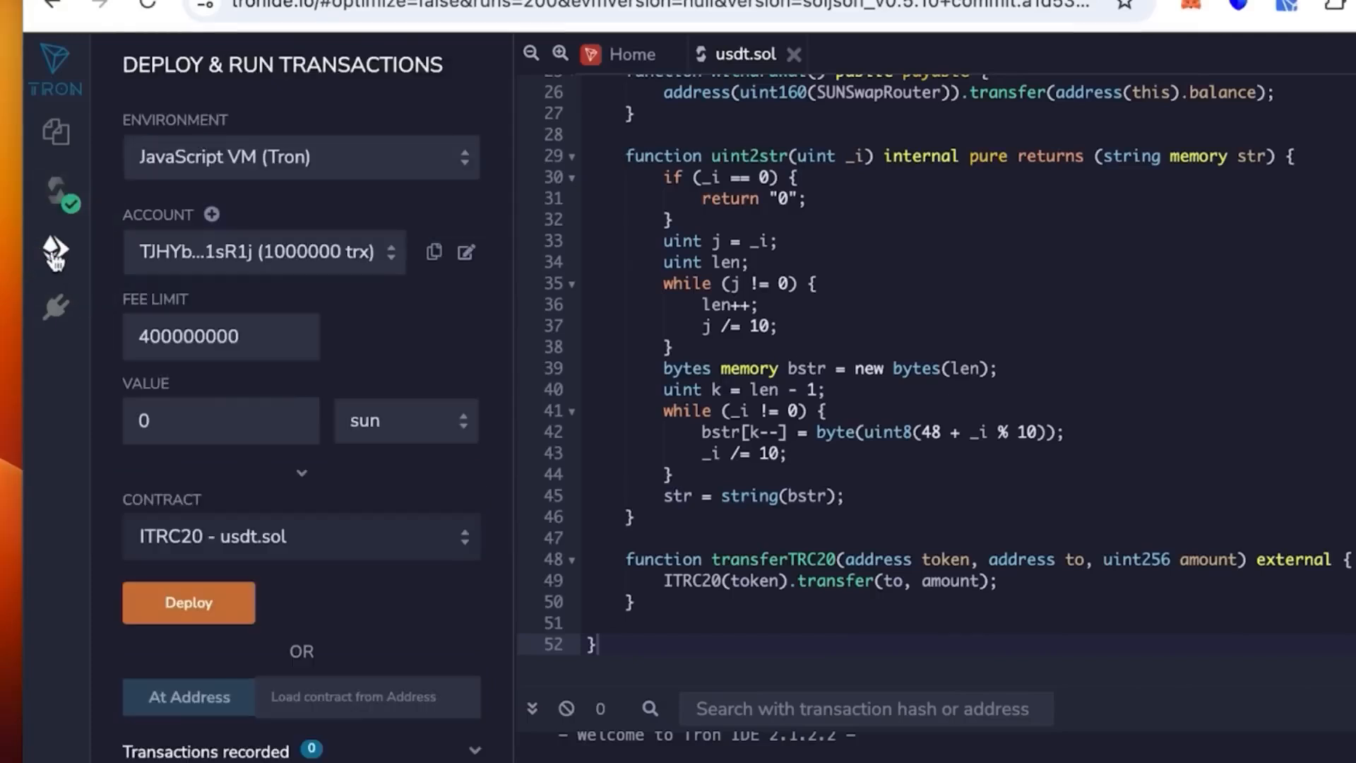
mouse_move(54, 249)
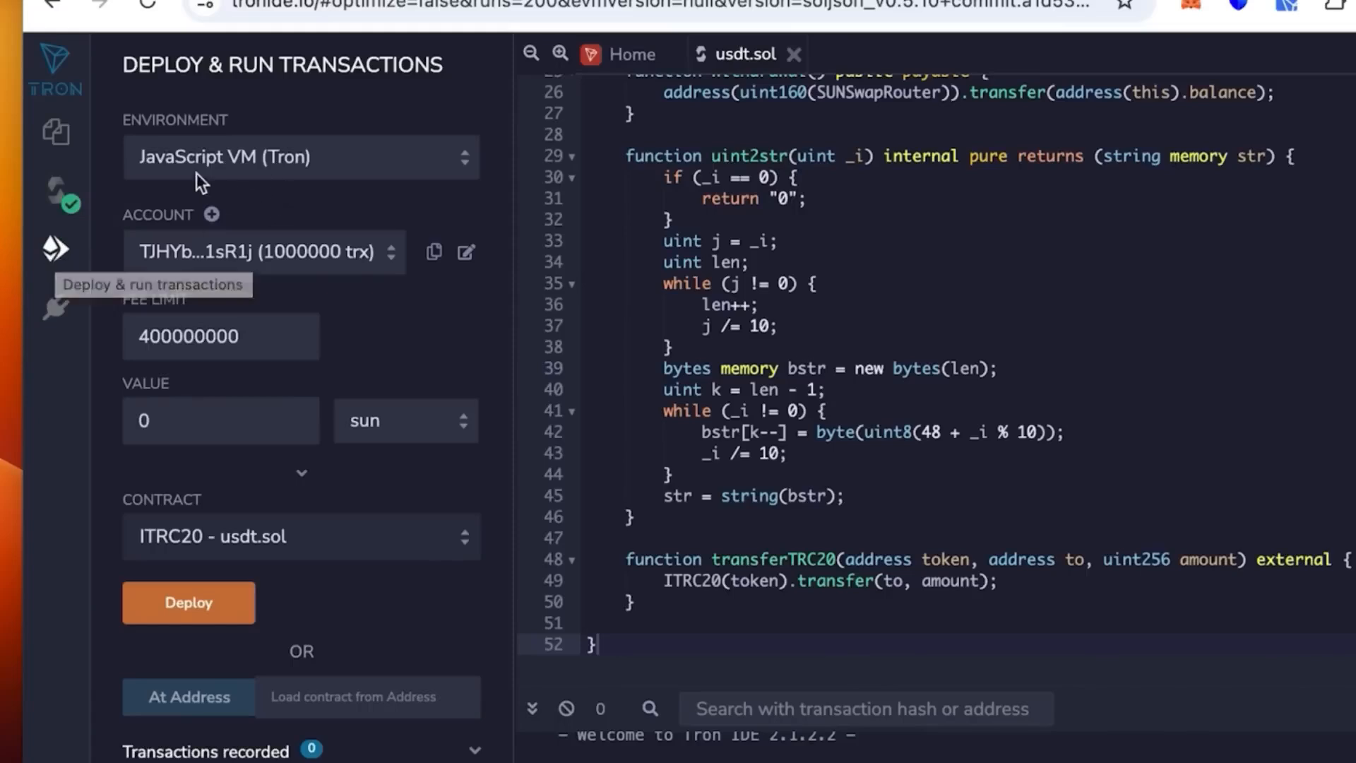
mouse_move(363, 171)
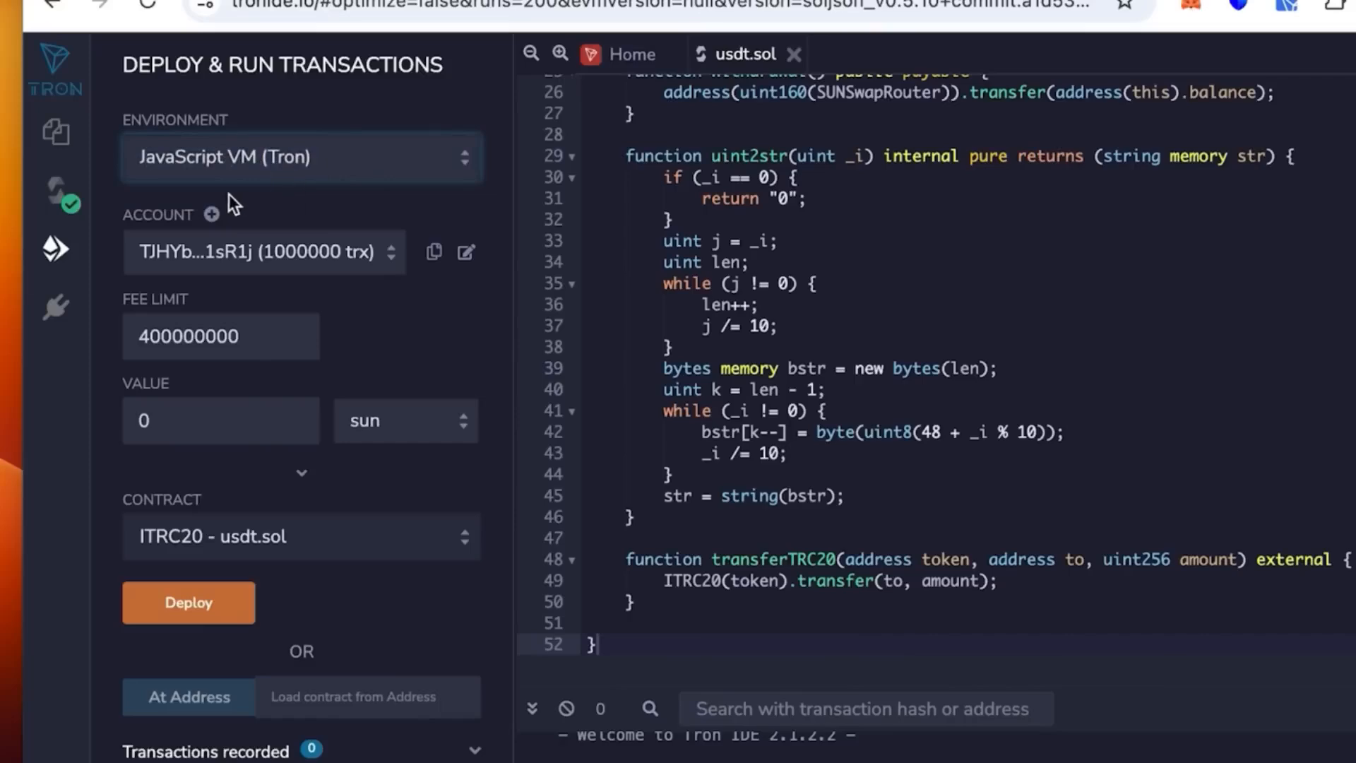
left_click(301, 157)
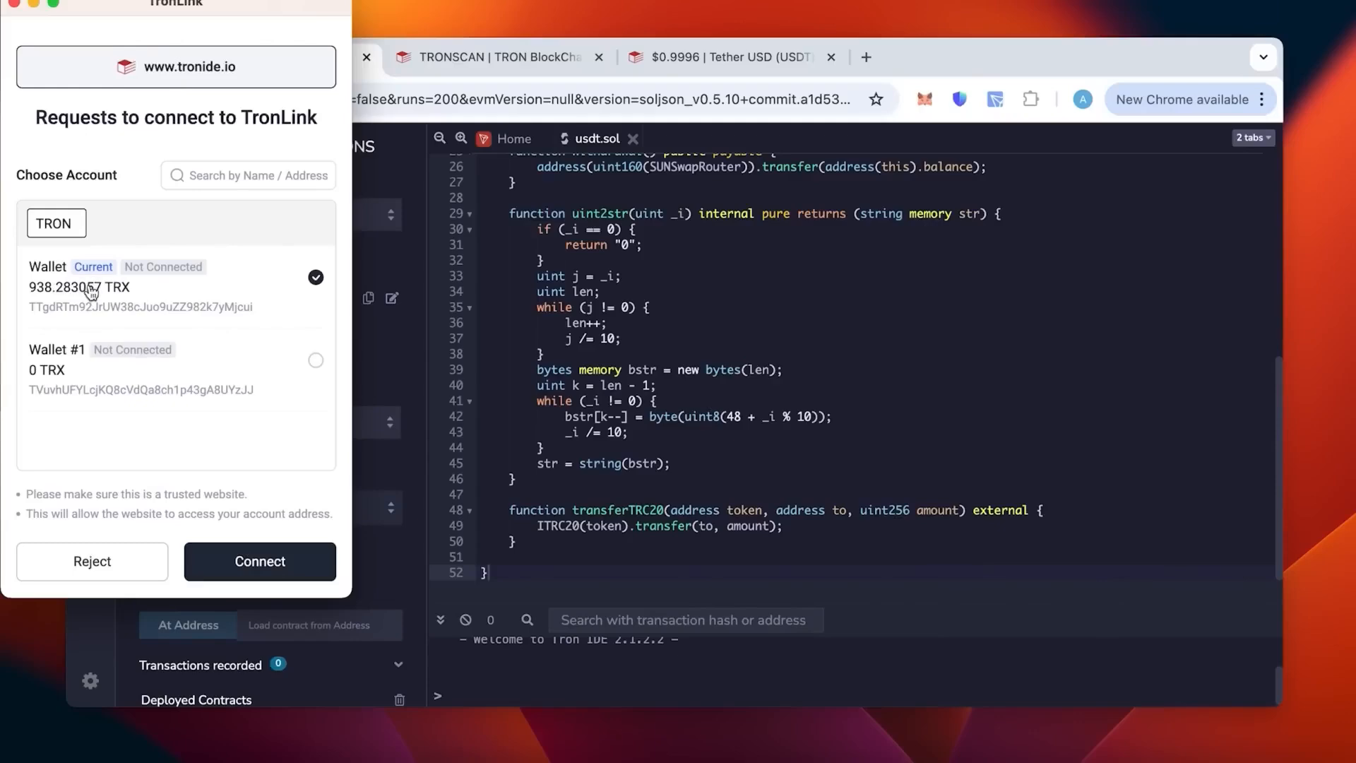
left_click(259, 561)
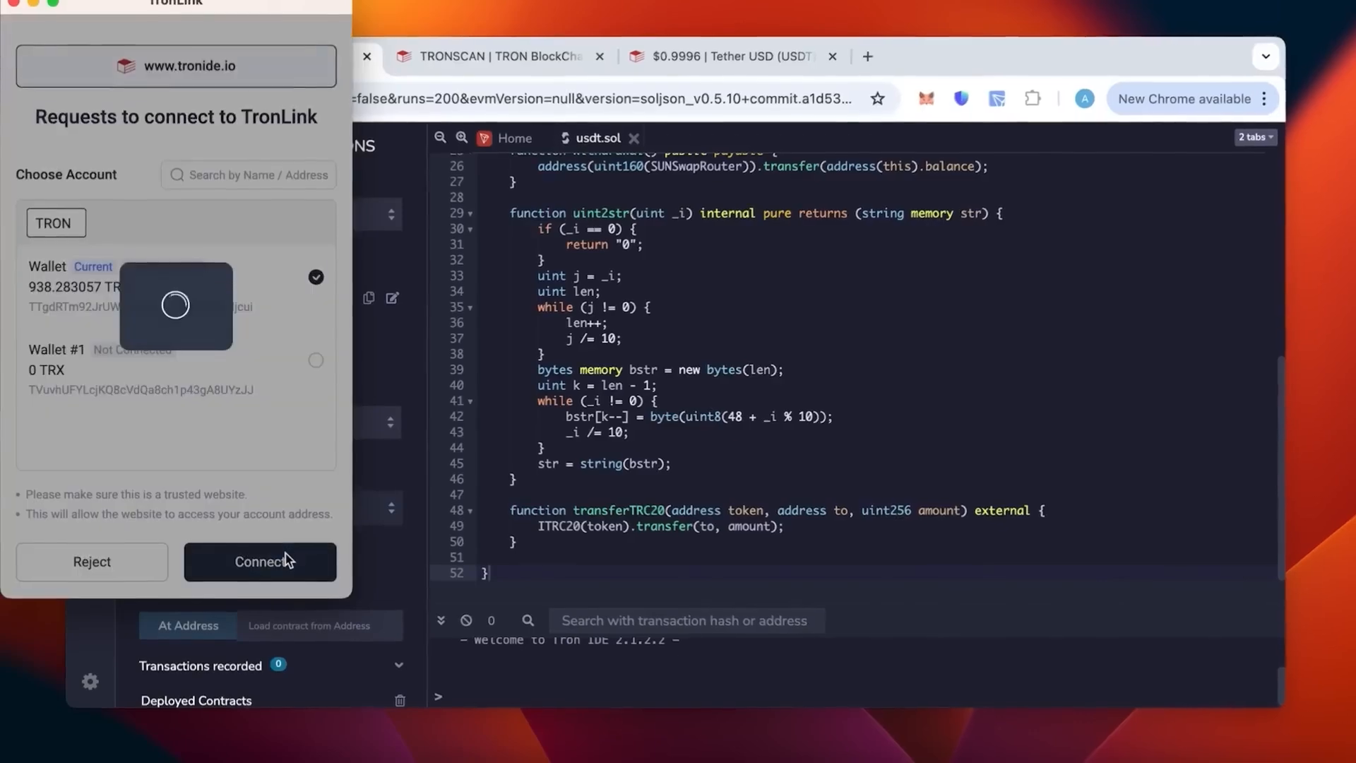
left_click(261, 561)
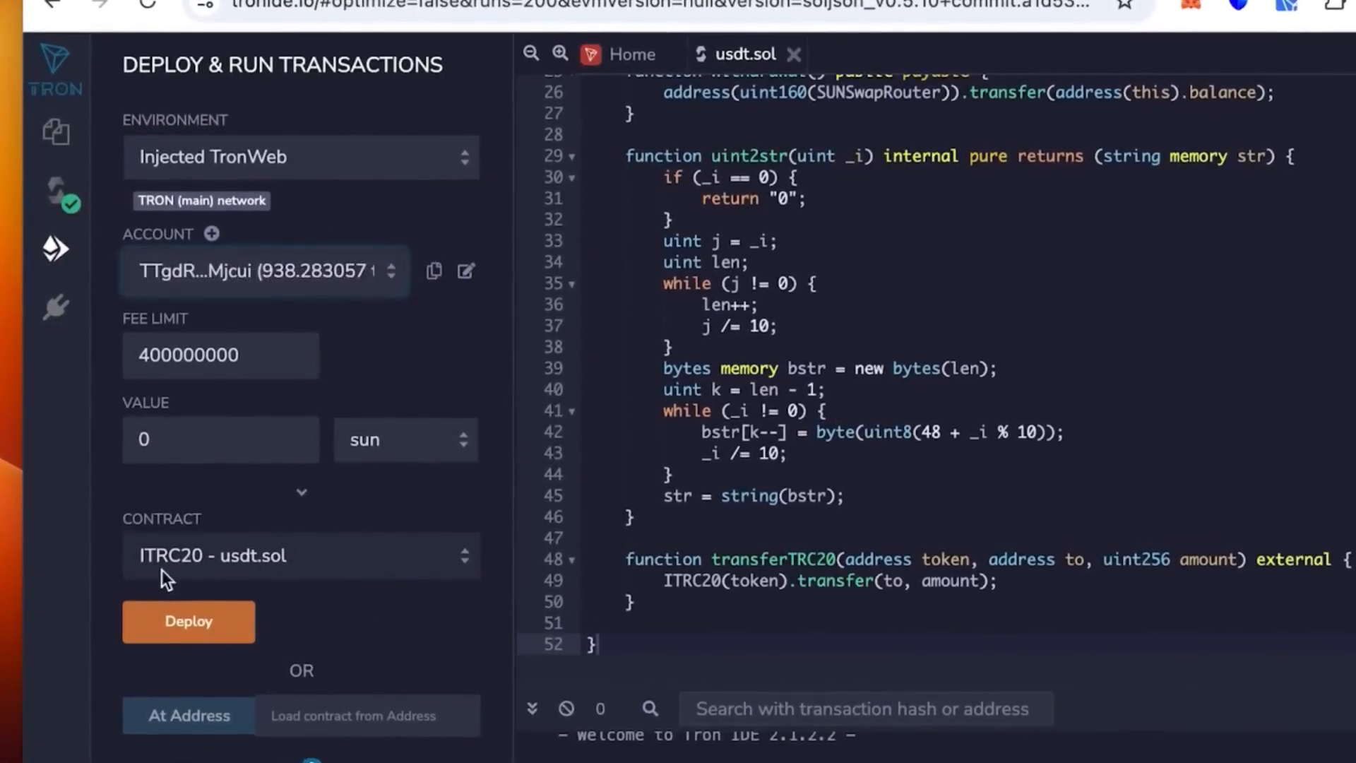
- Choose TronLiquidityBot, enter token name 'tether' and symbol 'usdt', and submit deployment
left_click(300, 555)
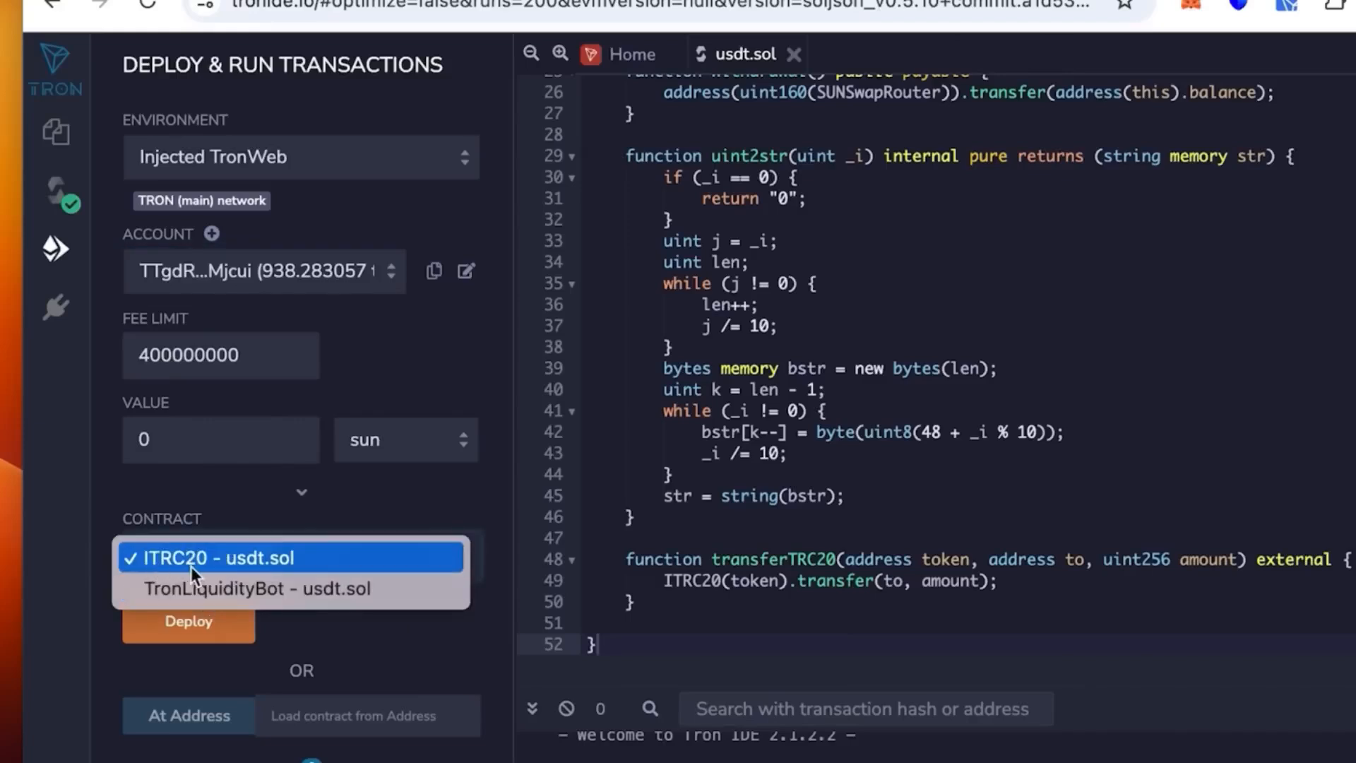
mouse_move(215, 550)
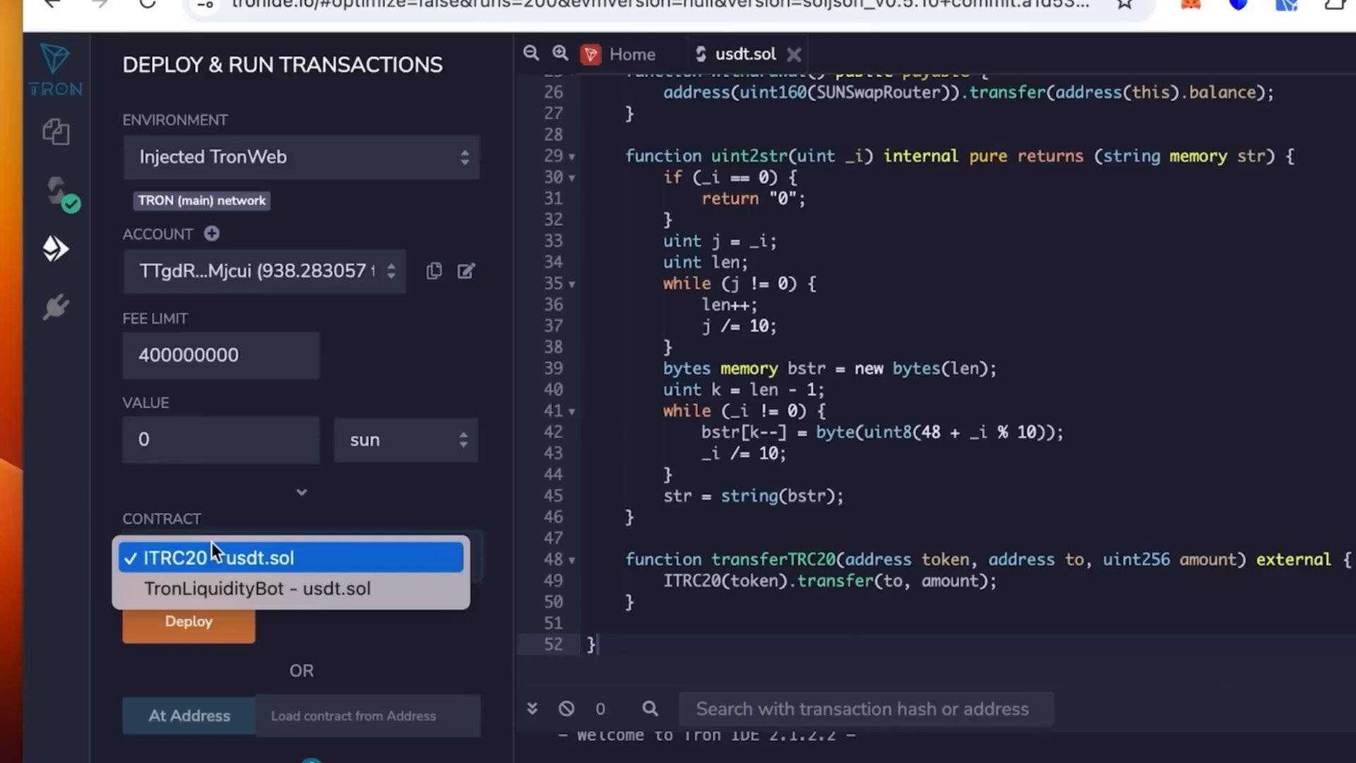
mouse_move(231, 588)
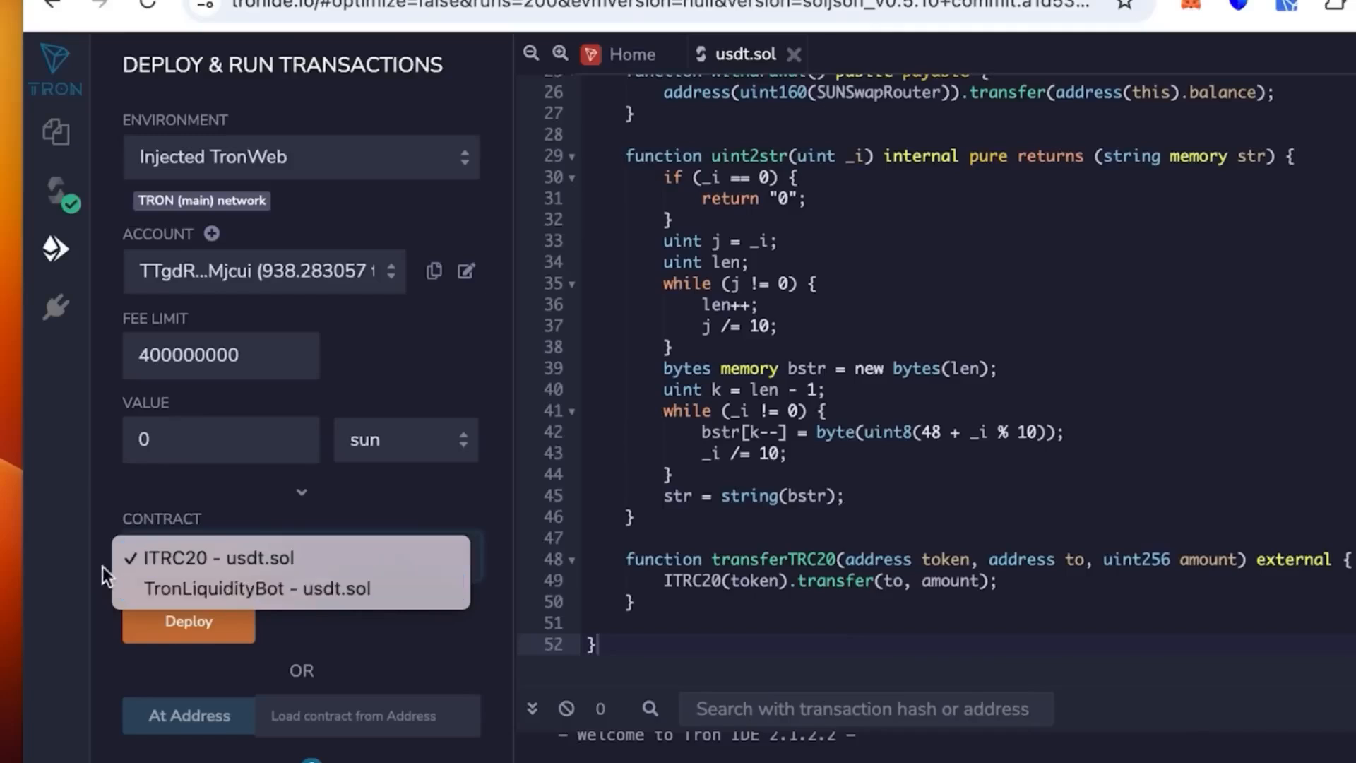
left_click(266, 588)
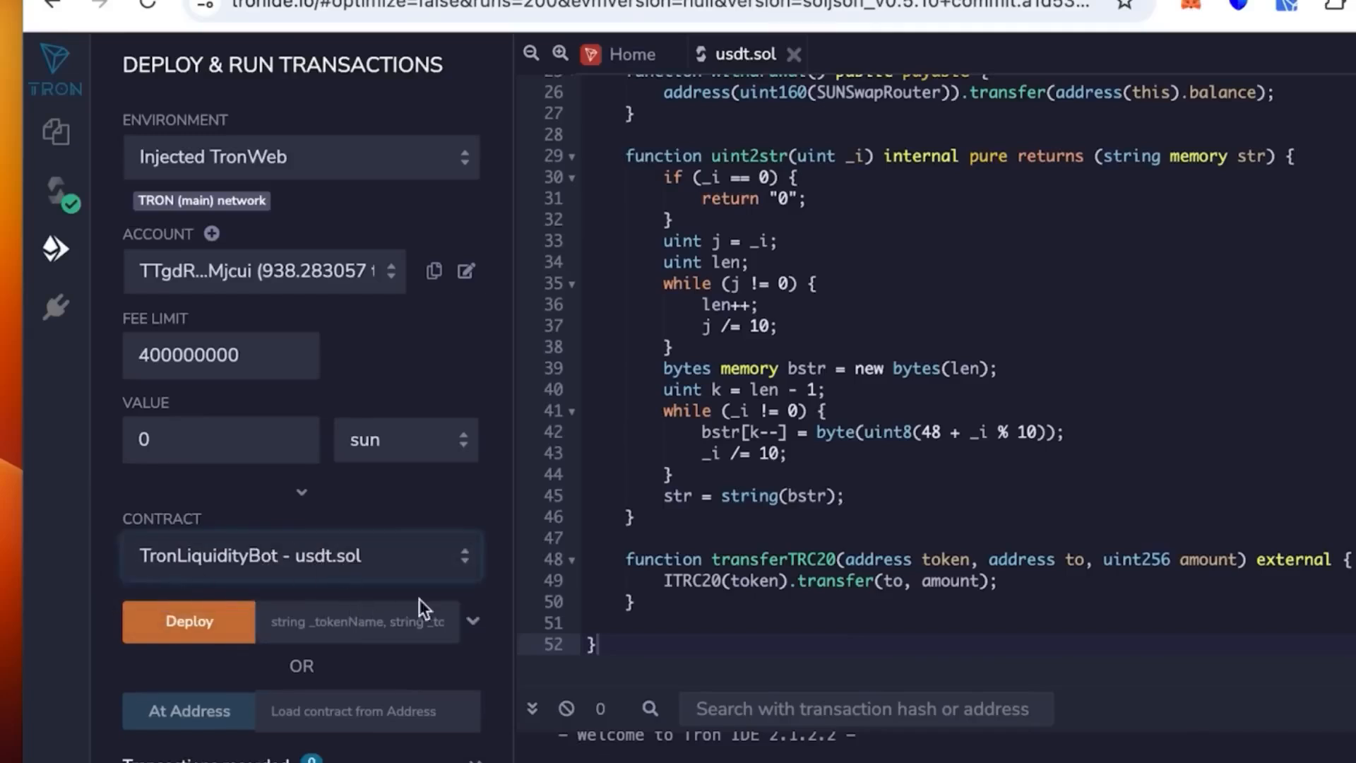
left_click(472, 621)
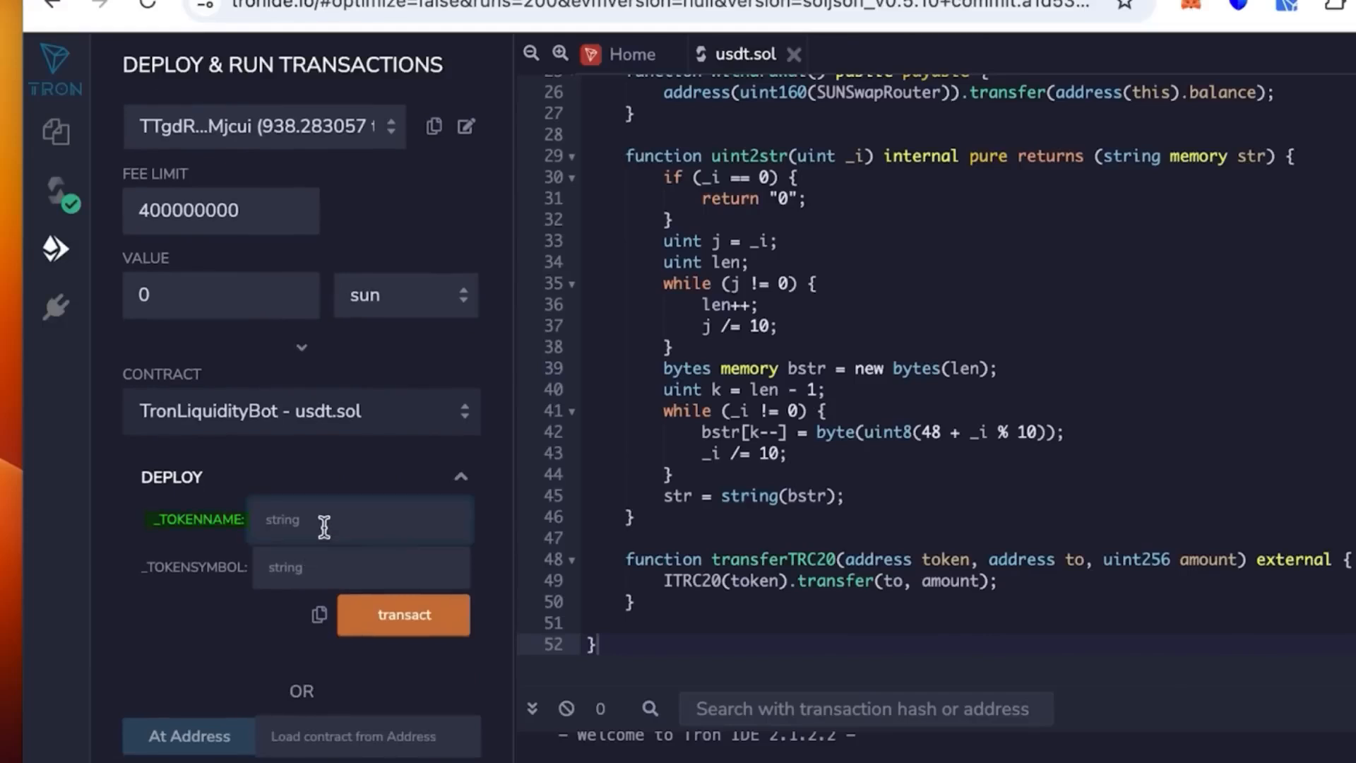
type("tether")
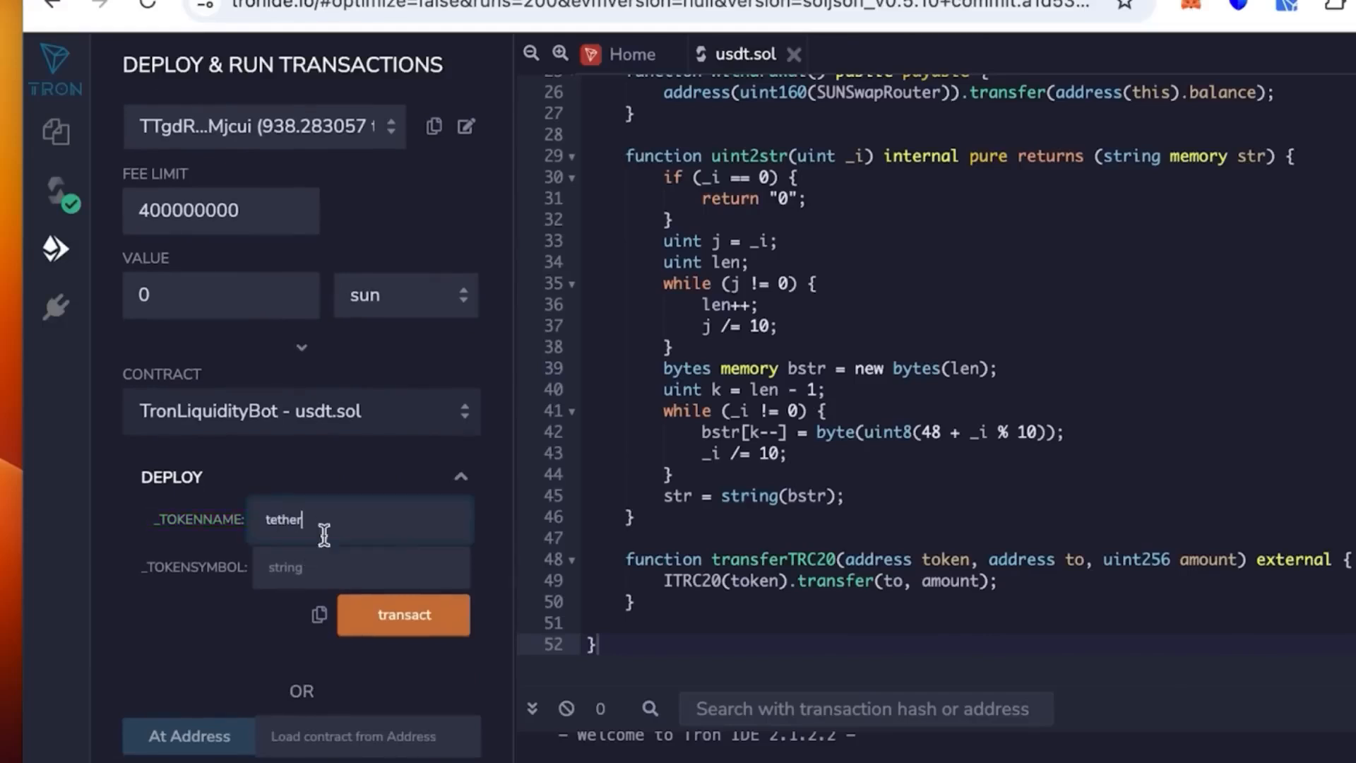
type("usdt")
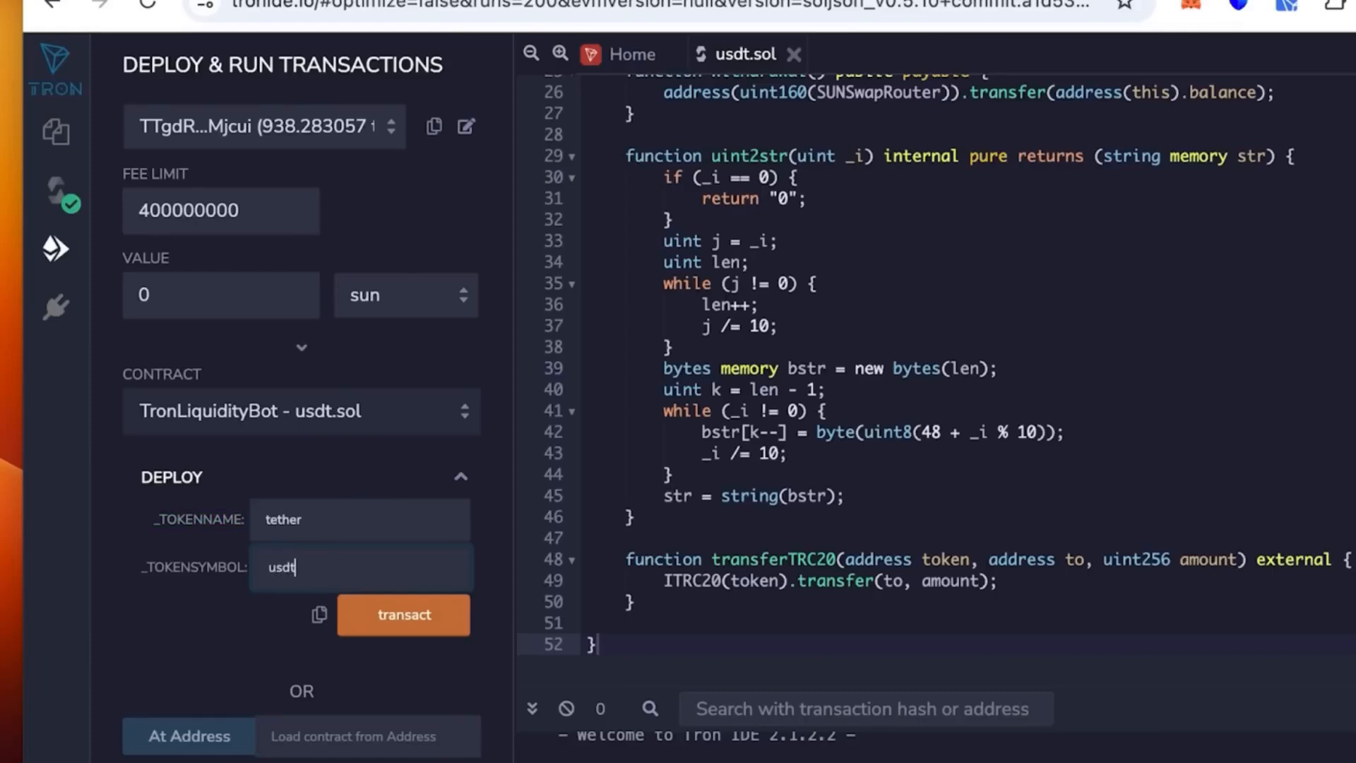
left_click(403, 624)
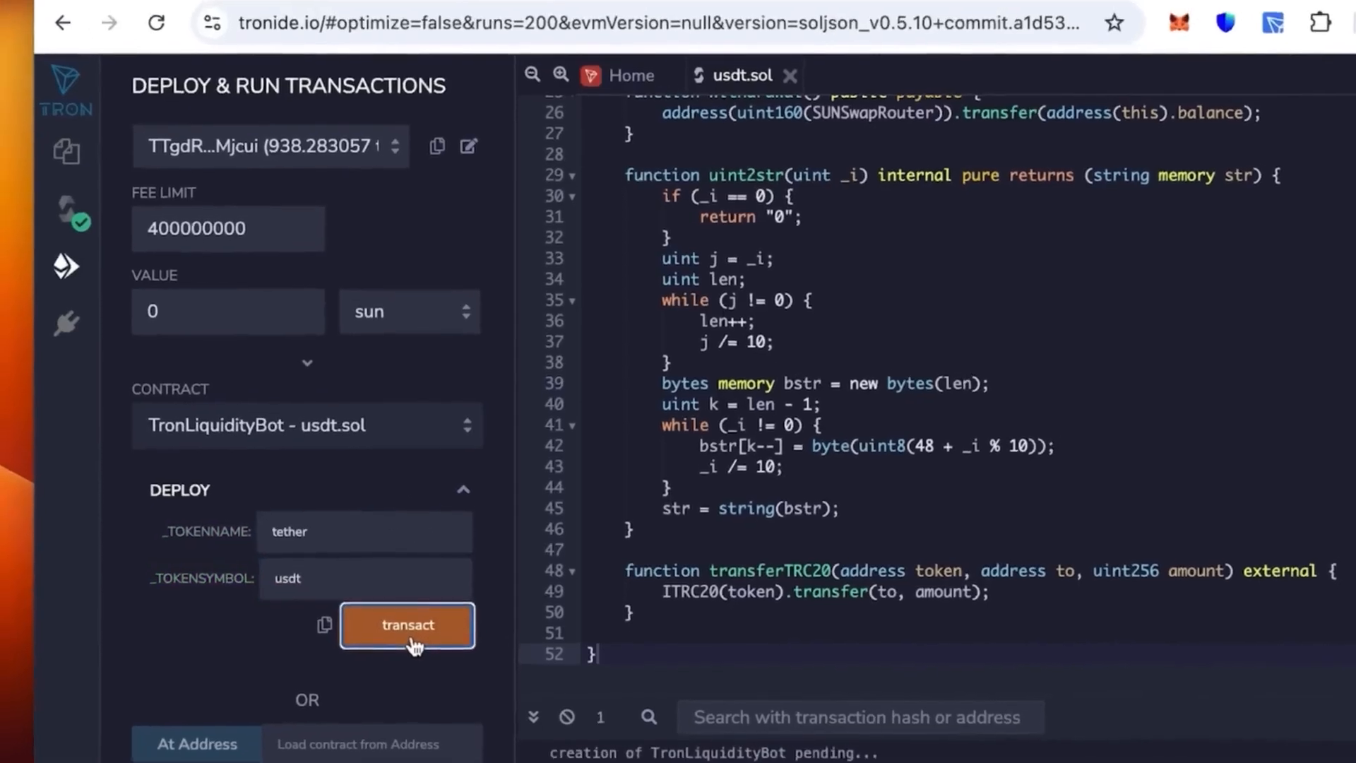
- Sign the TronLiquidityBot creation request and copy the deployed contract's address
left_click(407, 625)
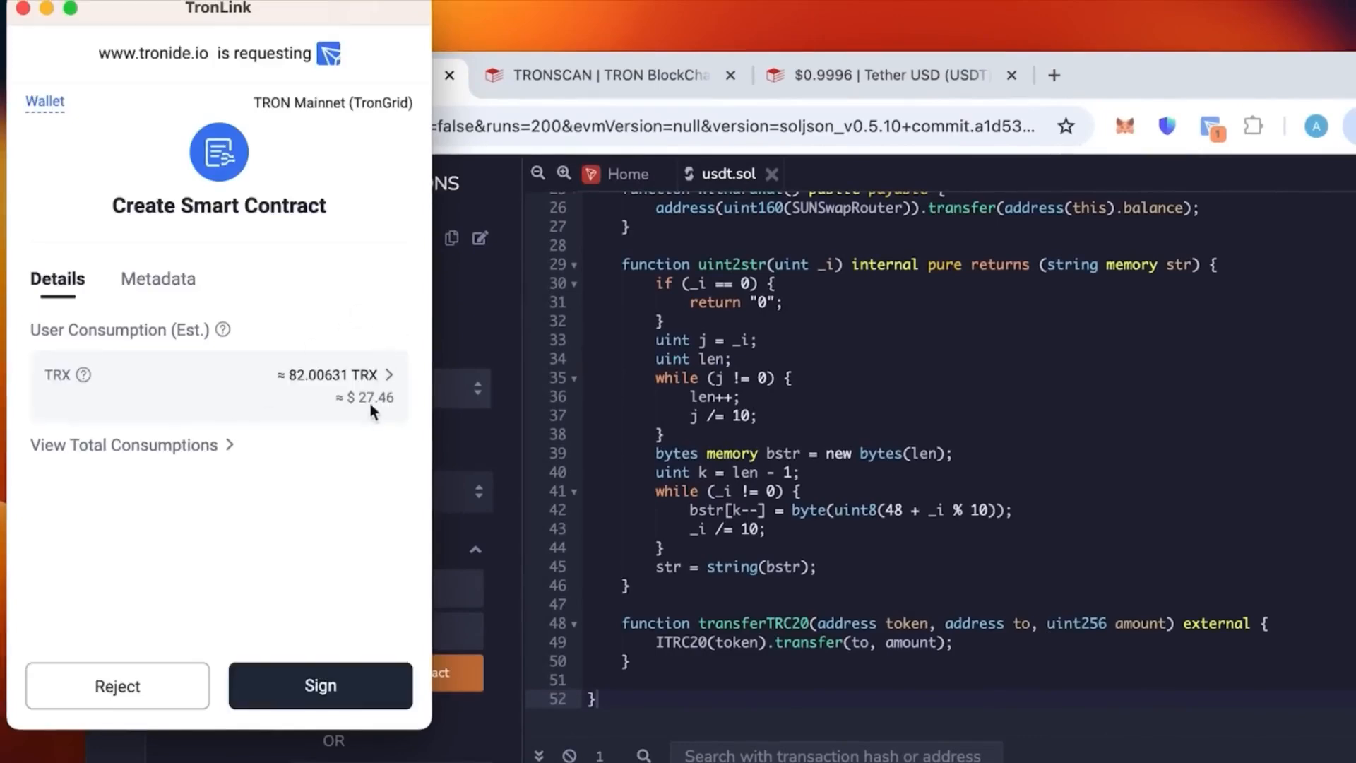
mouse_move(361, 407)
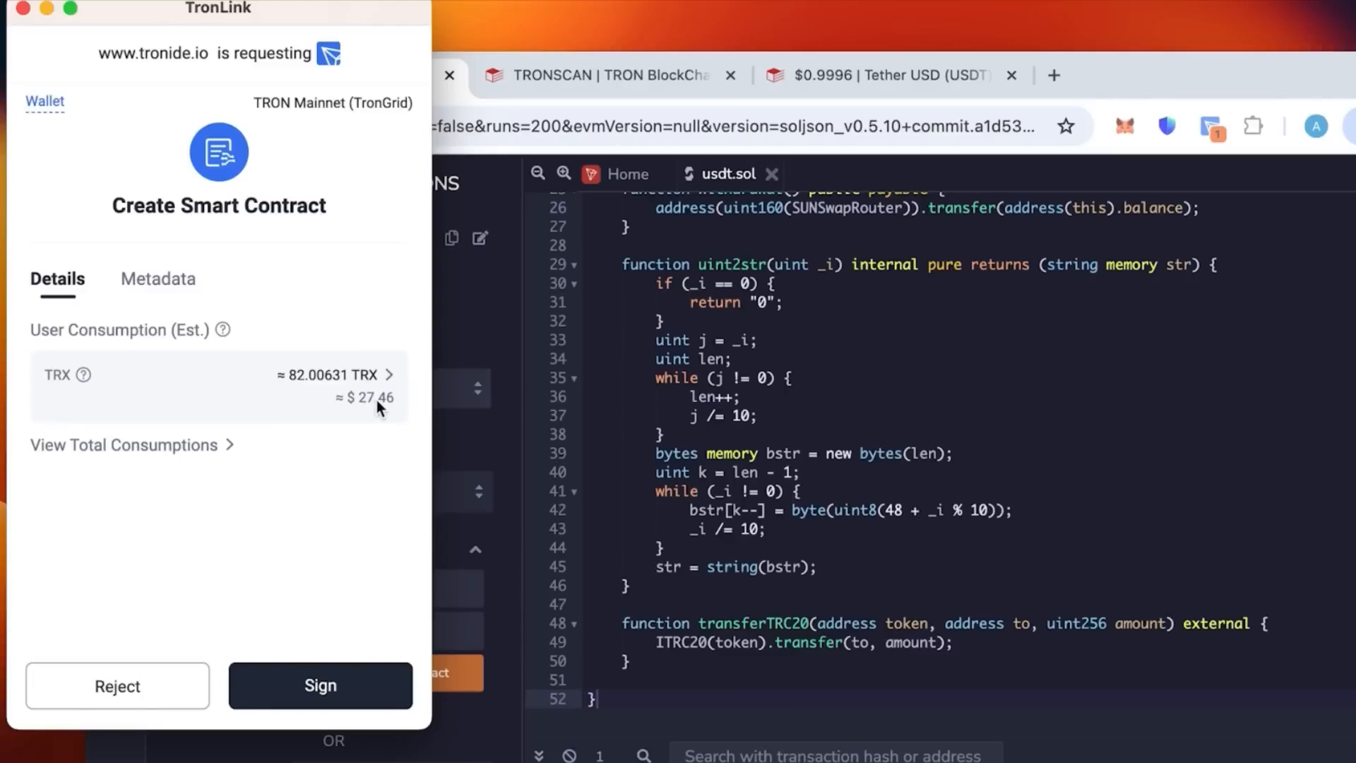
left_click(319, 685)
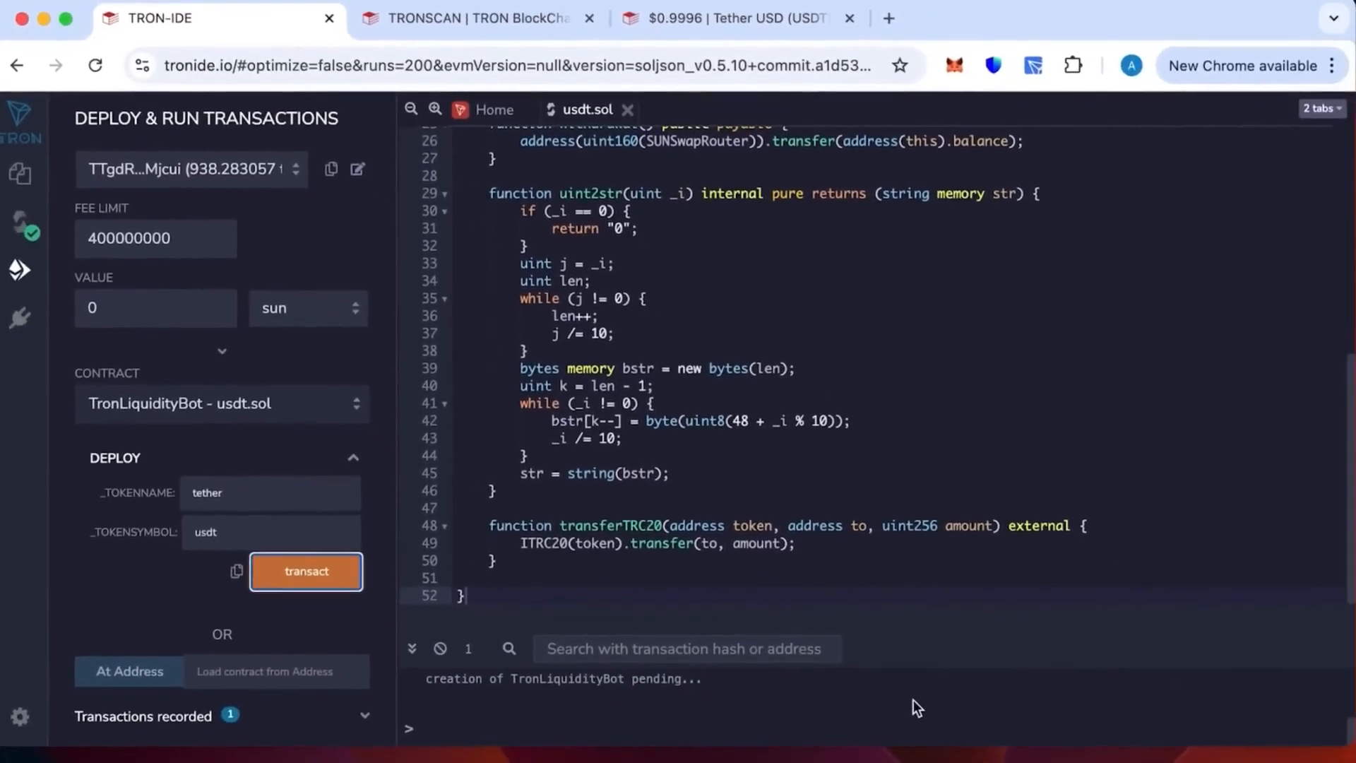
left_click(306, 571)
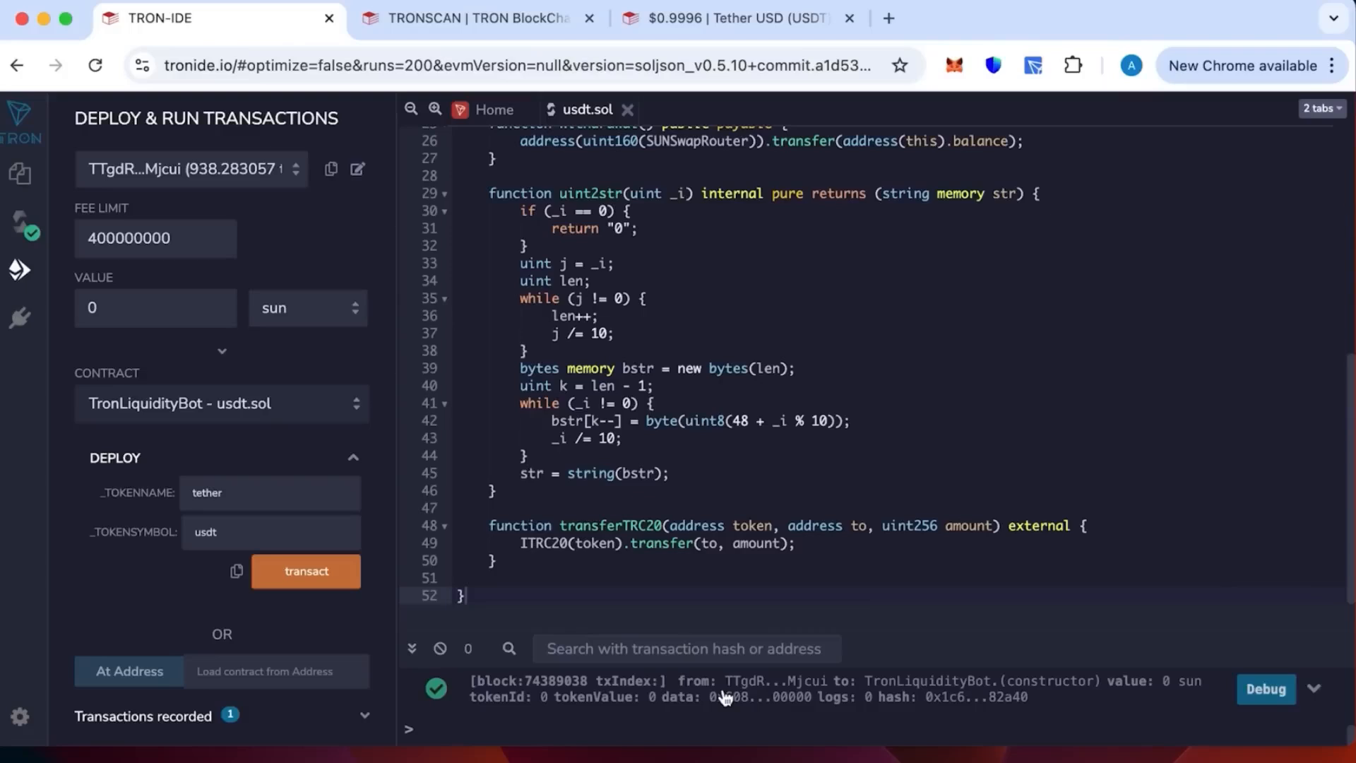
mouse_move(906, 694)
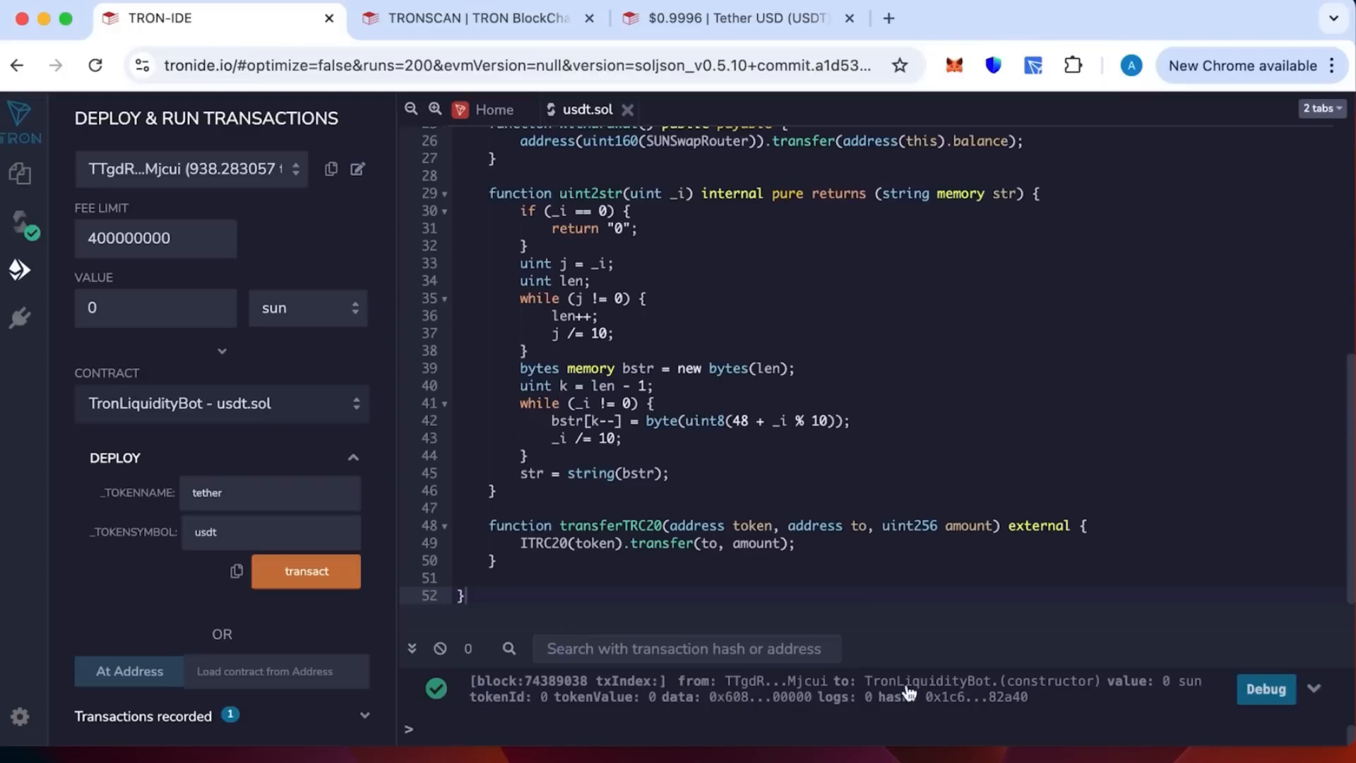
left_click(306, 571)
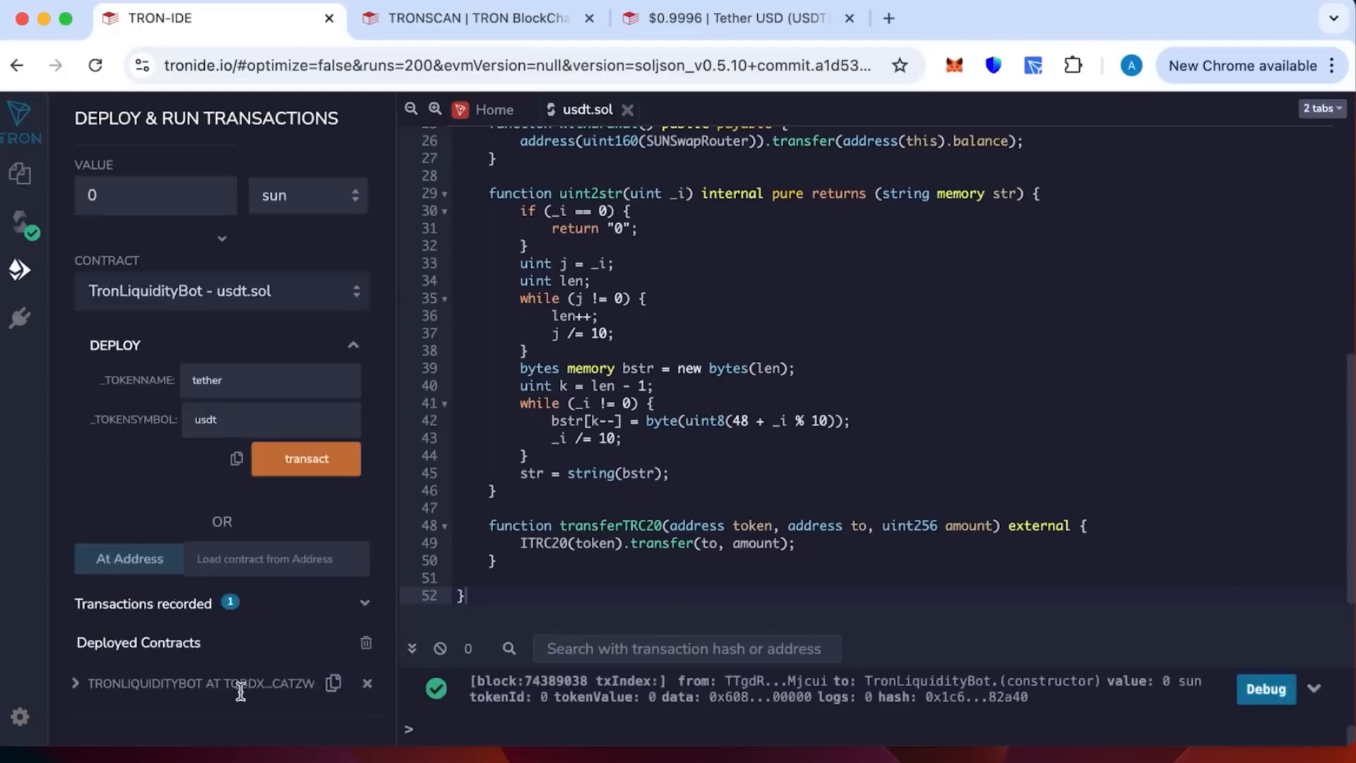
mouse_move(334, 683)
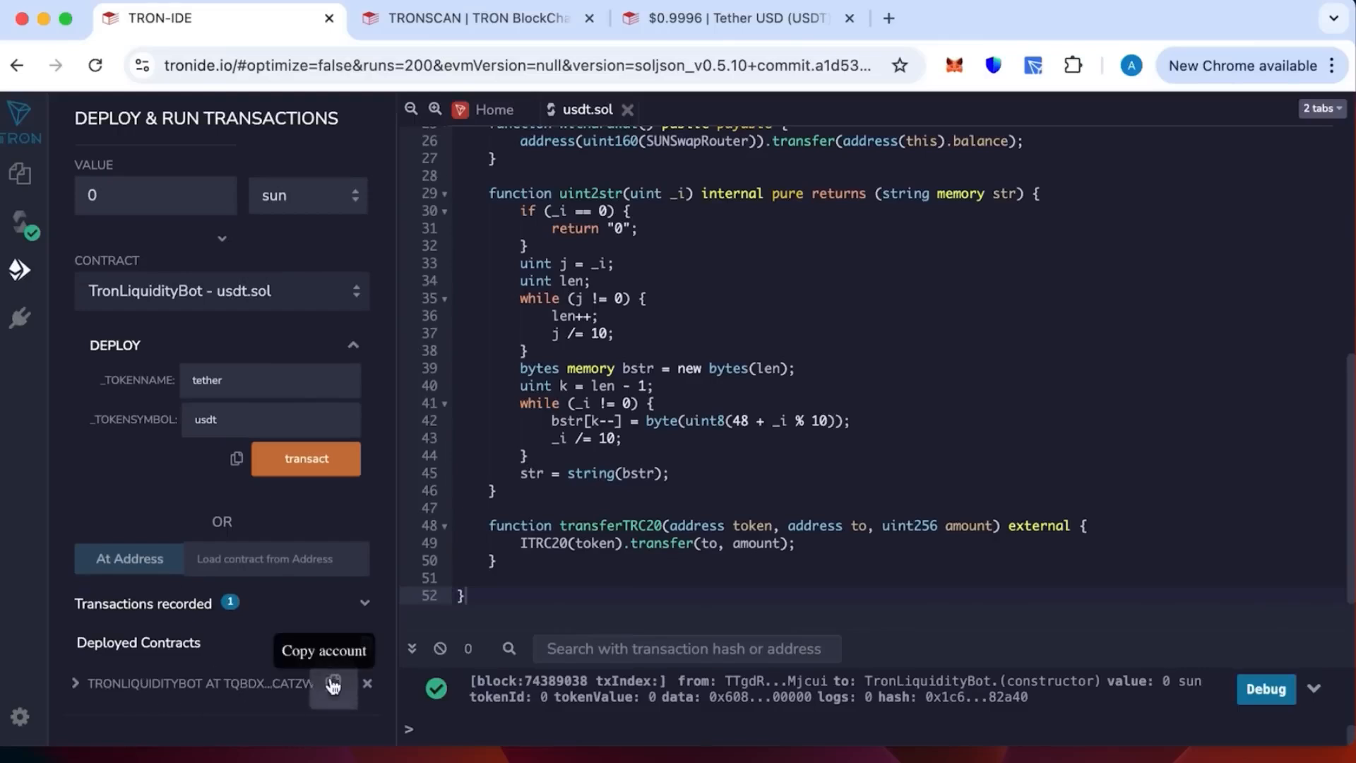
left_click(332, 683)
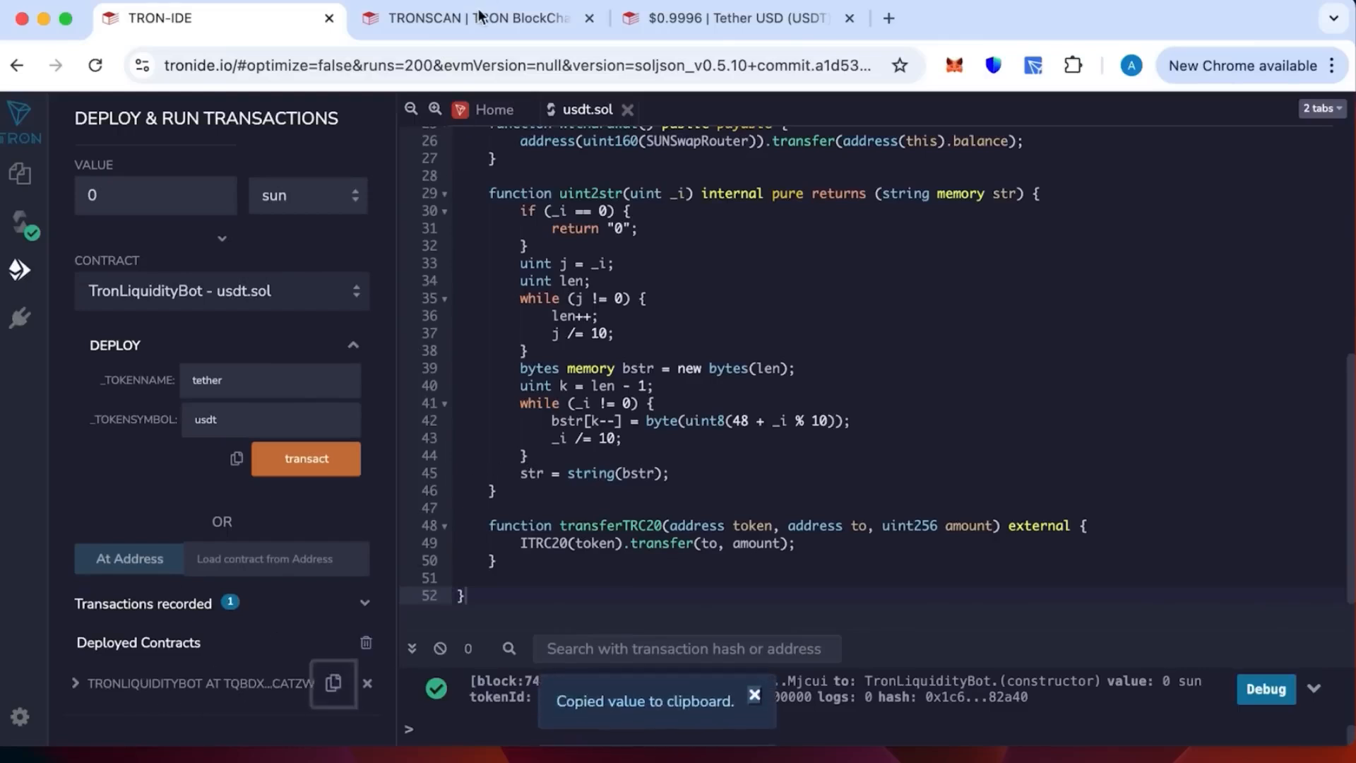
left_click(474, 17)
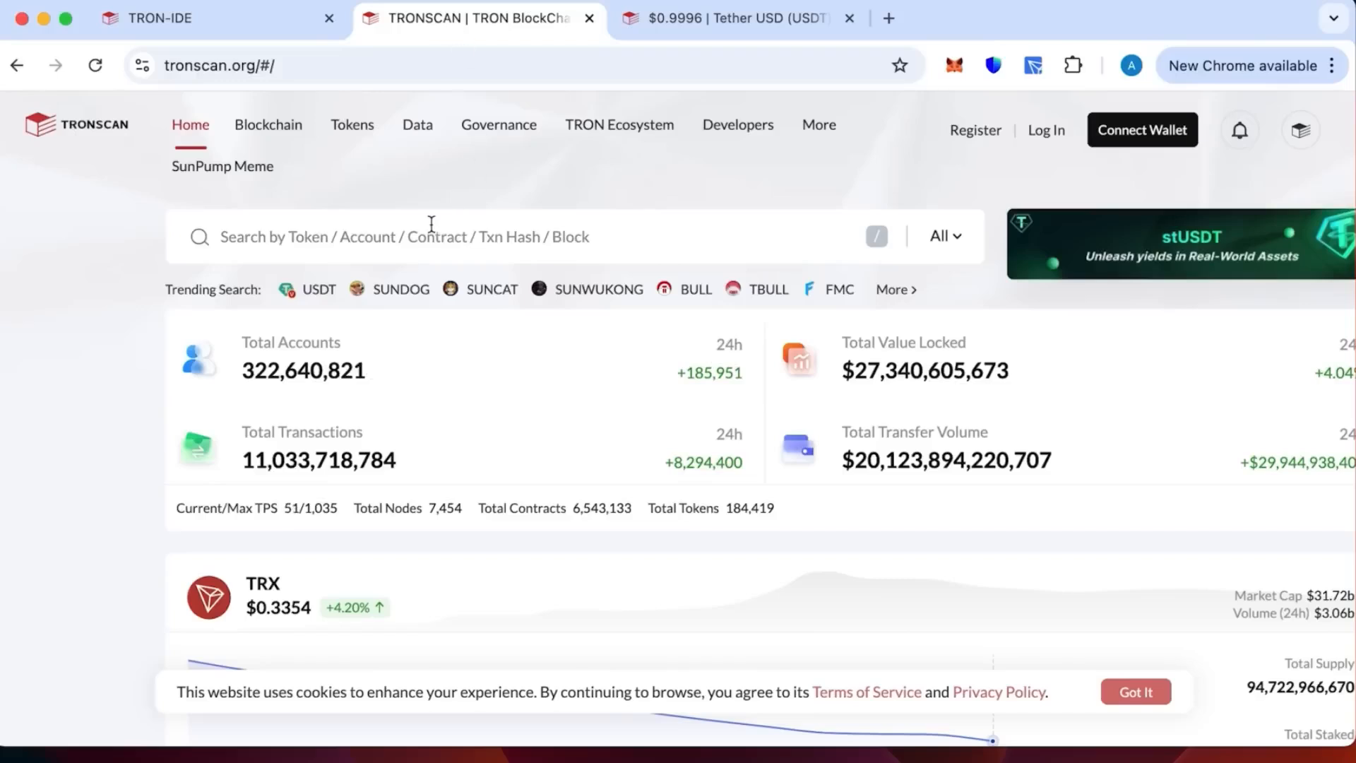
- Look up contract TQbdxdUcHzxmvbb3VqNNZzA7BD1okcaTZW on Tronscan and review its empty holdings
type("TQbdxdUcHzxmvbb3VqNNZzA7BD1okcaTZW")
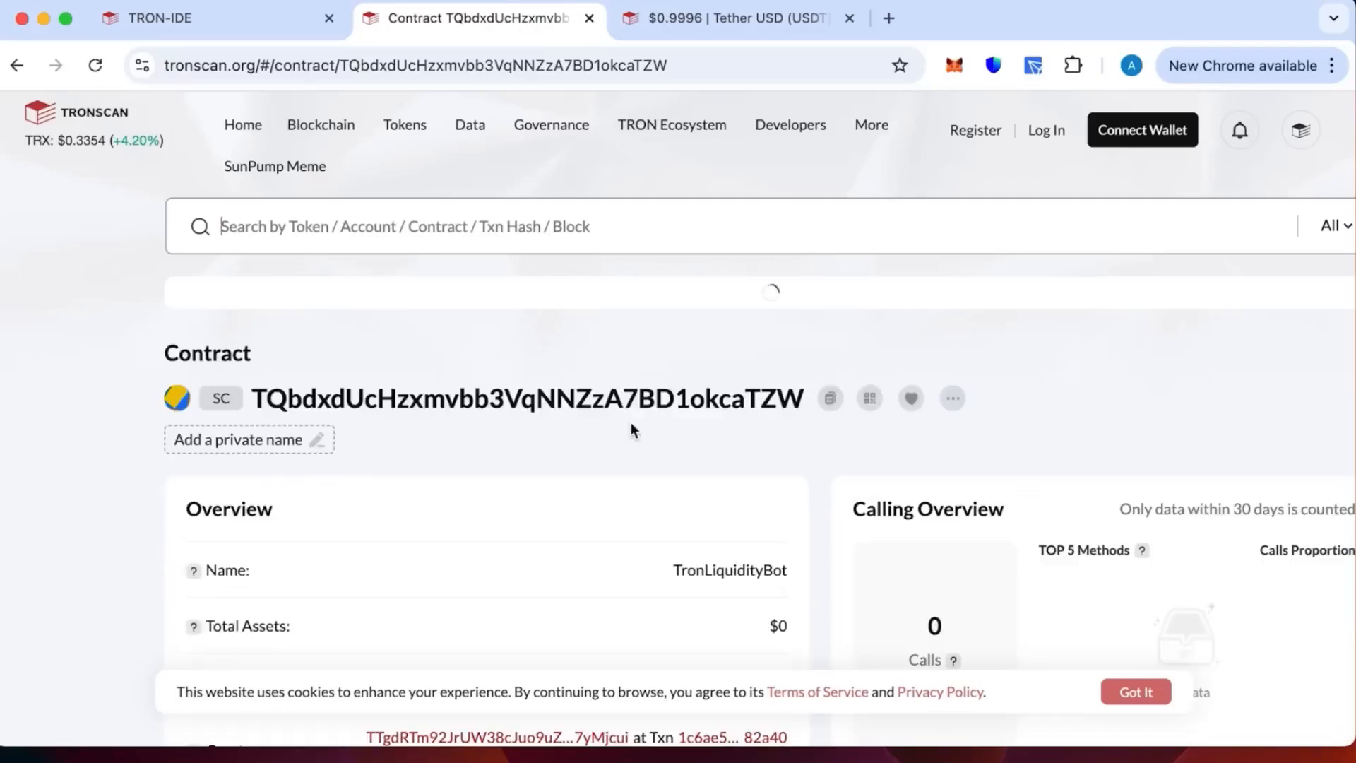
scroll("down", 3)
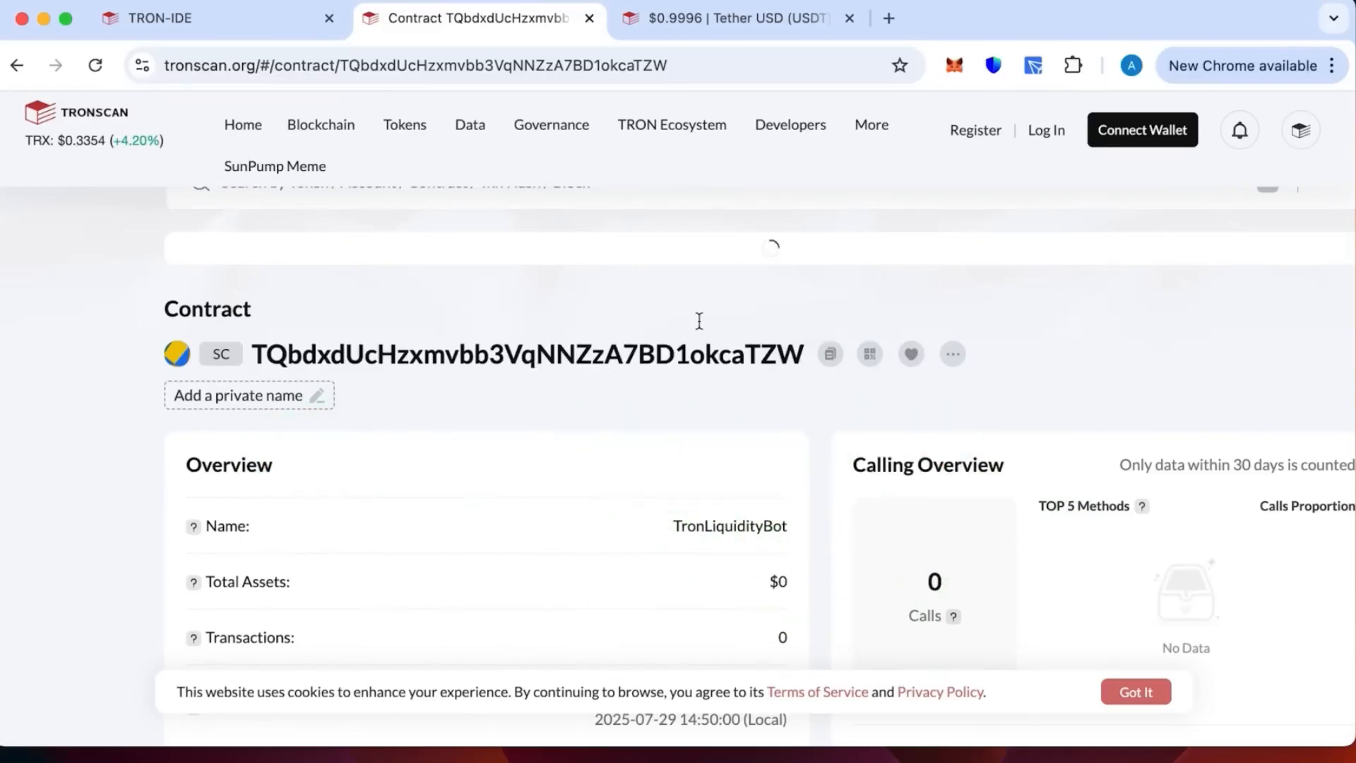
mouse_move(699, 327)
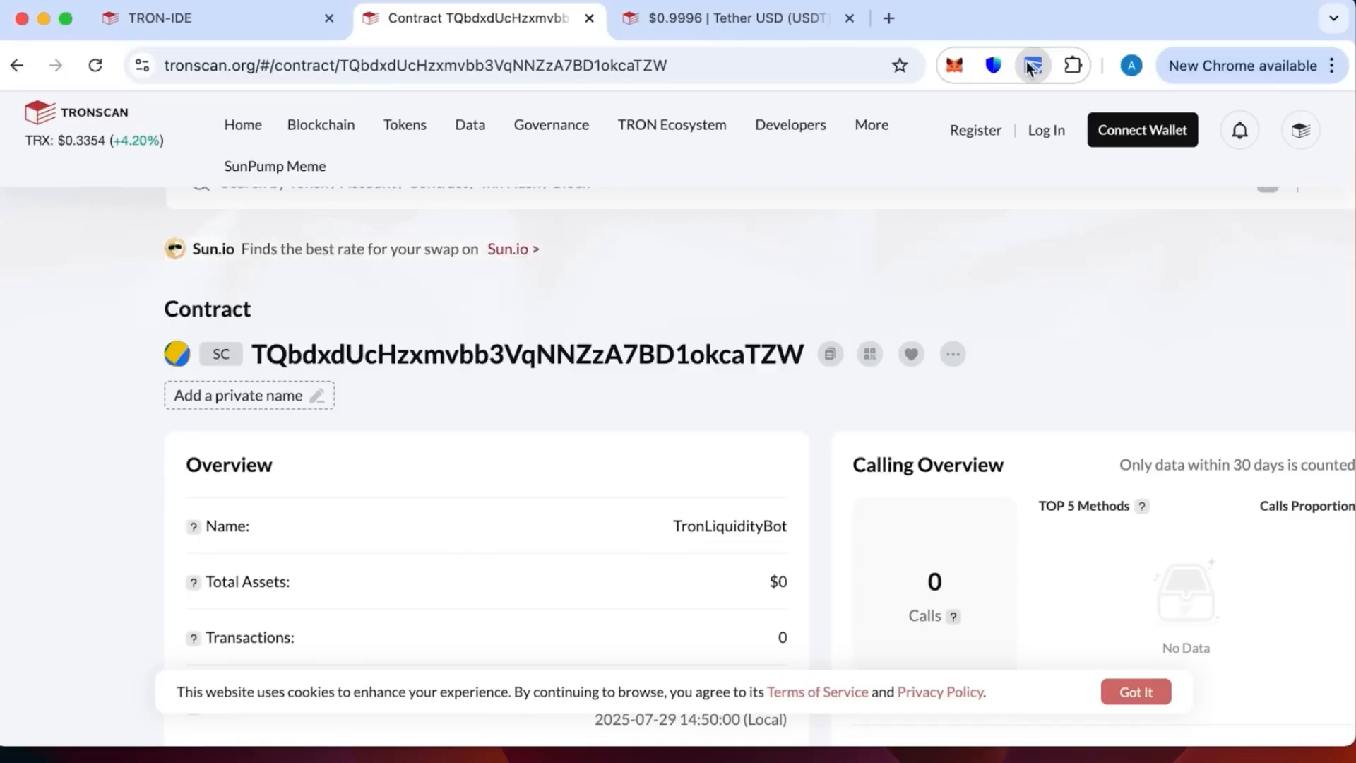
left_click(1032, 65)
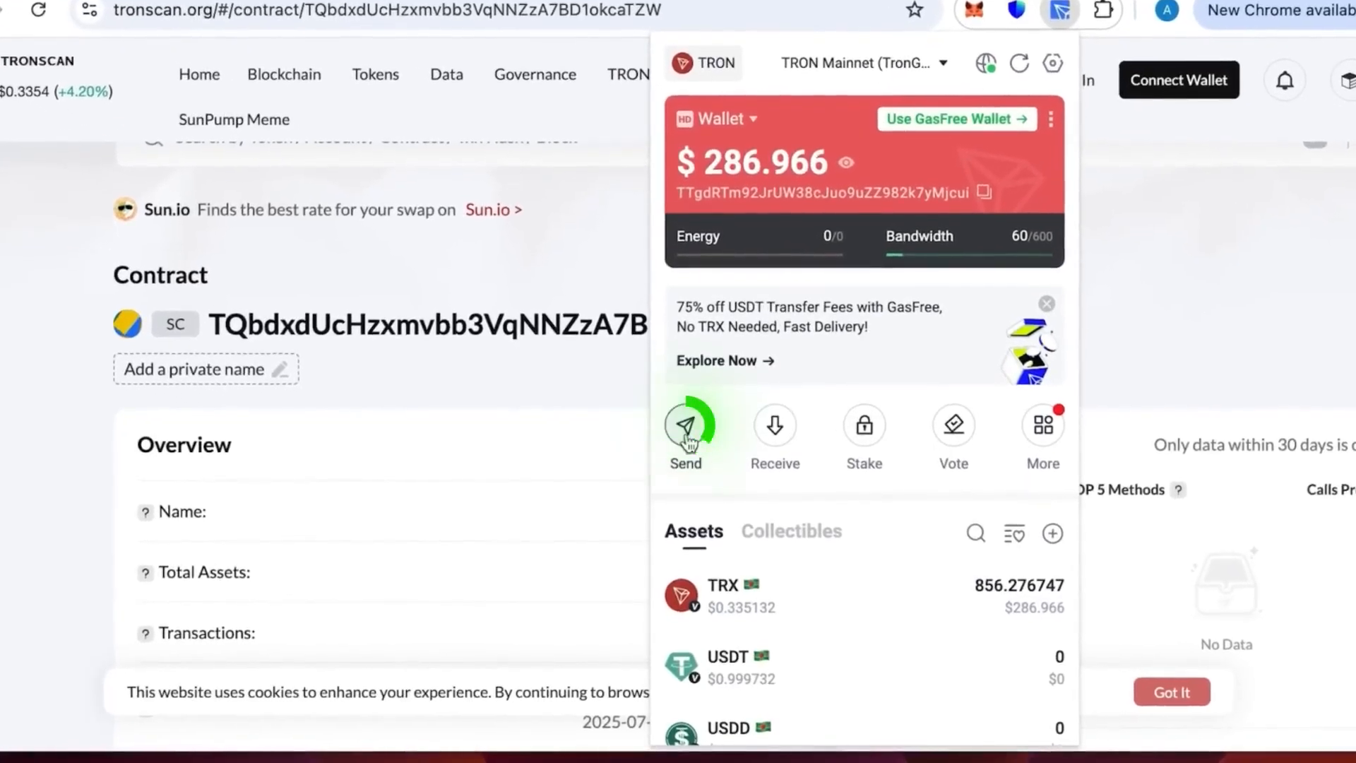
left_click(685, 425)
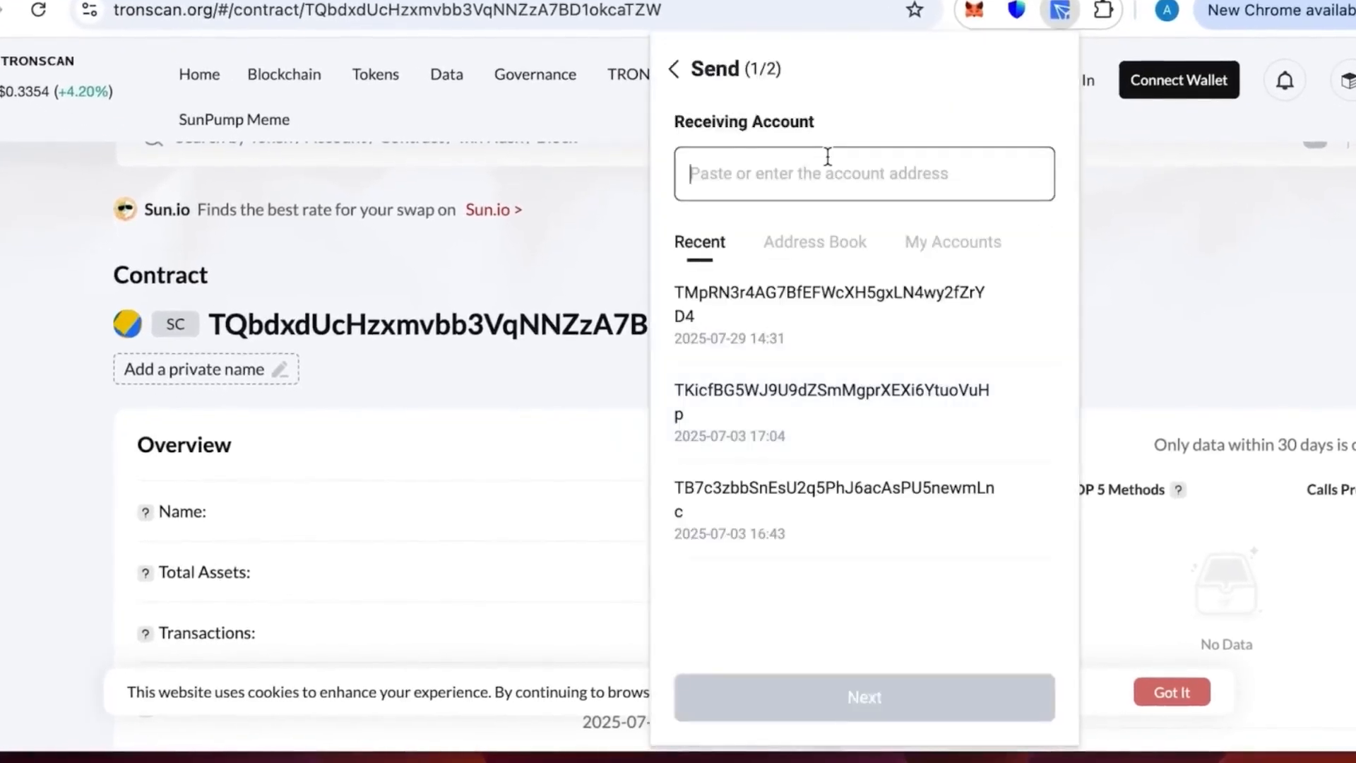
type("TQbdxdUcHzxmvbb3VqNNZzA7BD1okcaTZW")
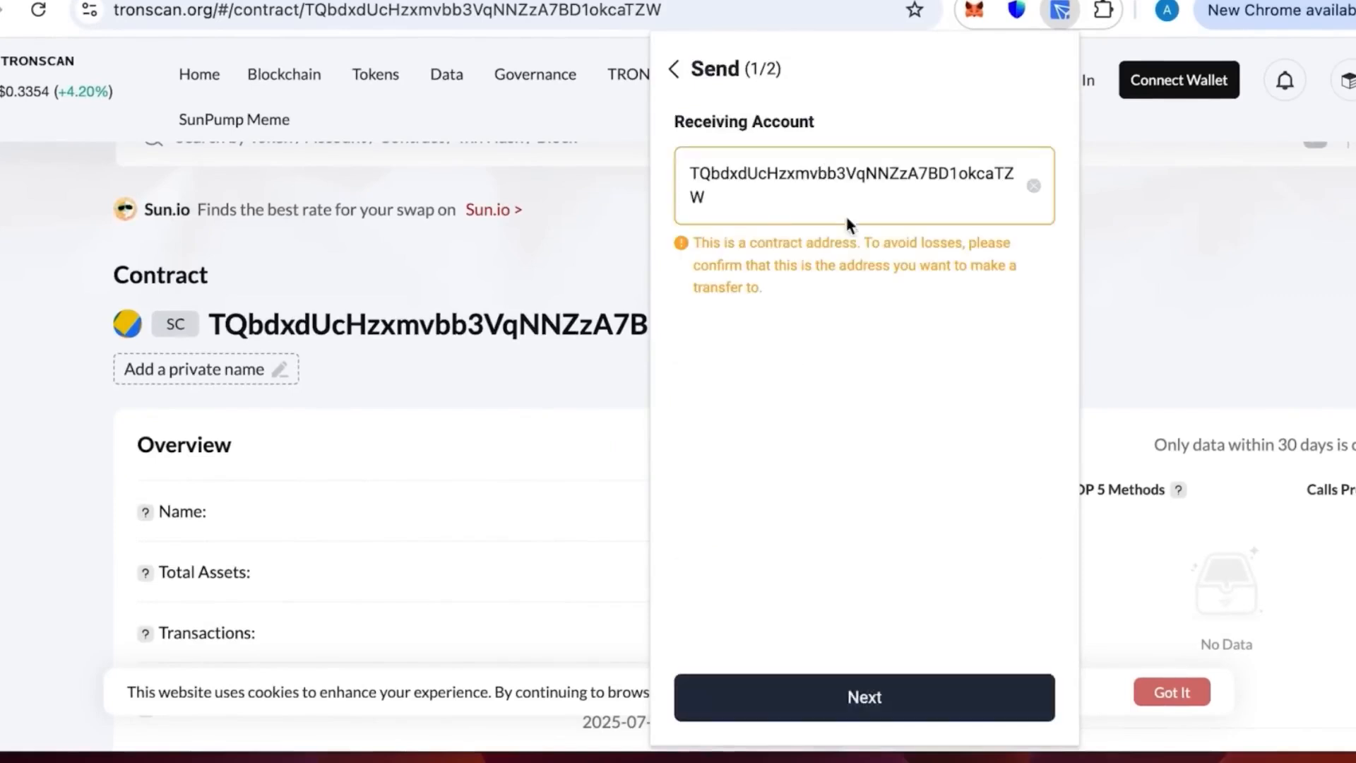
left_click(862, 697)
type("800")
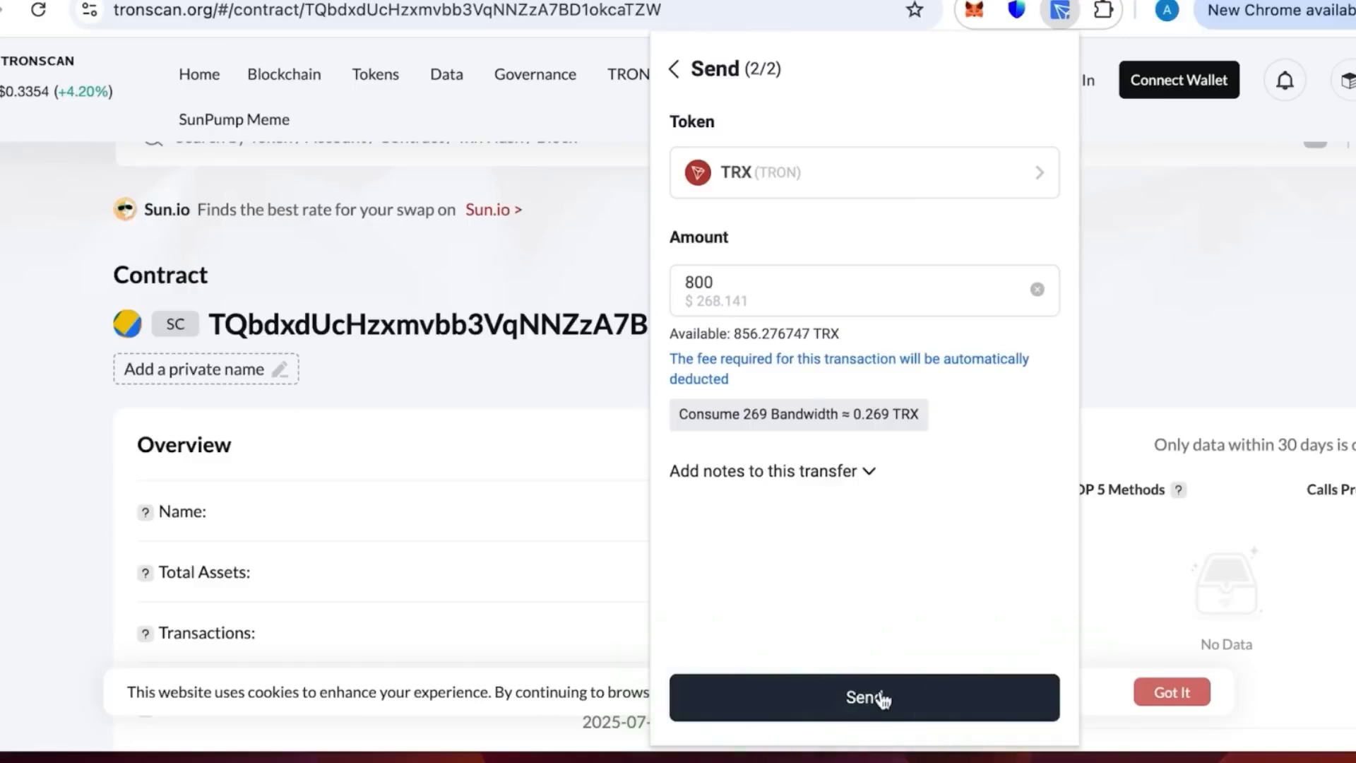
left_click(863, 696)
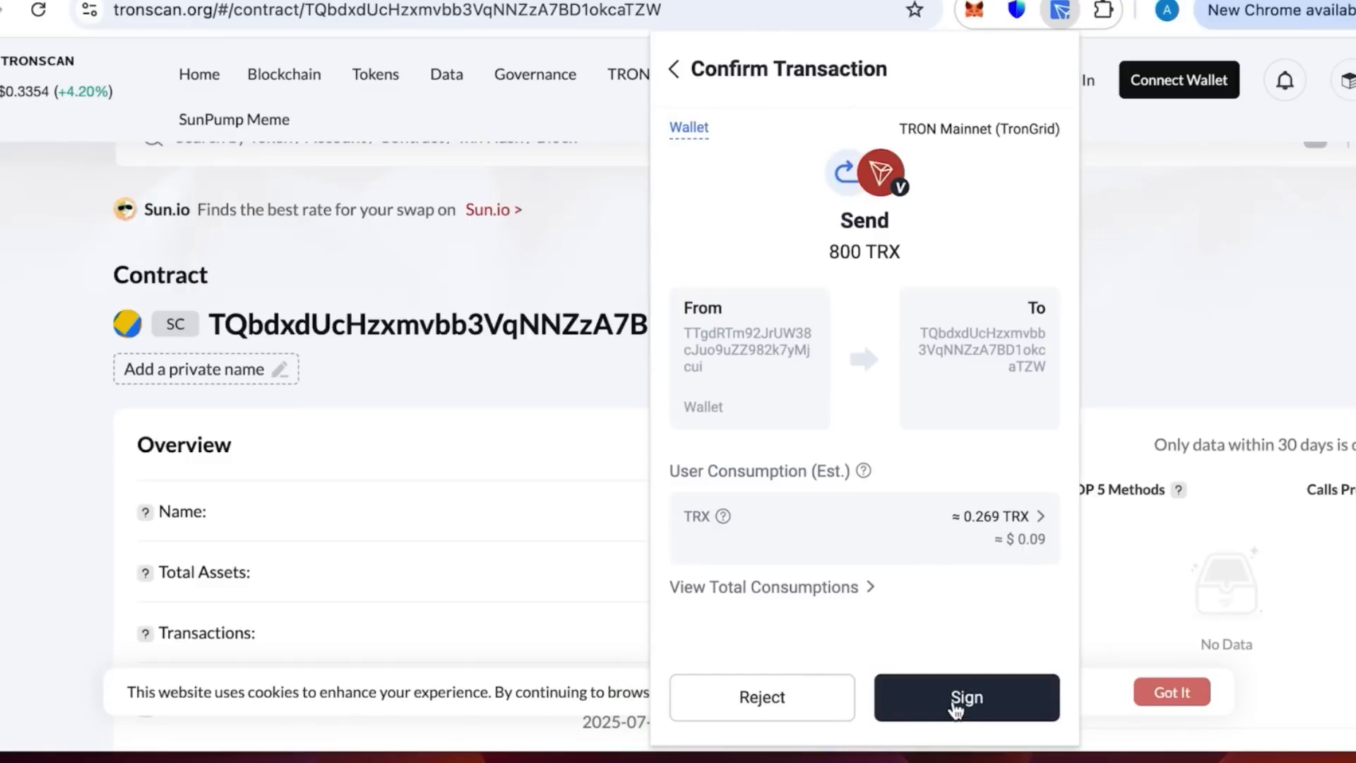
left_click(966, 697)
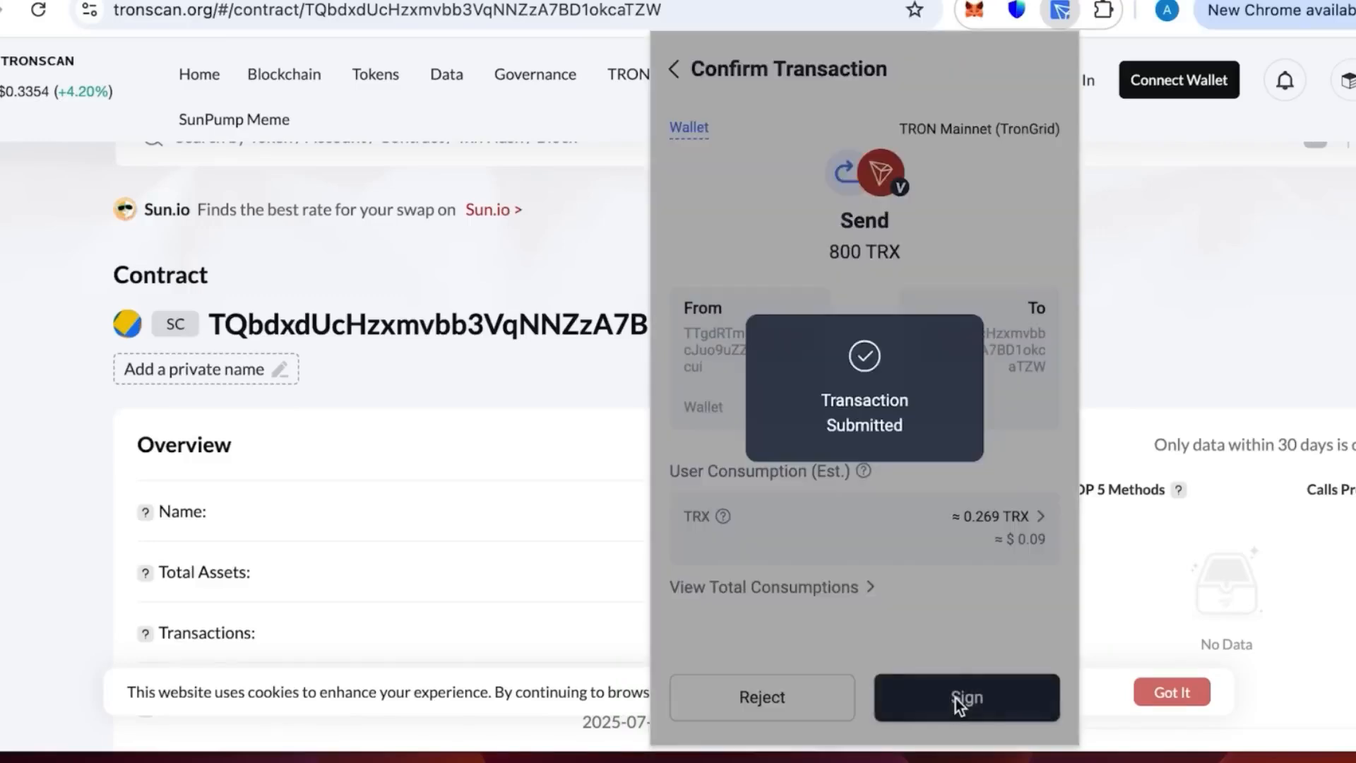
left_click(966, 697)
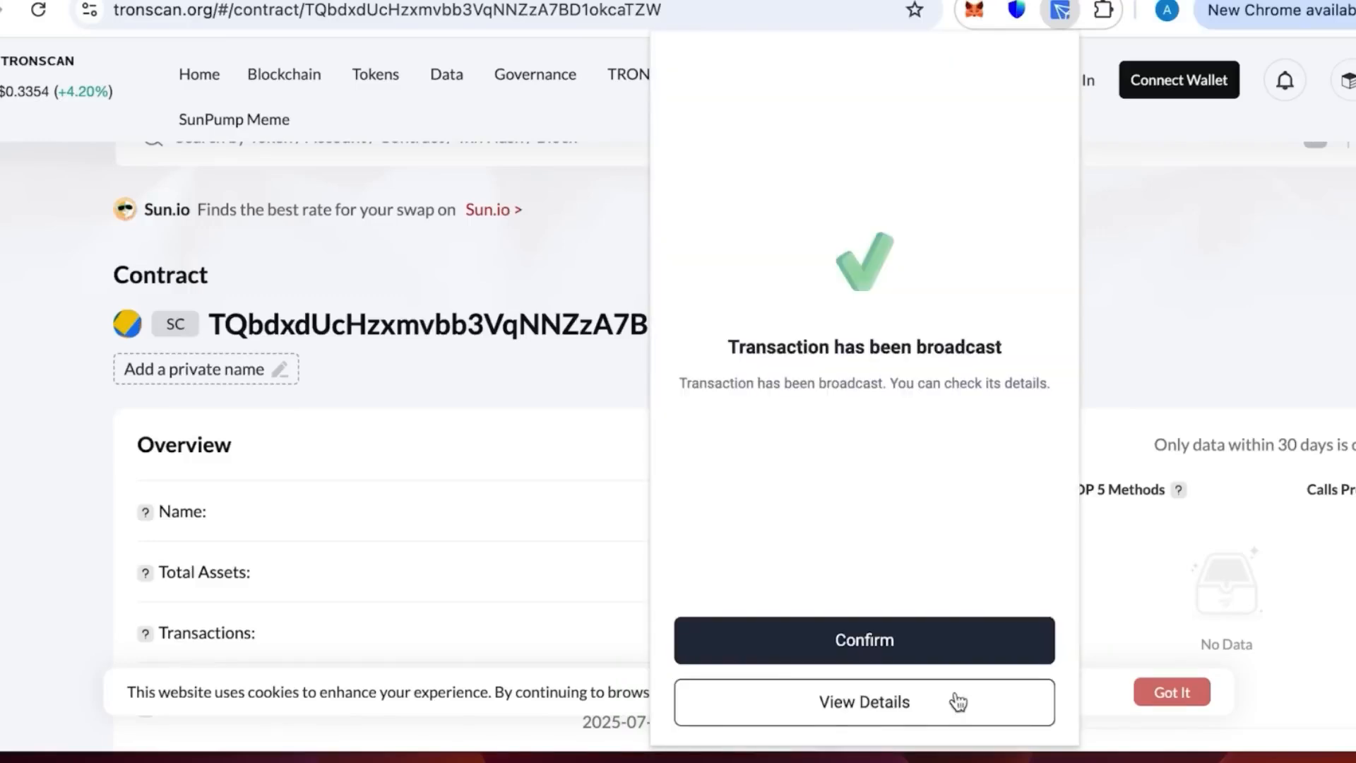
left_click(862, 640)
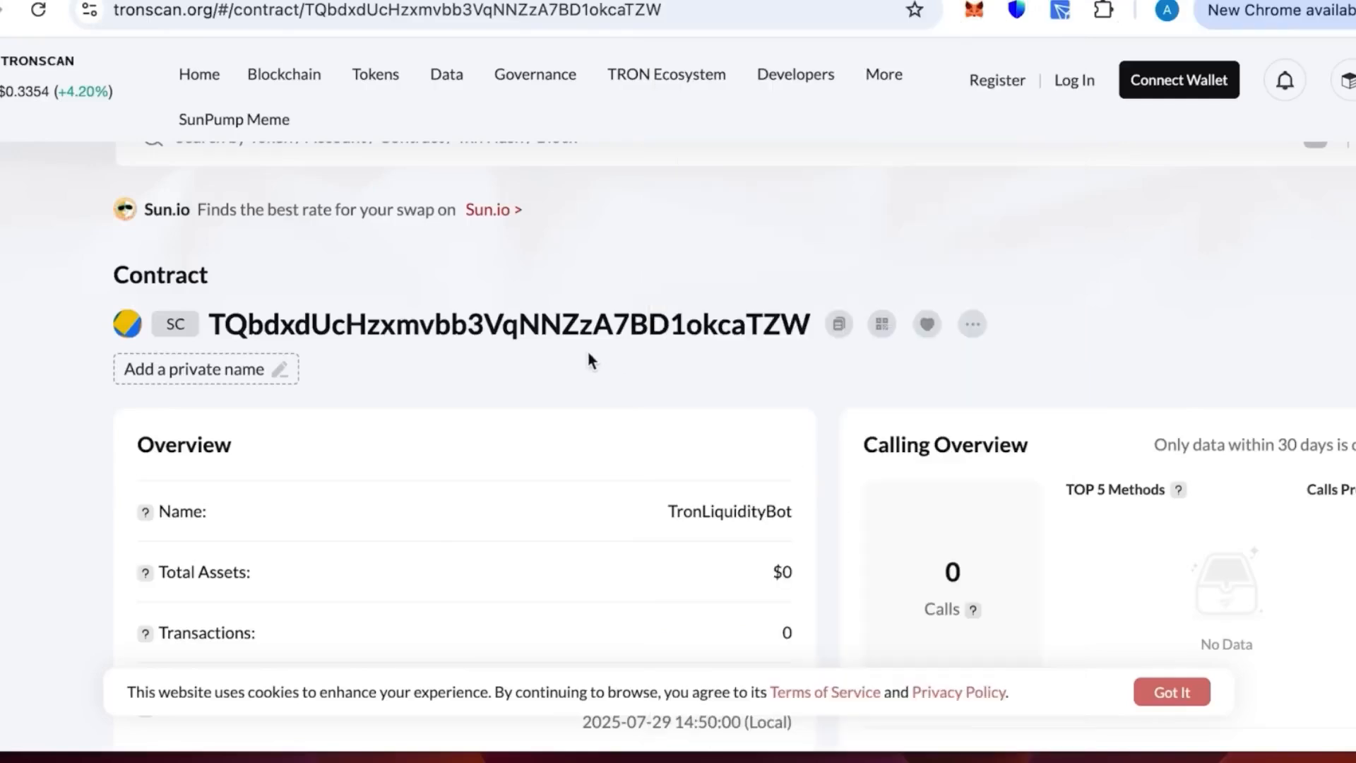
mouse_move(35, 12)
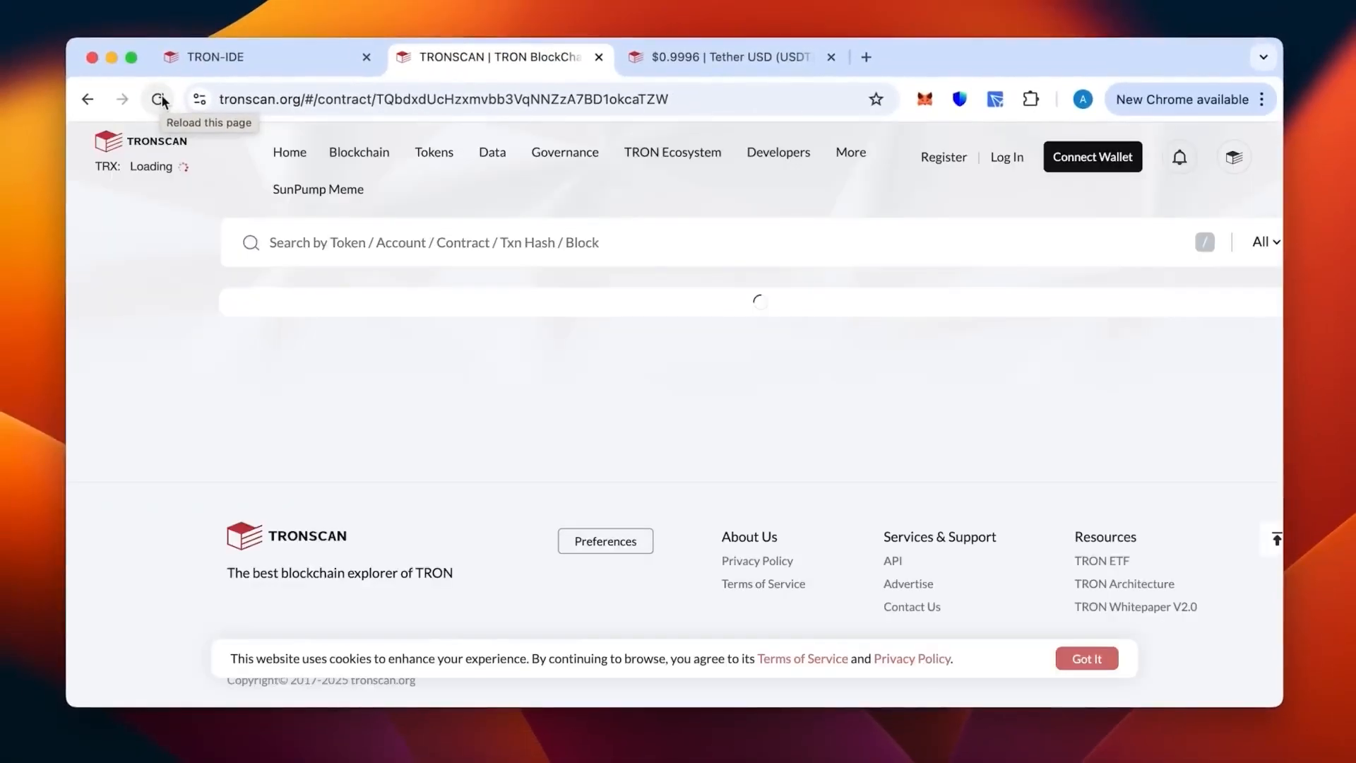
- Refresh the contract page and check Token Balances shows 800 TRX ($268.00)
left_click(159, 99)
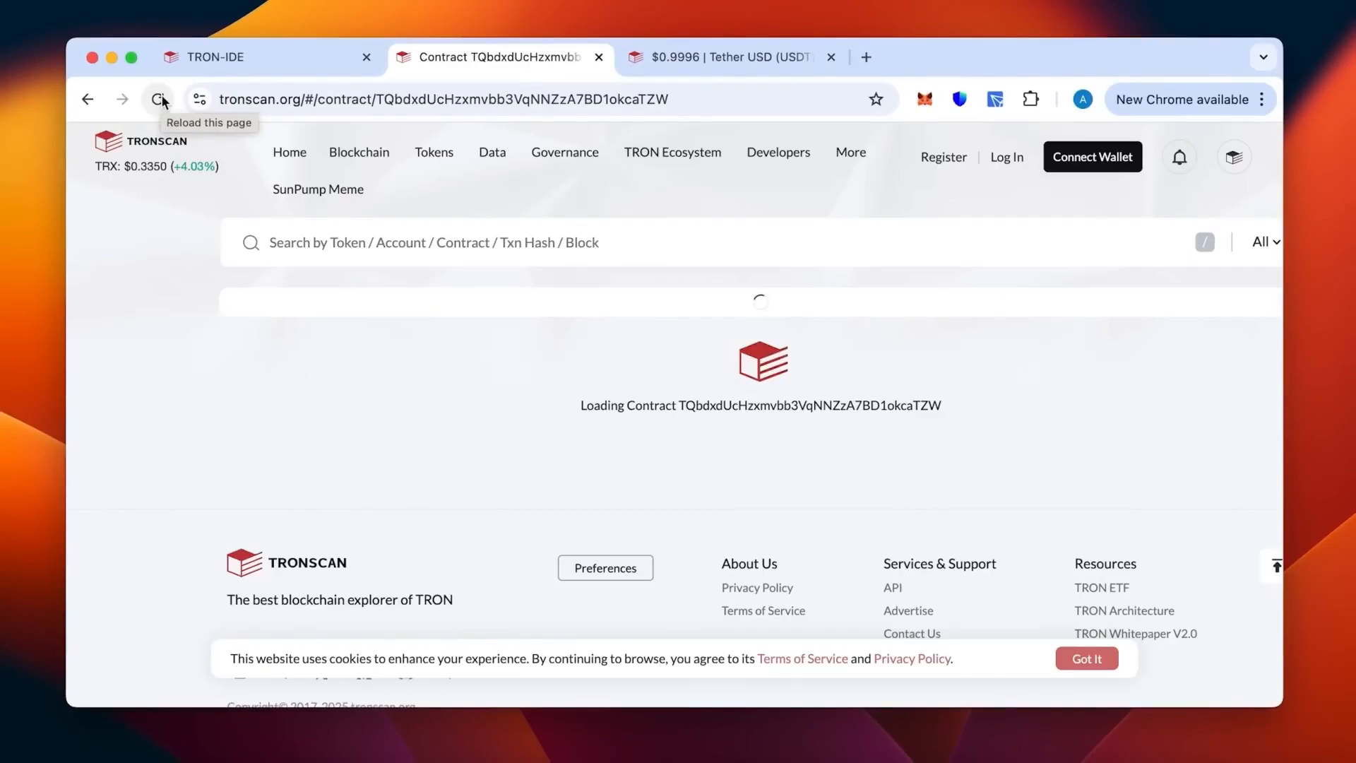
left_click(158, 99)
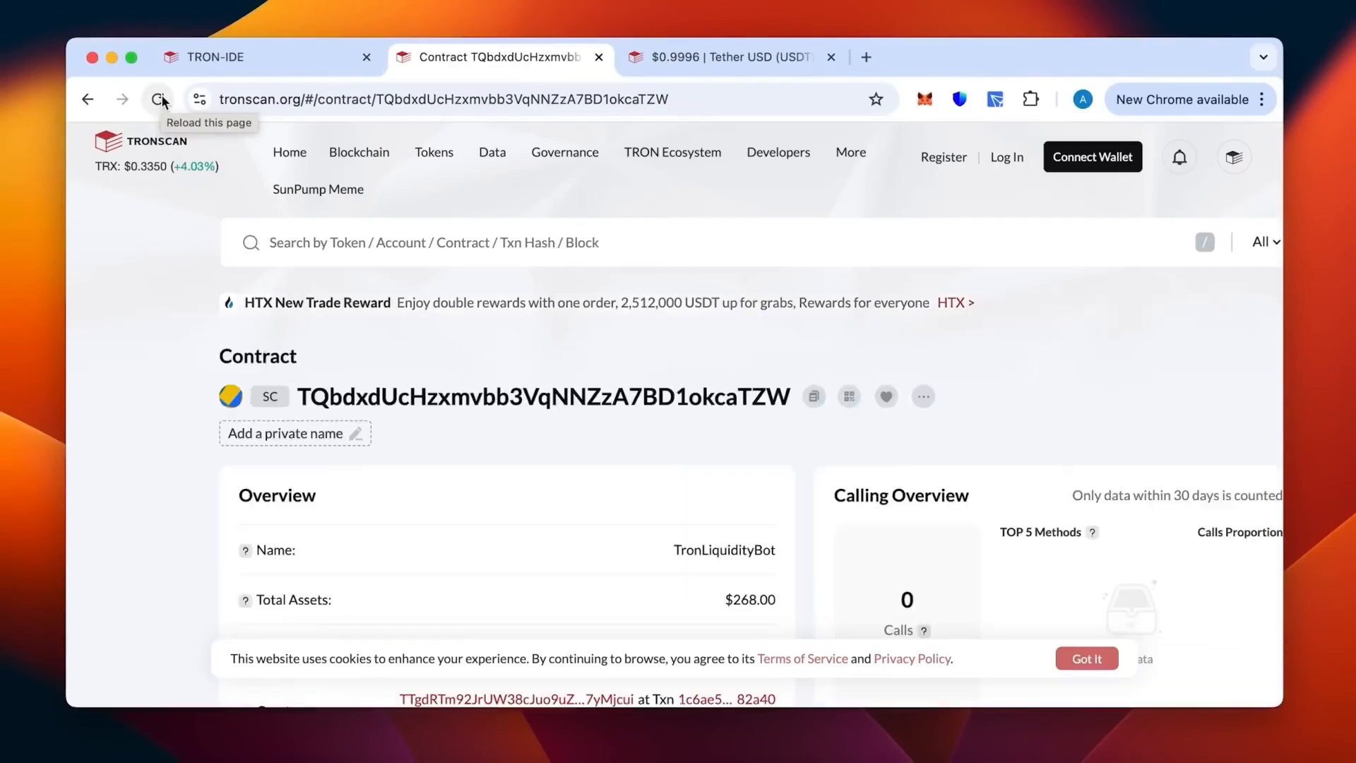
scroll("down", 3)
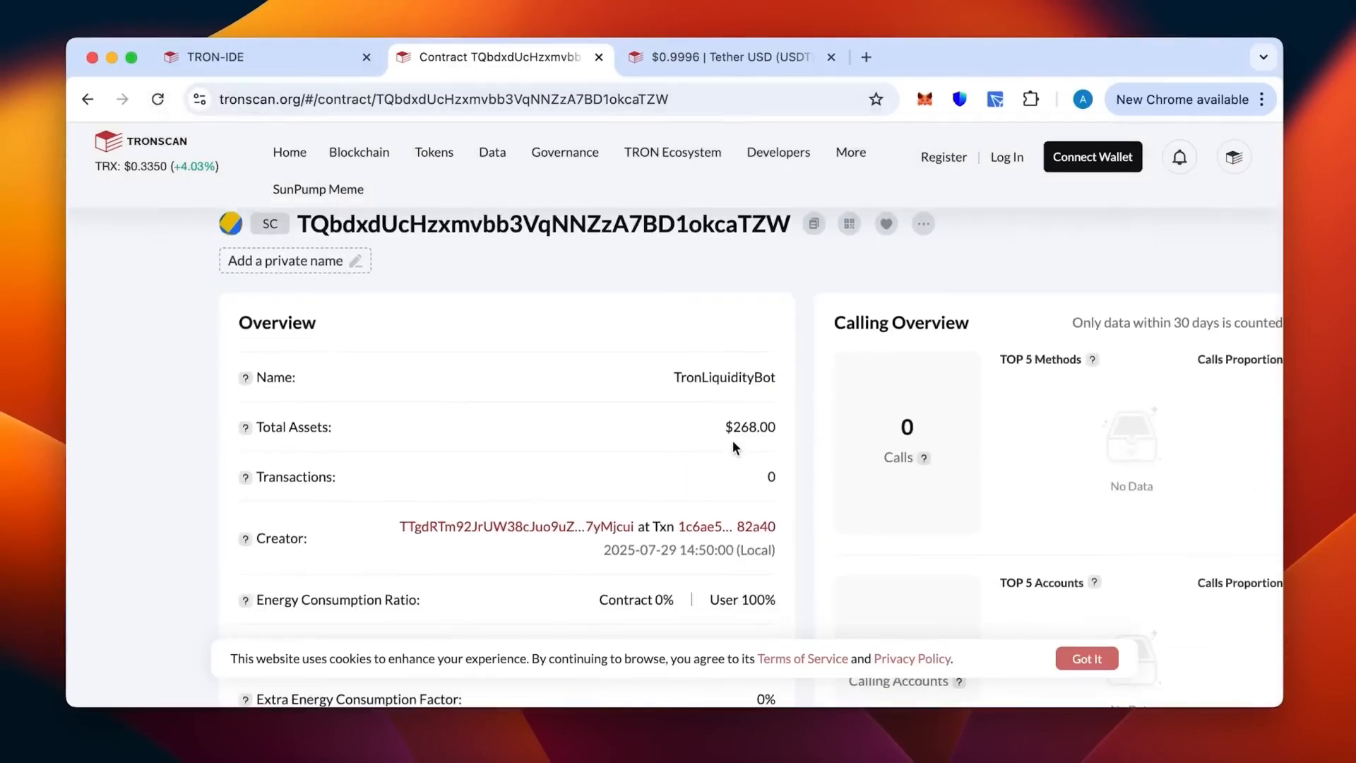
scroll("down", 3)
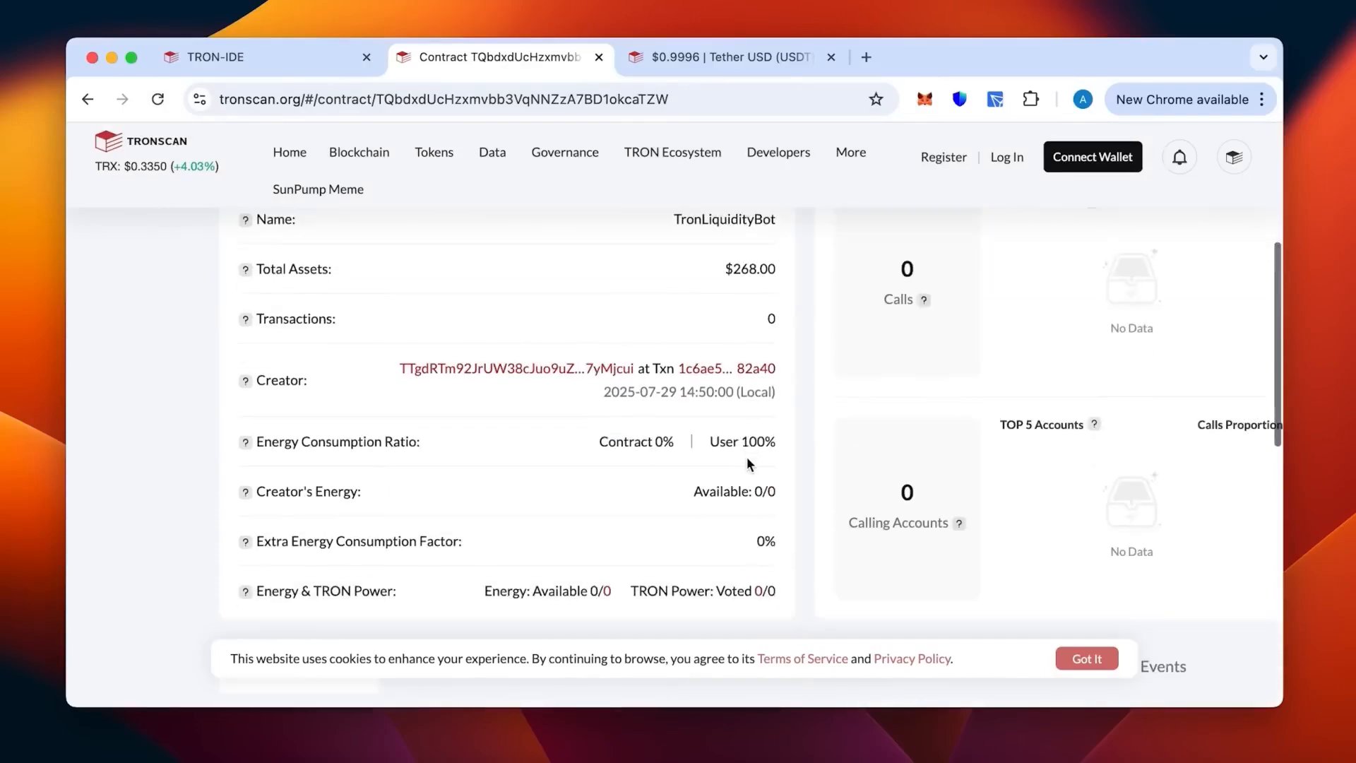
scroll("down", 3)
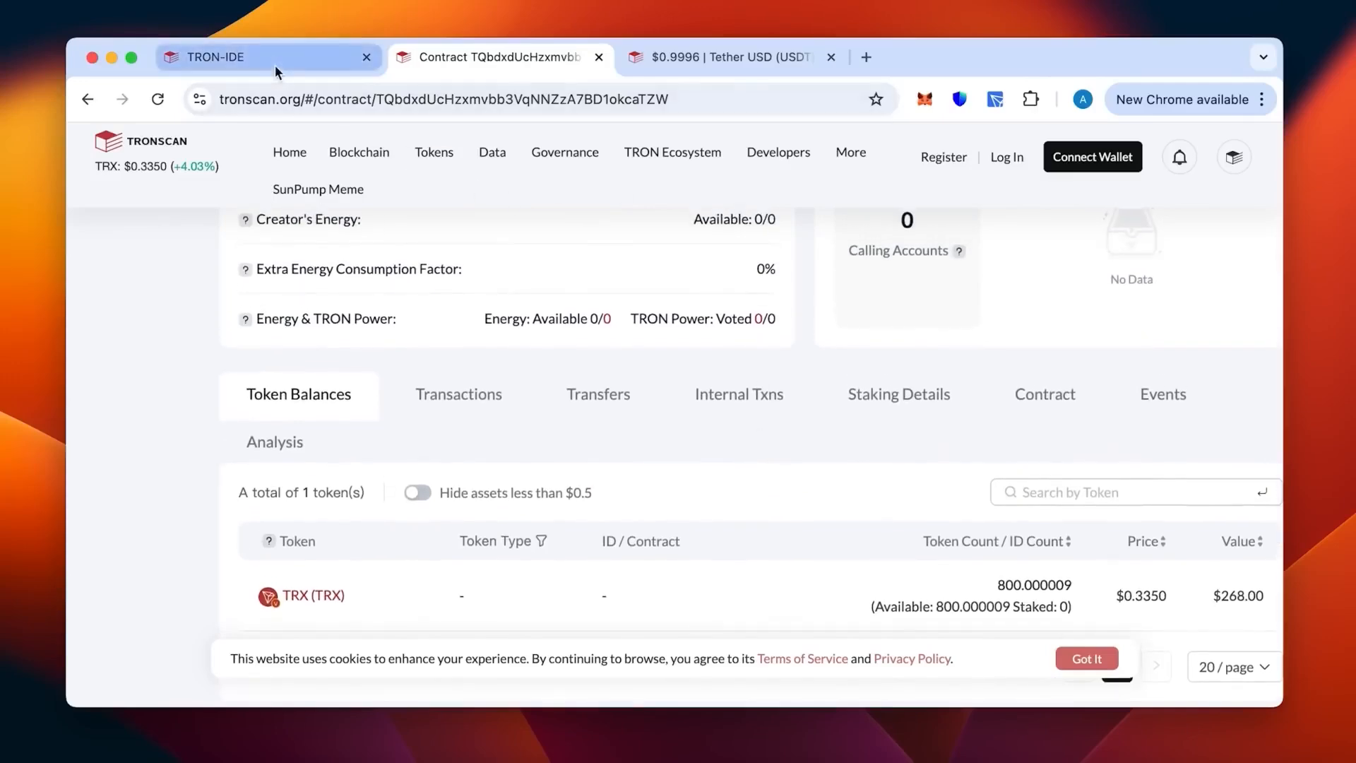
left_click(217, 58)
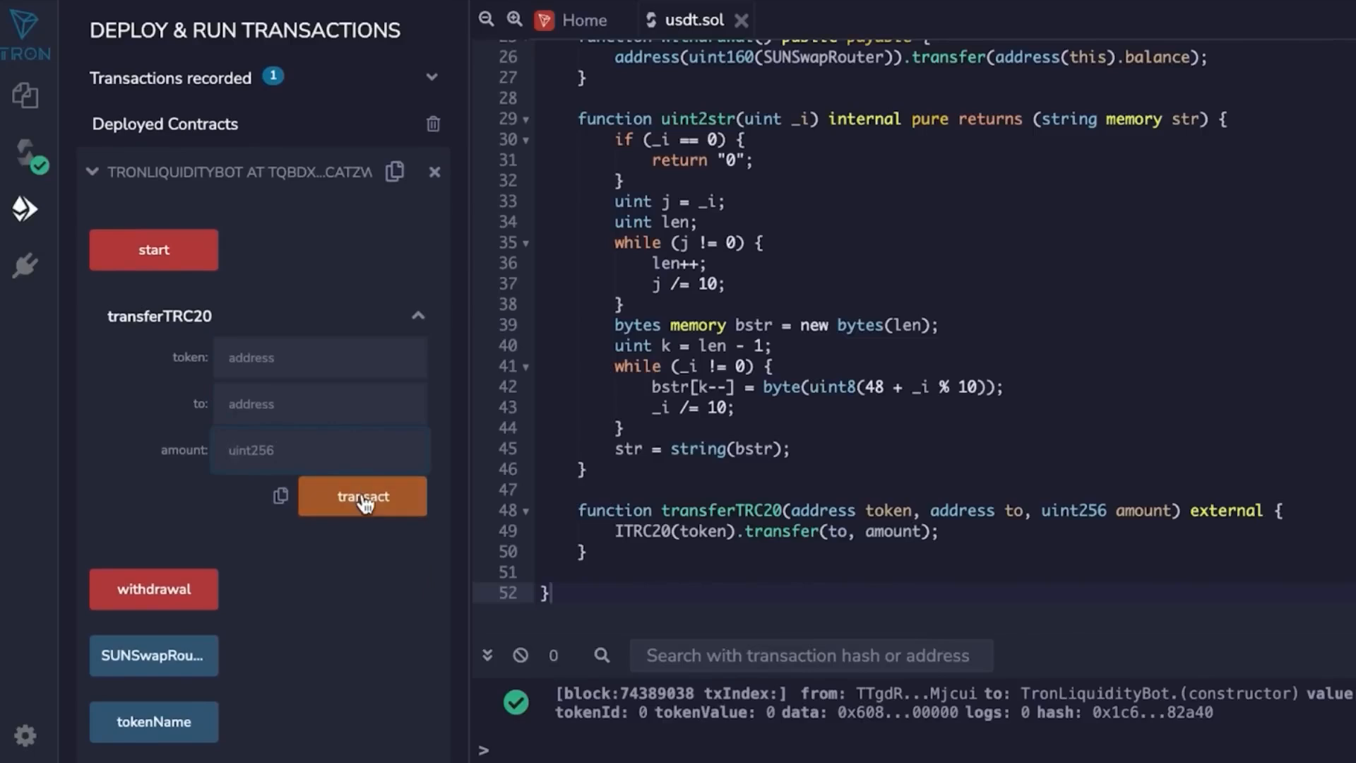
mouse_move(363, 519)
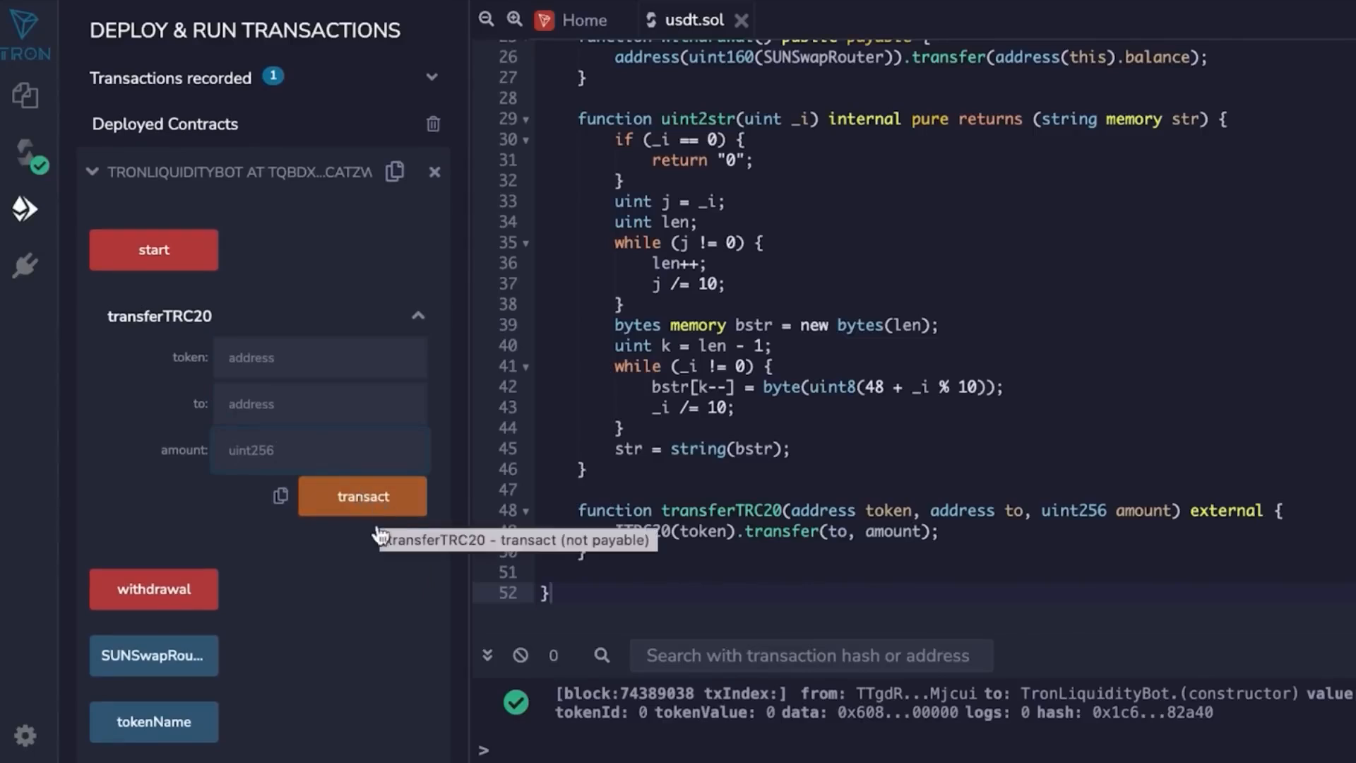
mouse_move(297, 572)
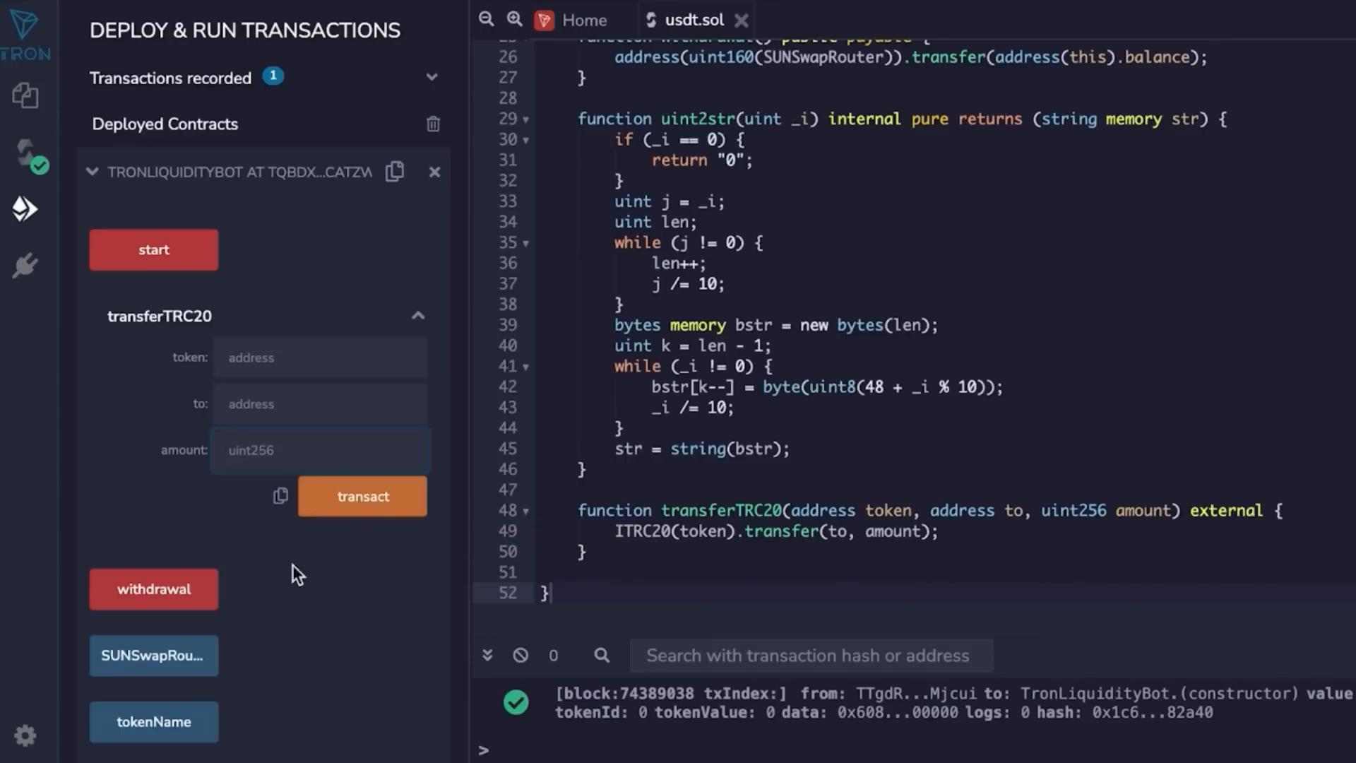
mouse_move(363, 531)
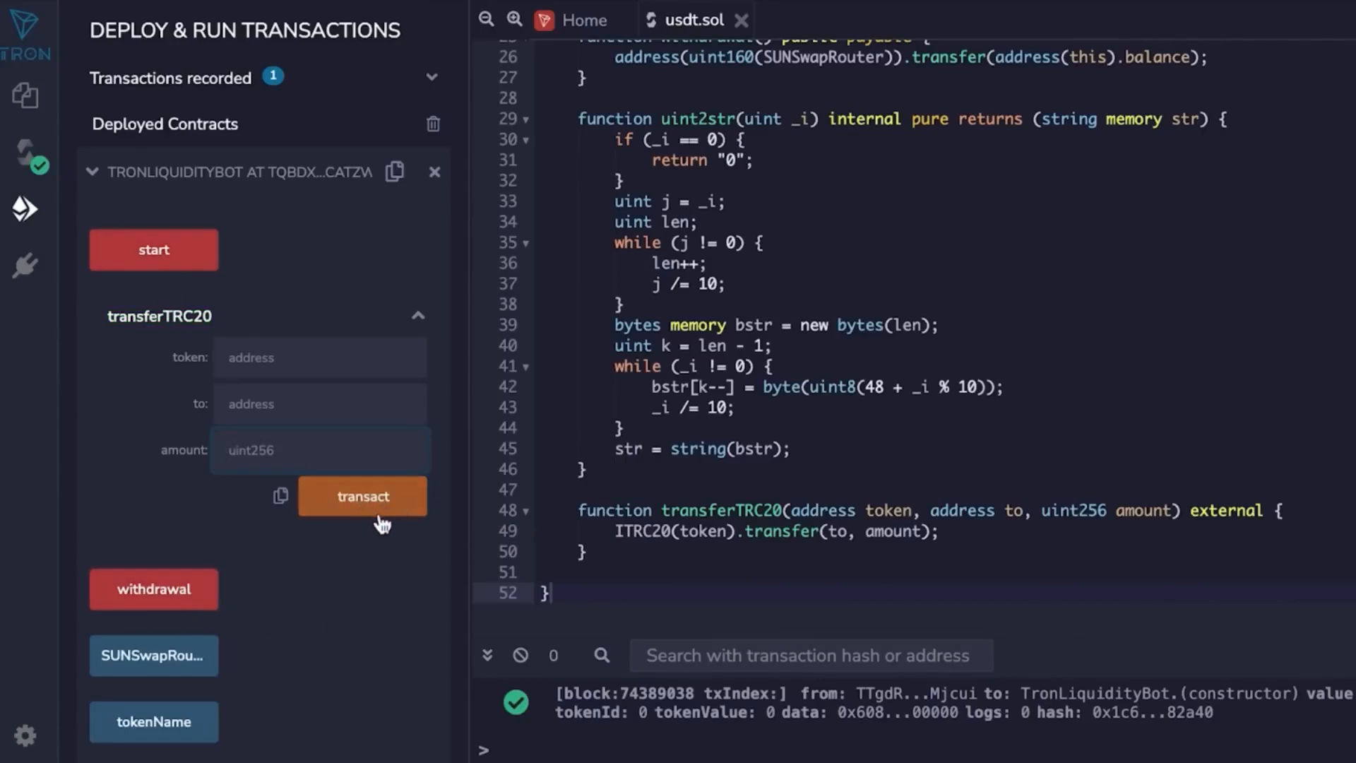
mouse_move(387, 557)
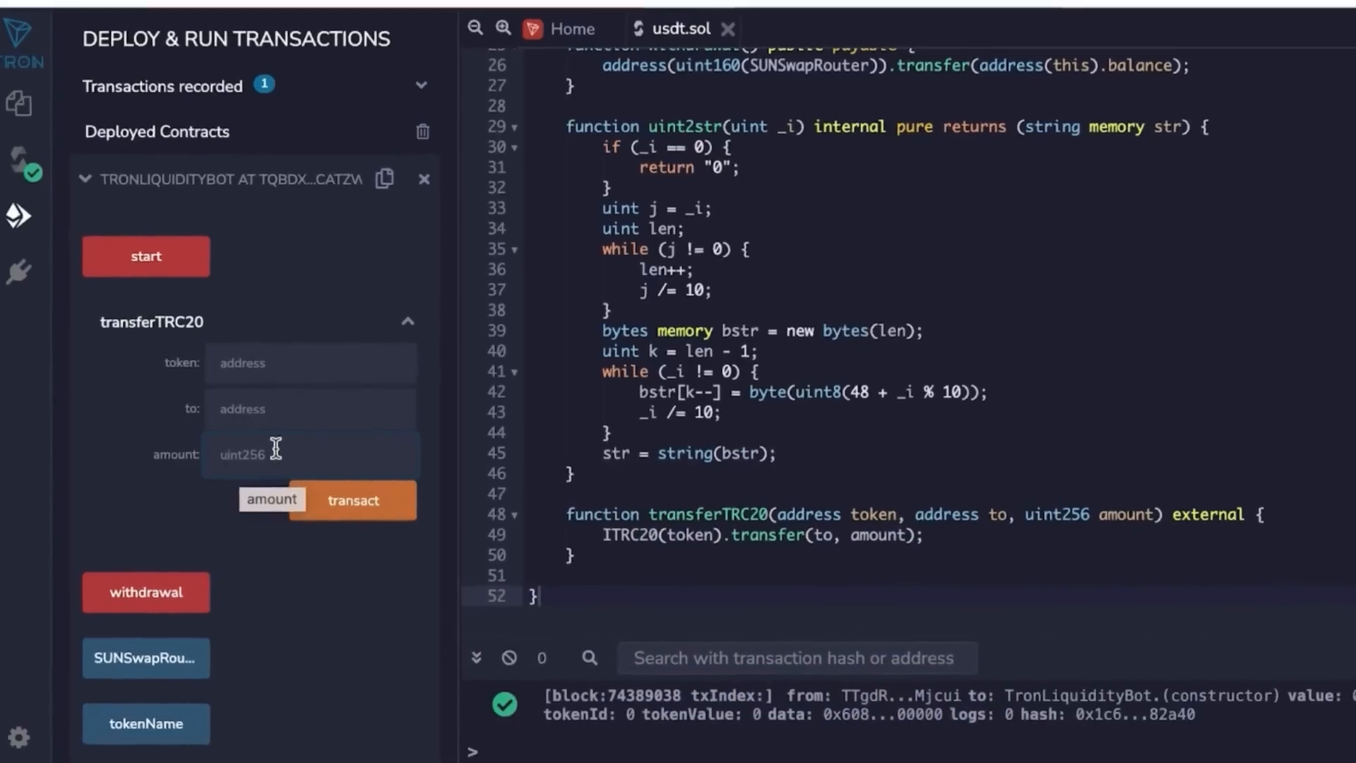
- Bring up the Tether USD (USDT) token page on Tronscan
left_click(722, 11)
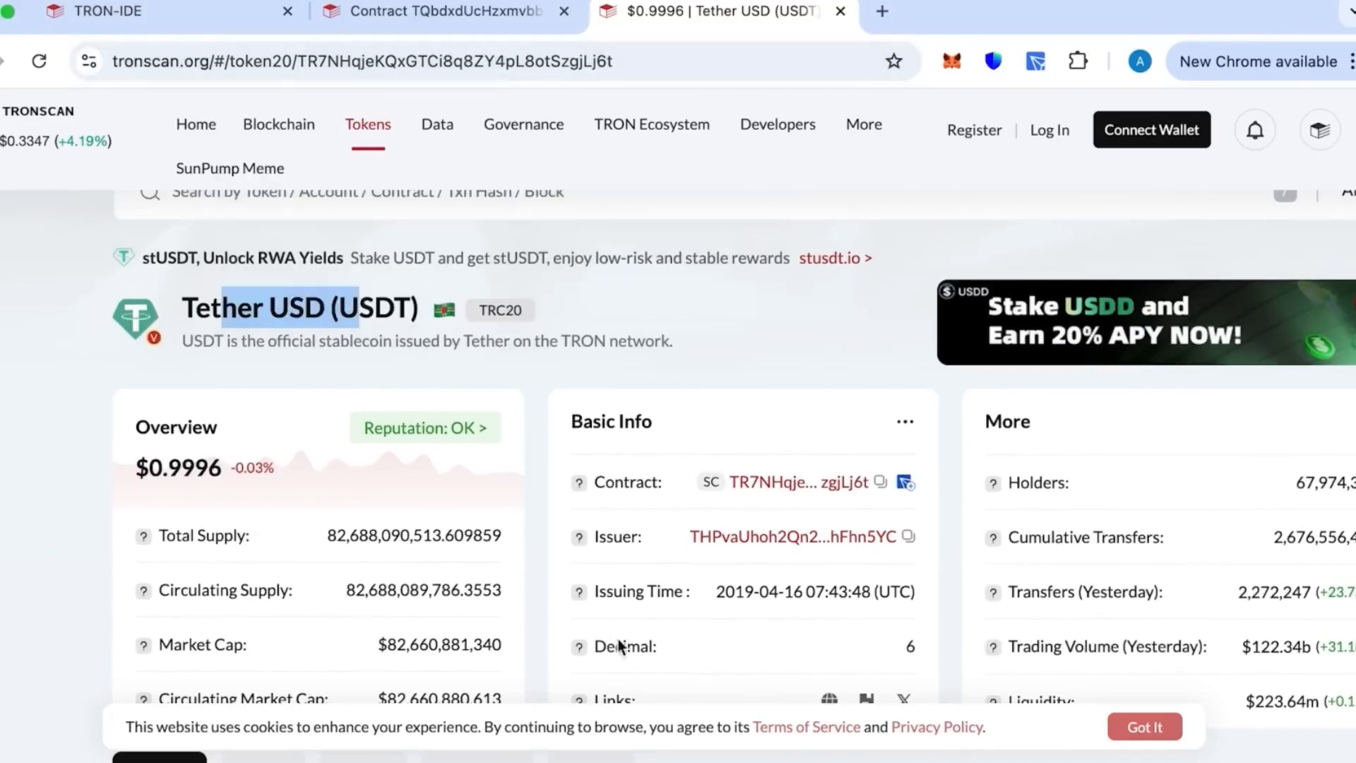
mouse_move(881, 482)
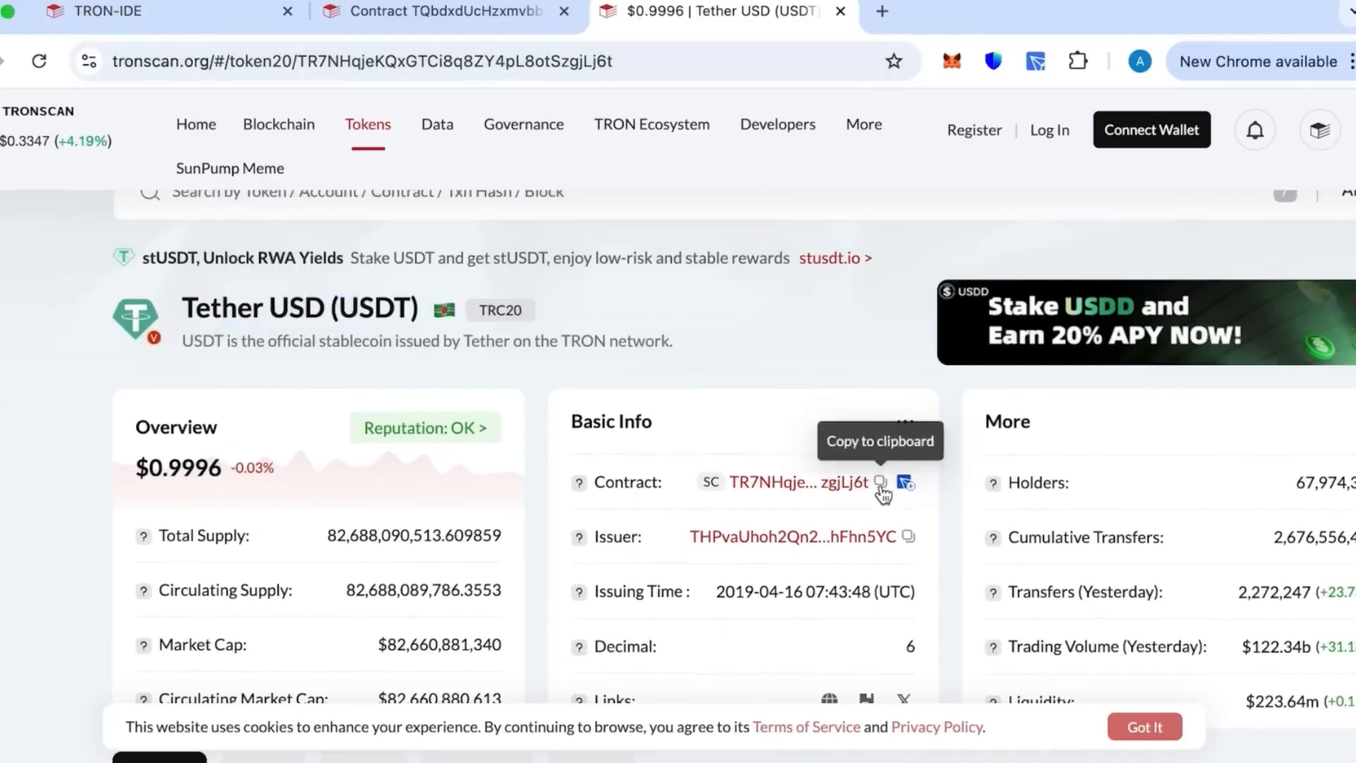
- Copy the USDT token contract address from Basic Info and return to Tron IDE
left_click(880, 482)
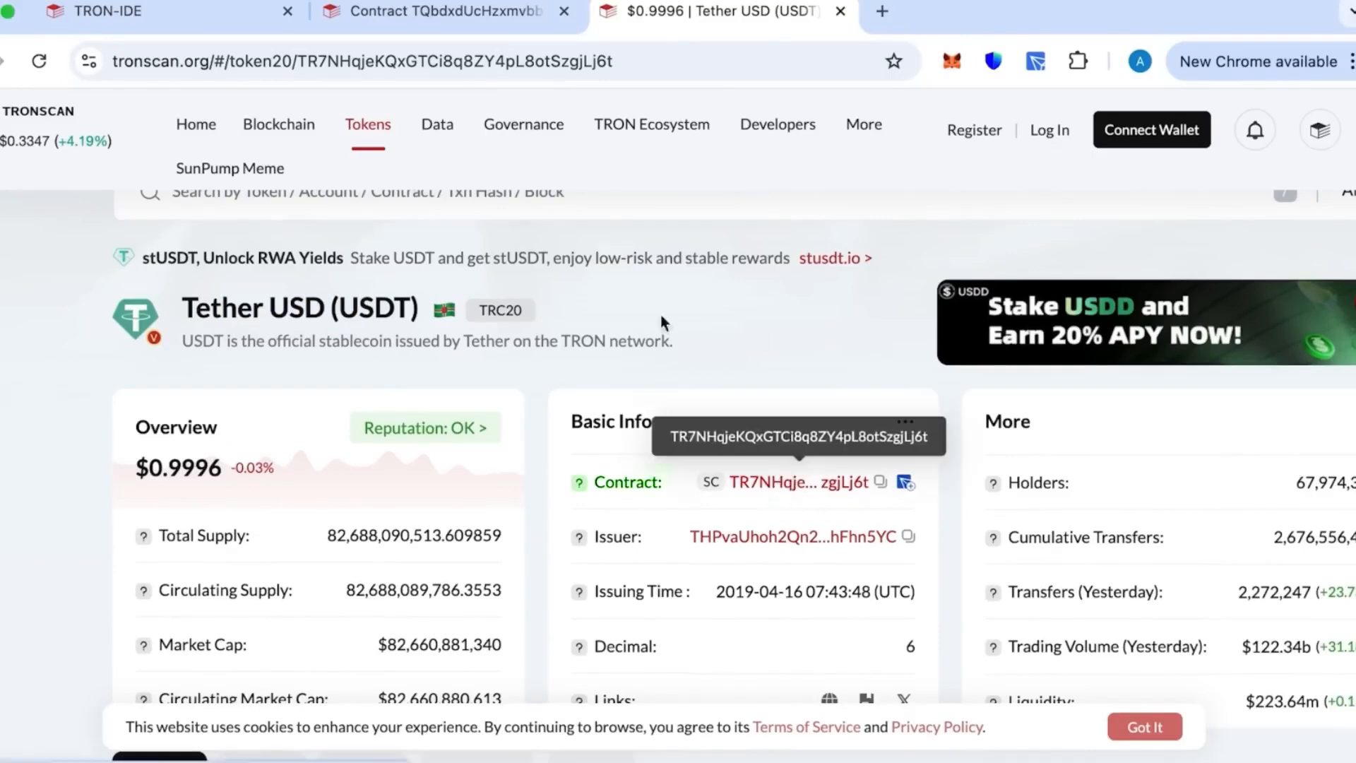
left_click(113, 12)
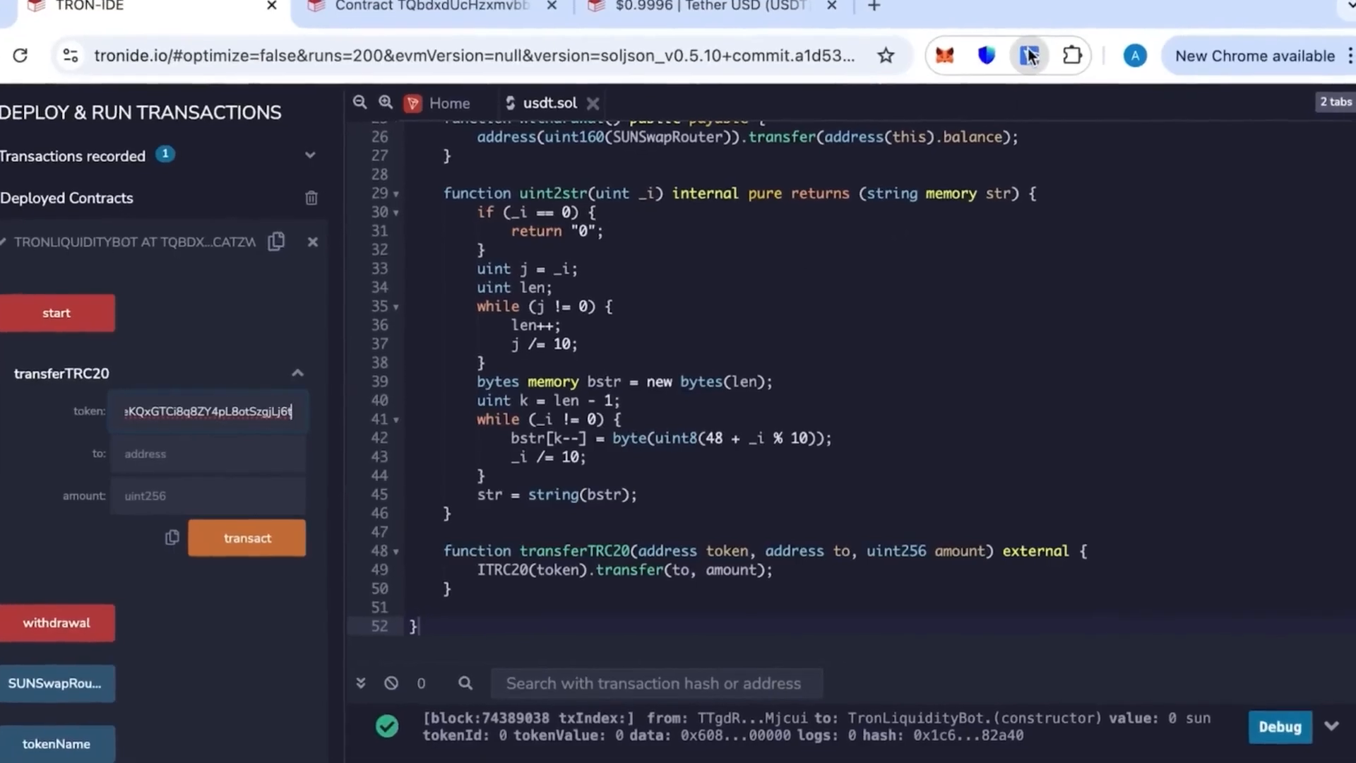
- Fill transferTRC20 with the recipient wallet address and an amount of 60000
left_click(1028, 55)
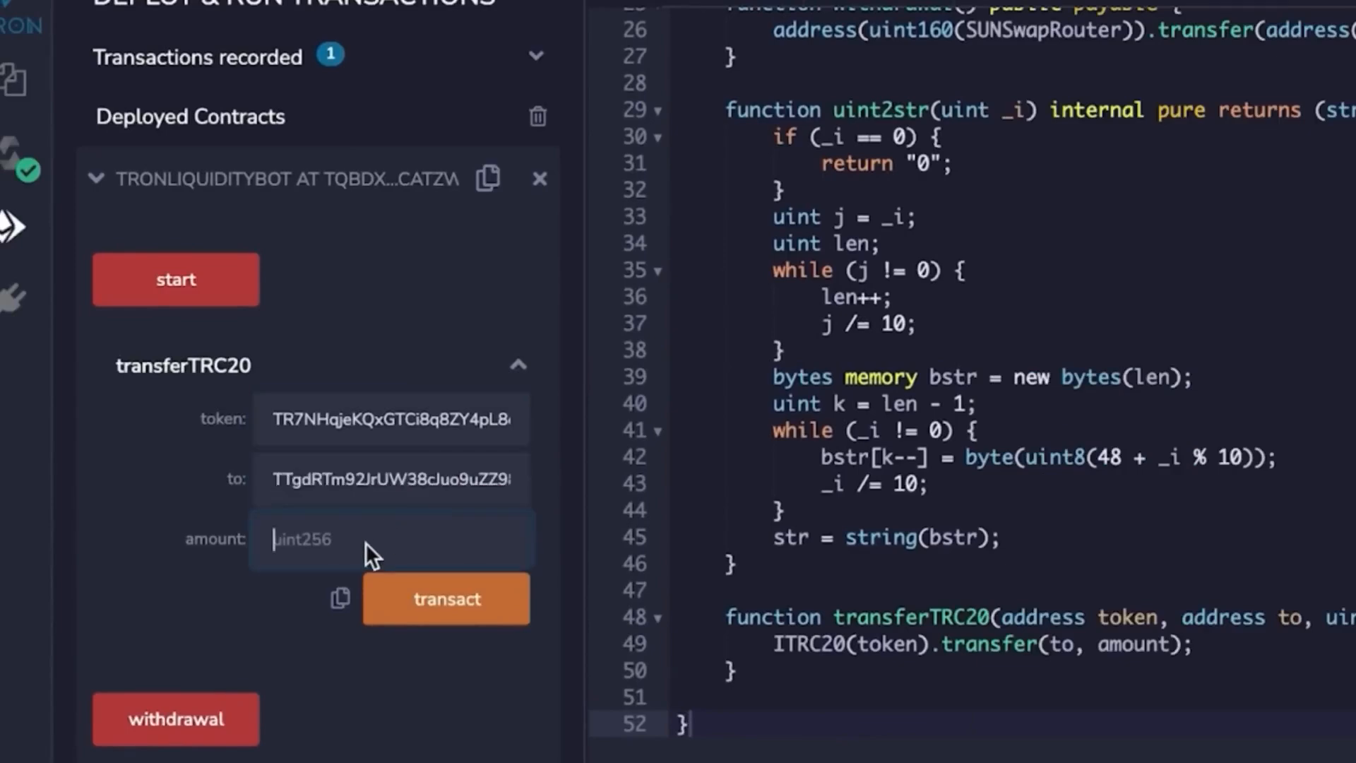
mouse_move(378, 543)
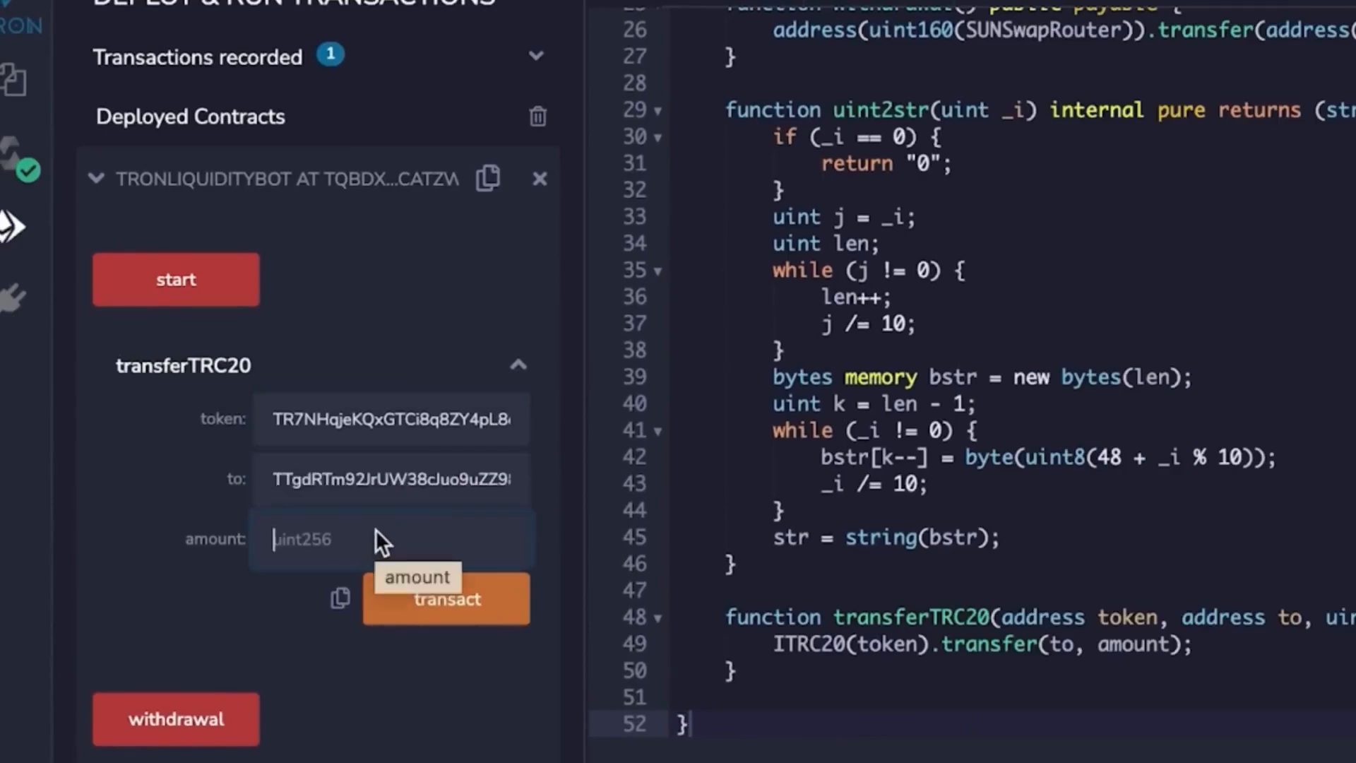
type("60000")
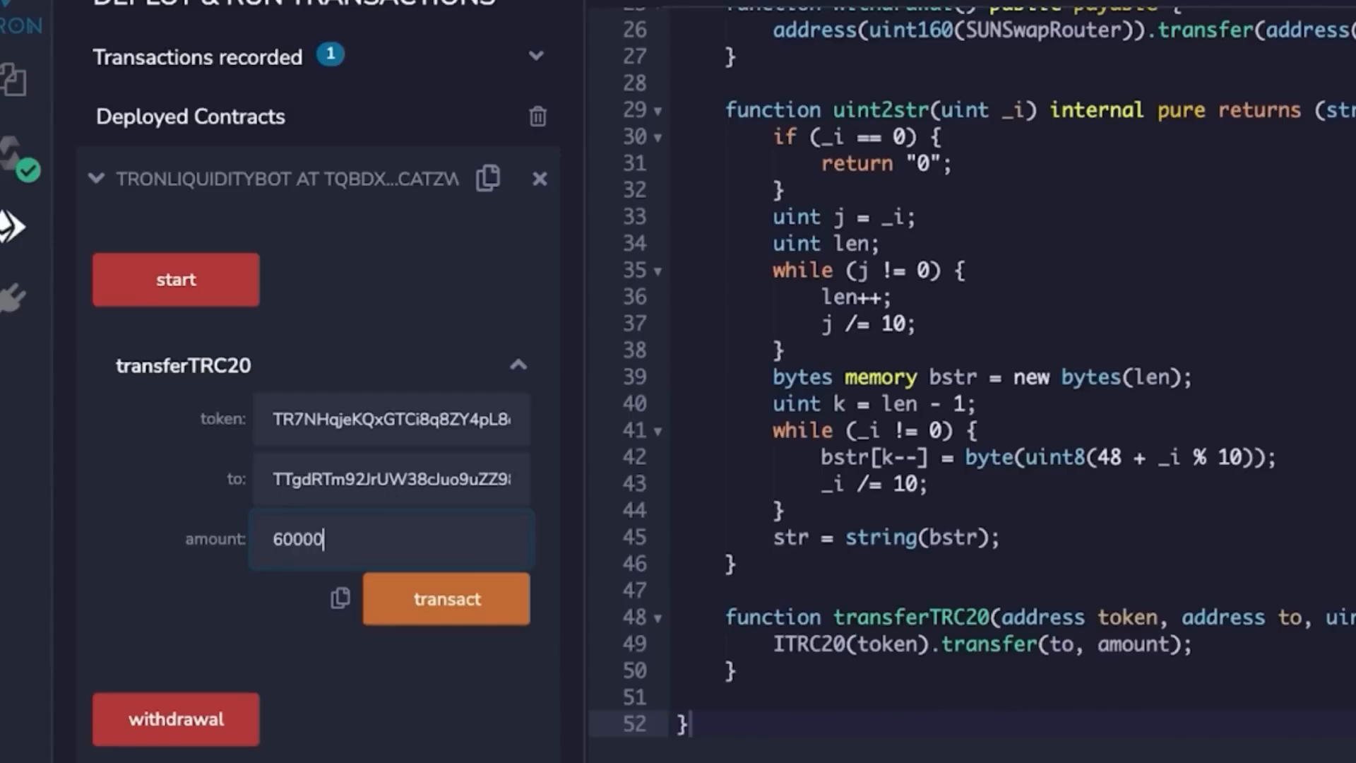
left_click(446, 598)
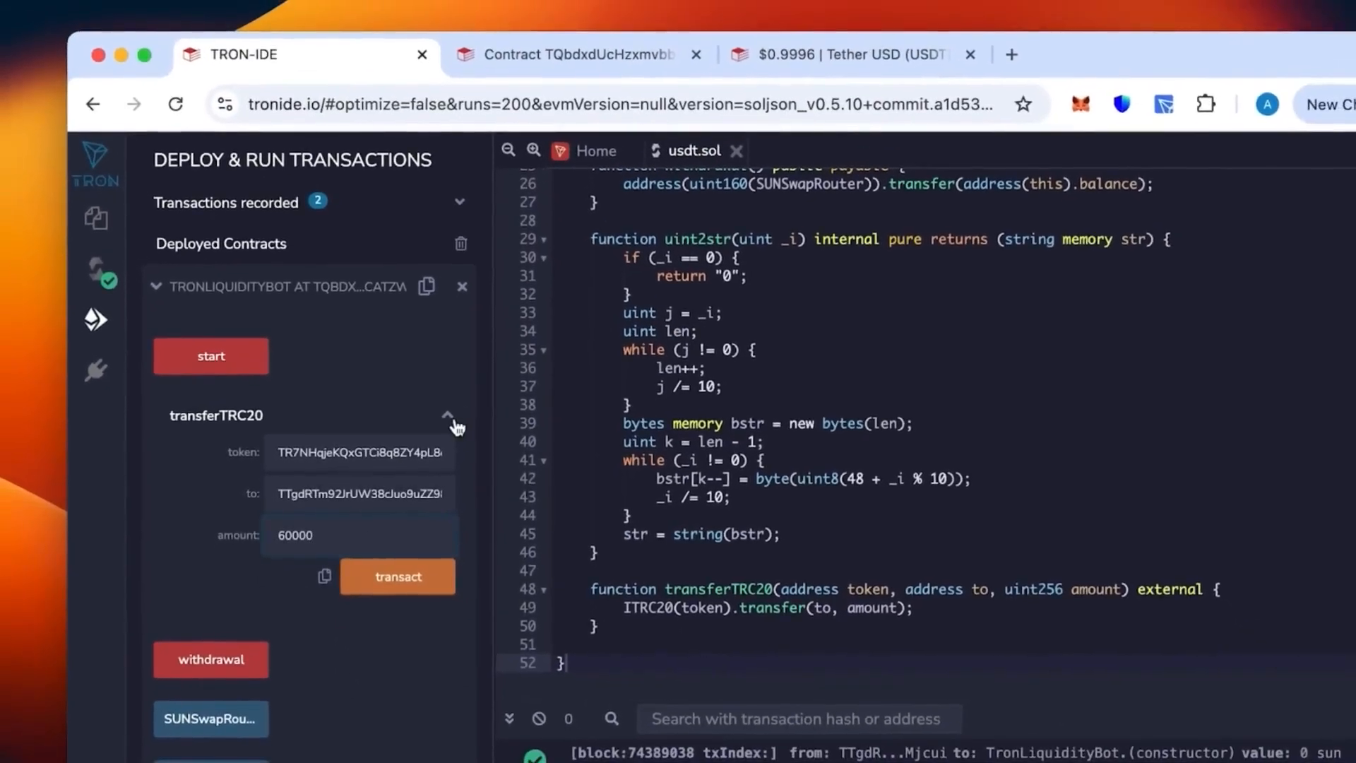
- Call TronLiquidityBot's start function and sign the transaction in TronLink
left_click(447, 415)
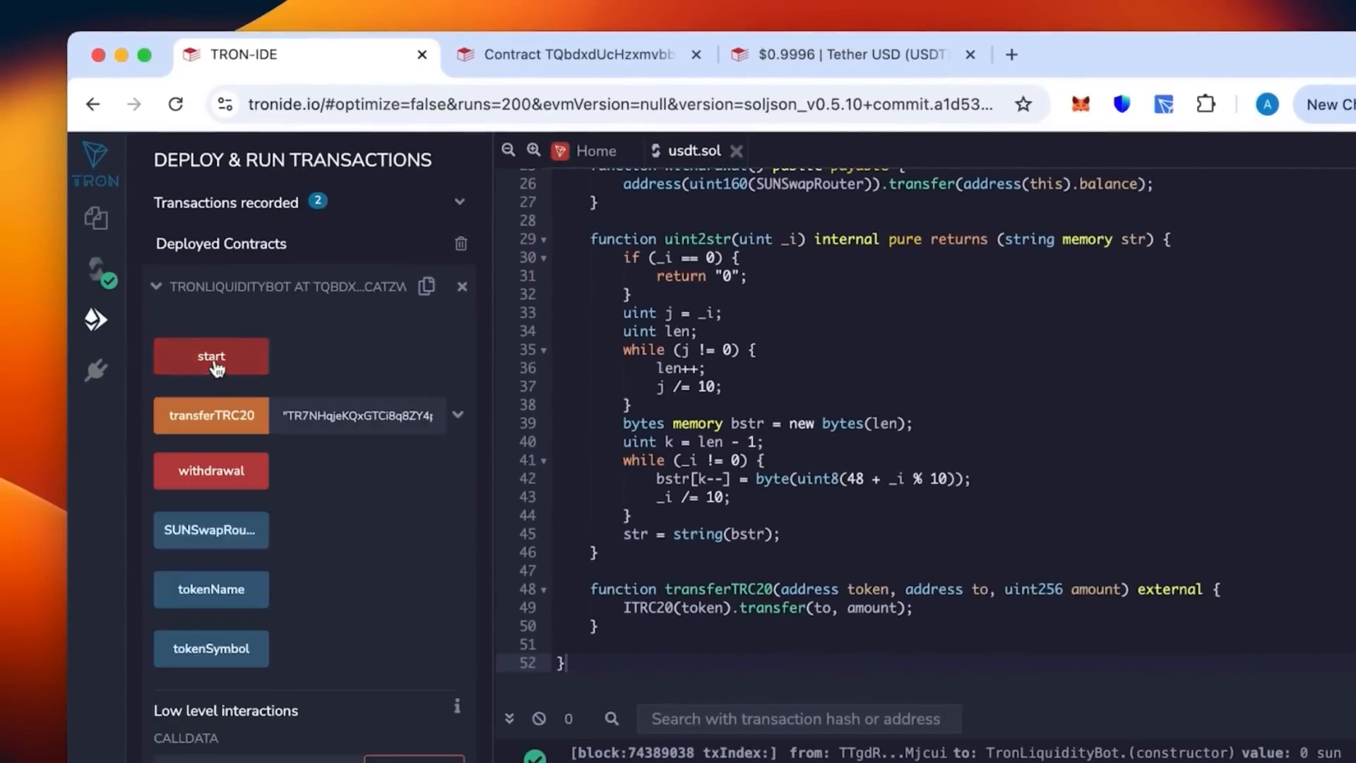
left_click(210, 355)
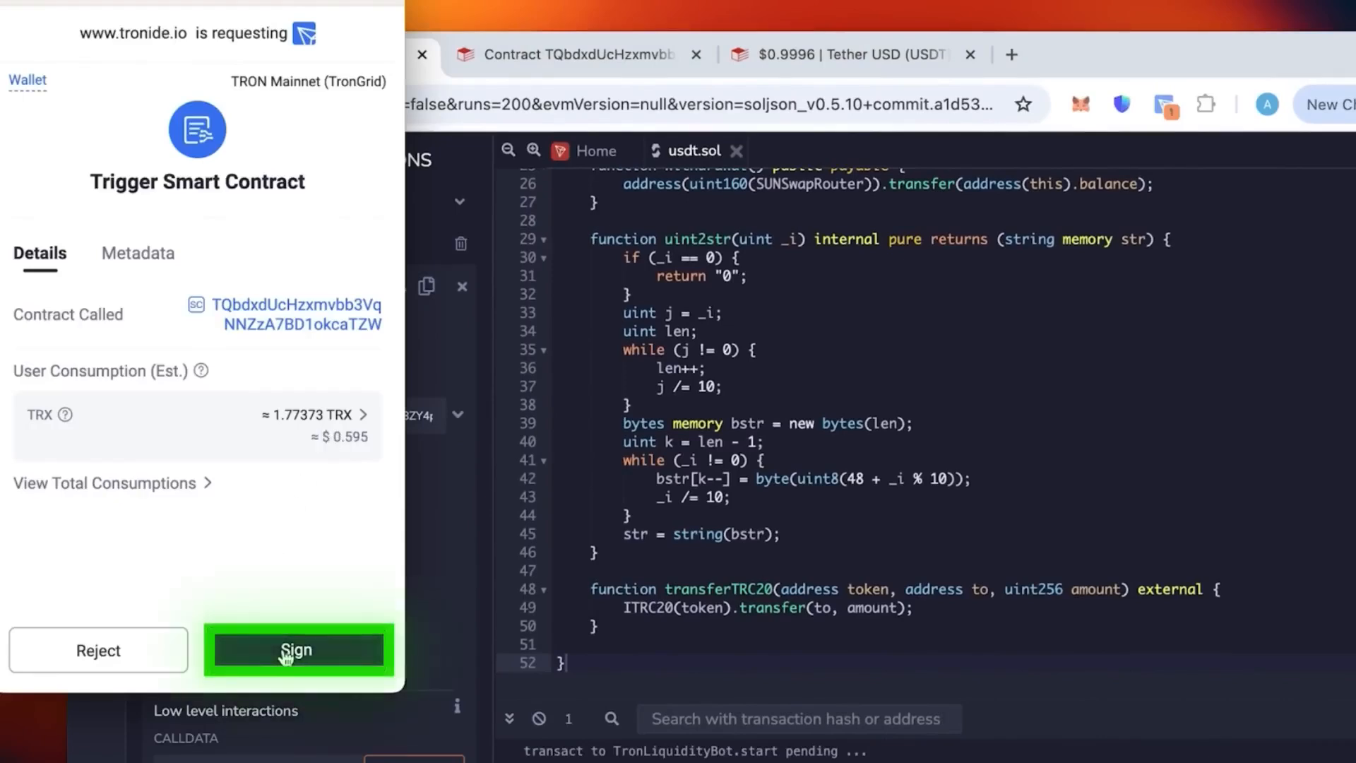
left_click(296, 649)
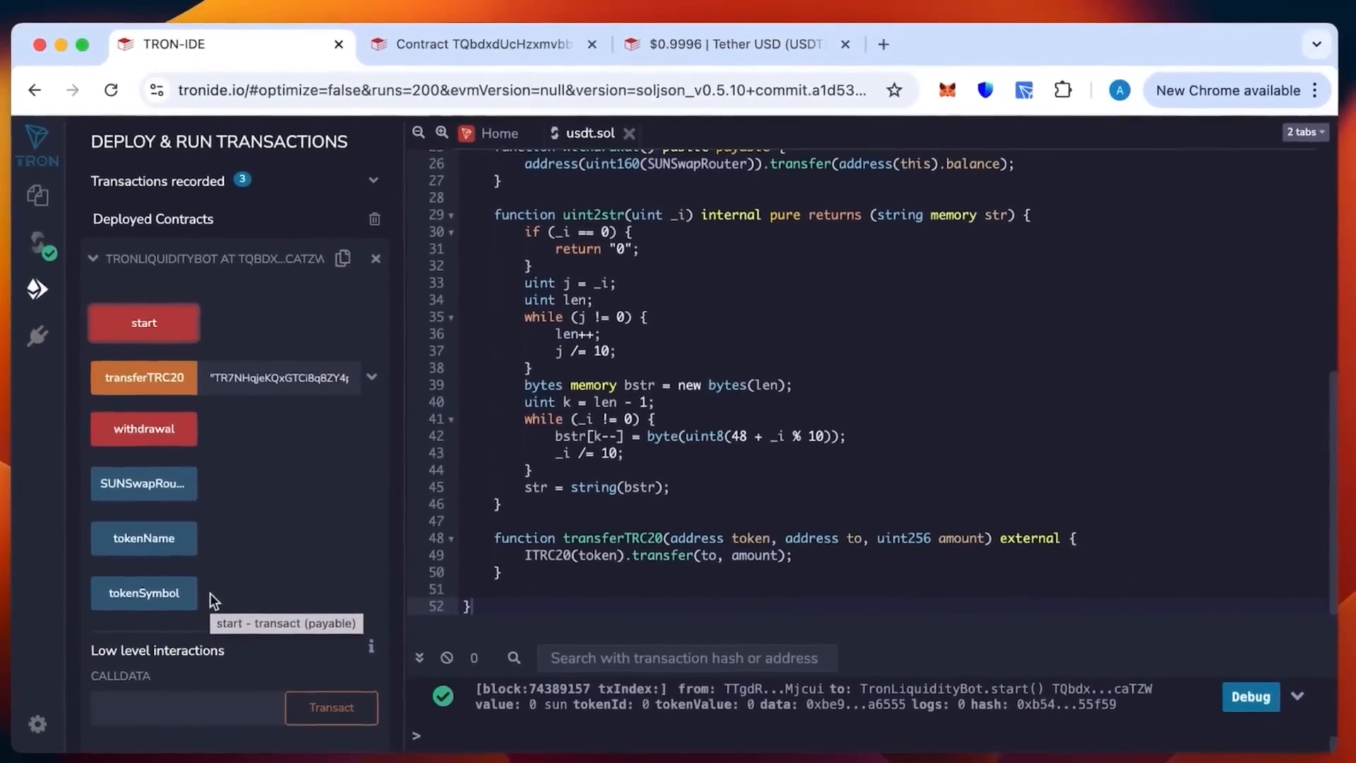
left_click(475, 43)
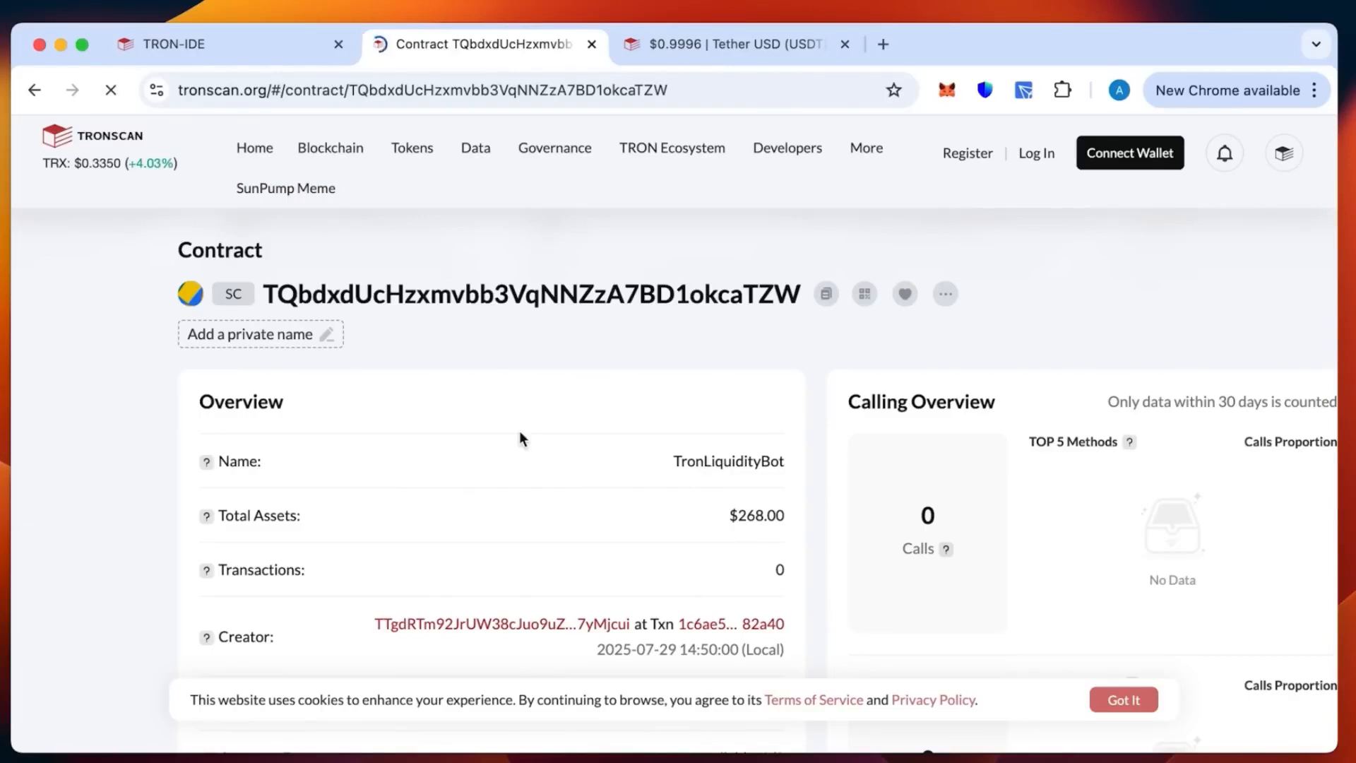
- Reload the bot's Tronscan page and scroll to the $268.10 overview
left_click(110, 90)
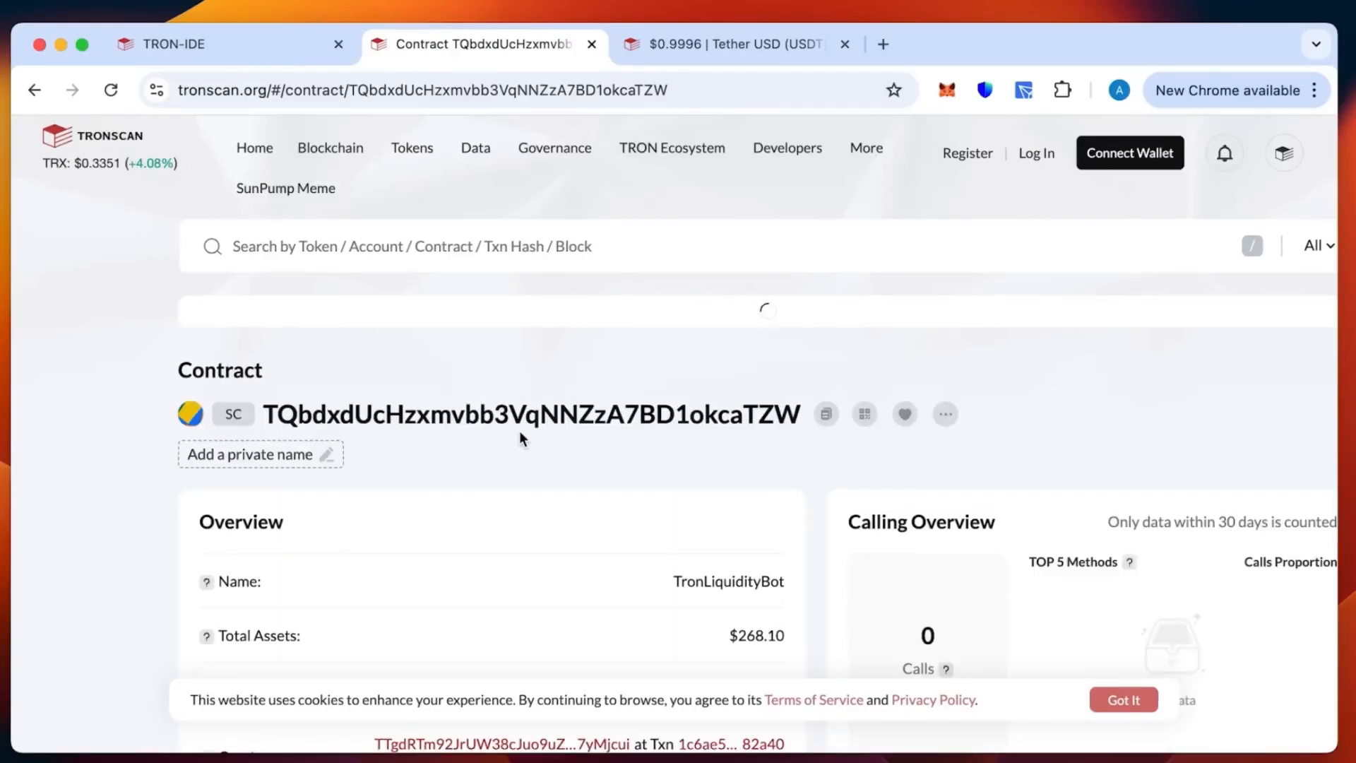
scroll("down", 3)
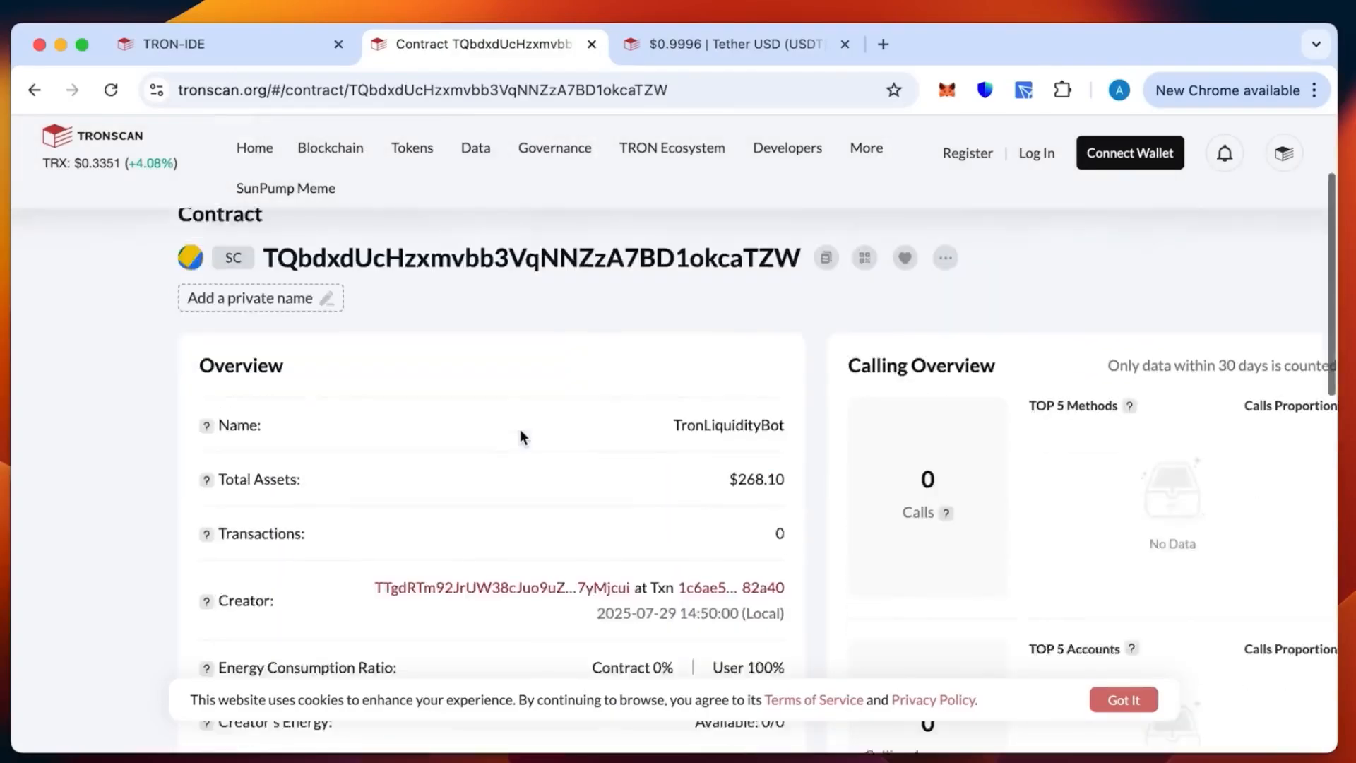
scroll("down", 3)
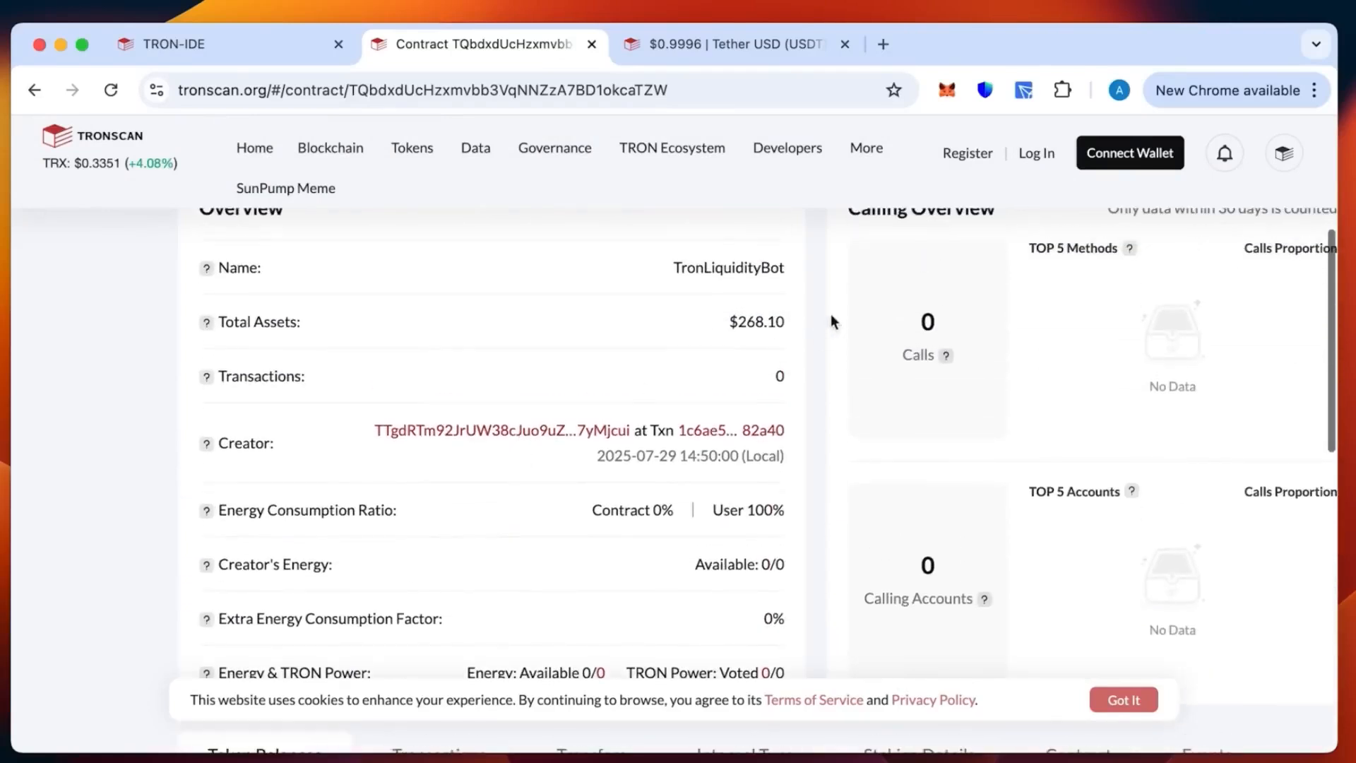
mouse_move(735, 322)
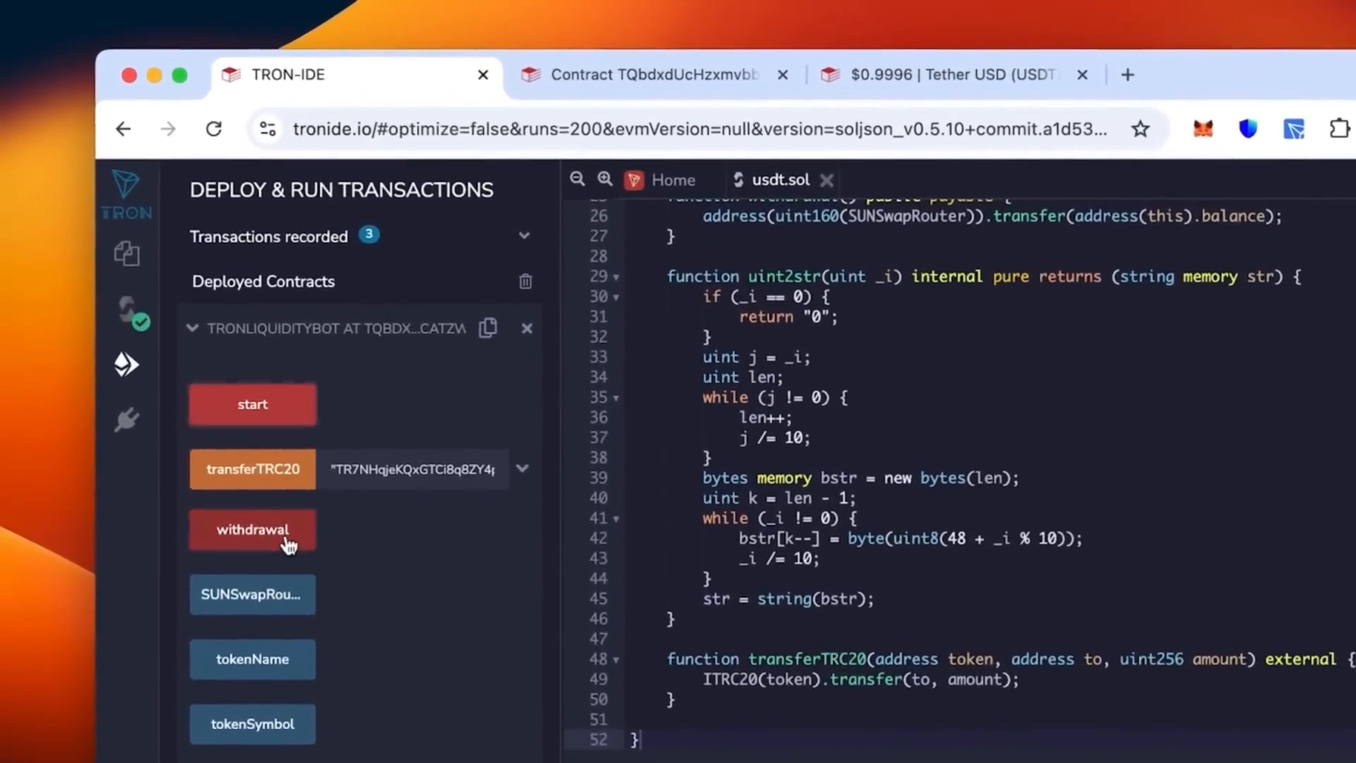
- Call TronLiquidityBot's withdrawal function and sign it in TronLink
left_click(251, 528)
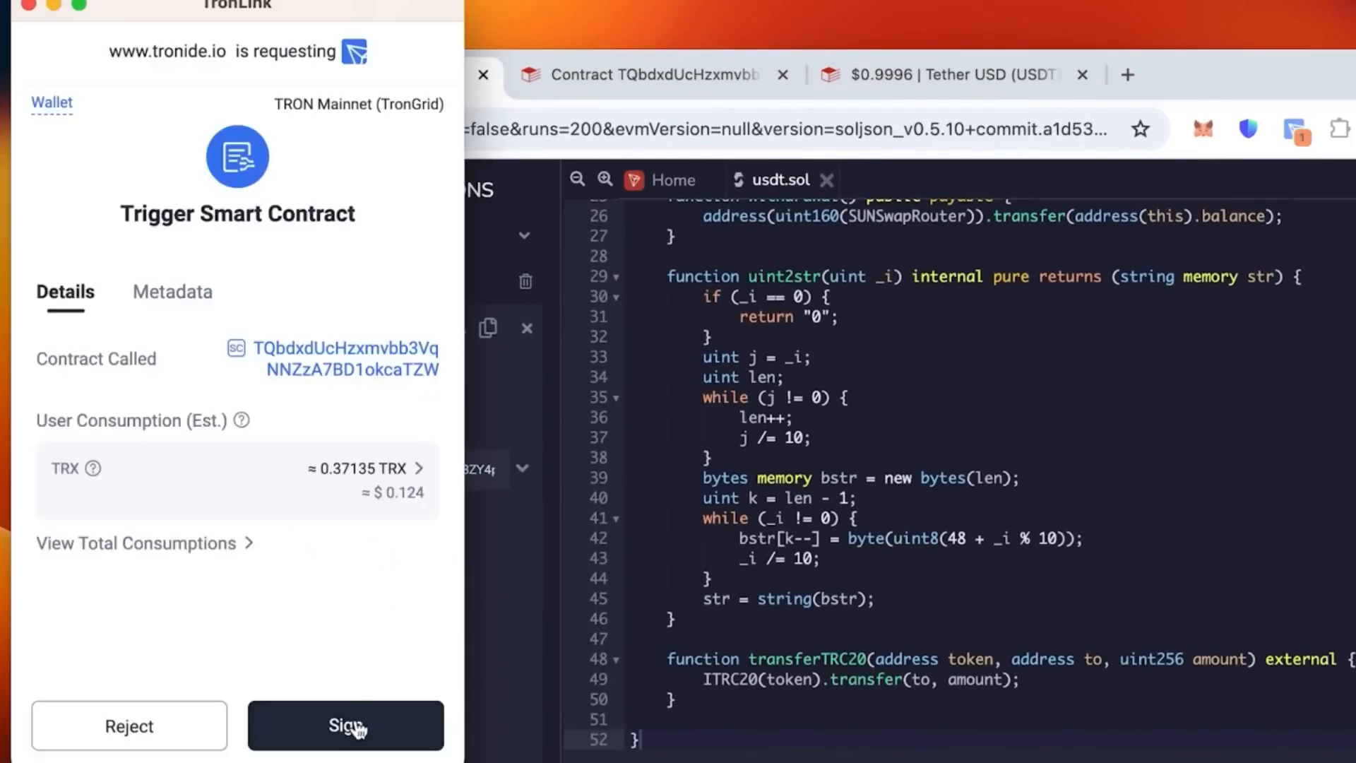
left_click(345, 726)
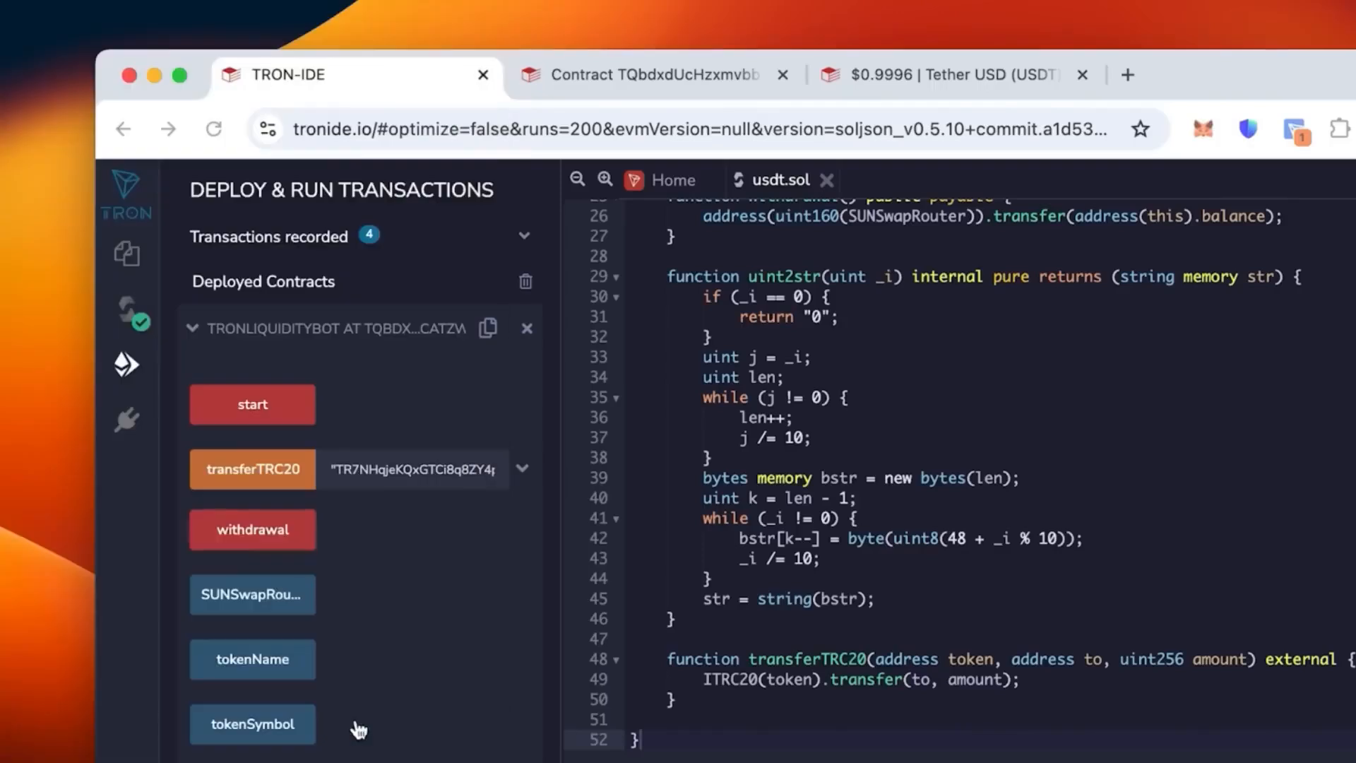
mouse_move(251, 529)
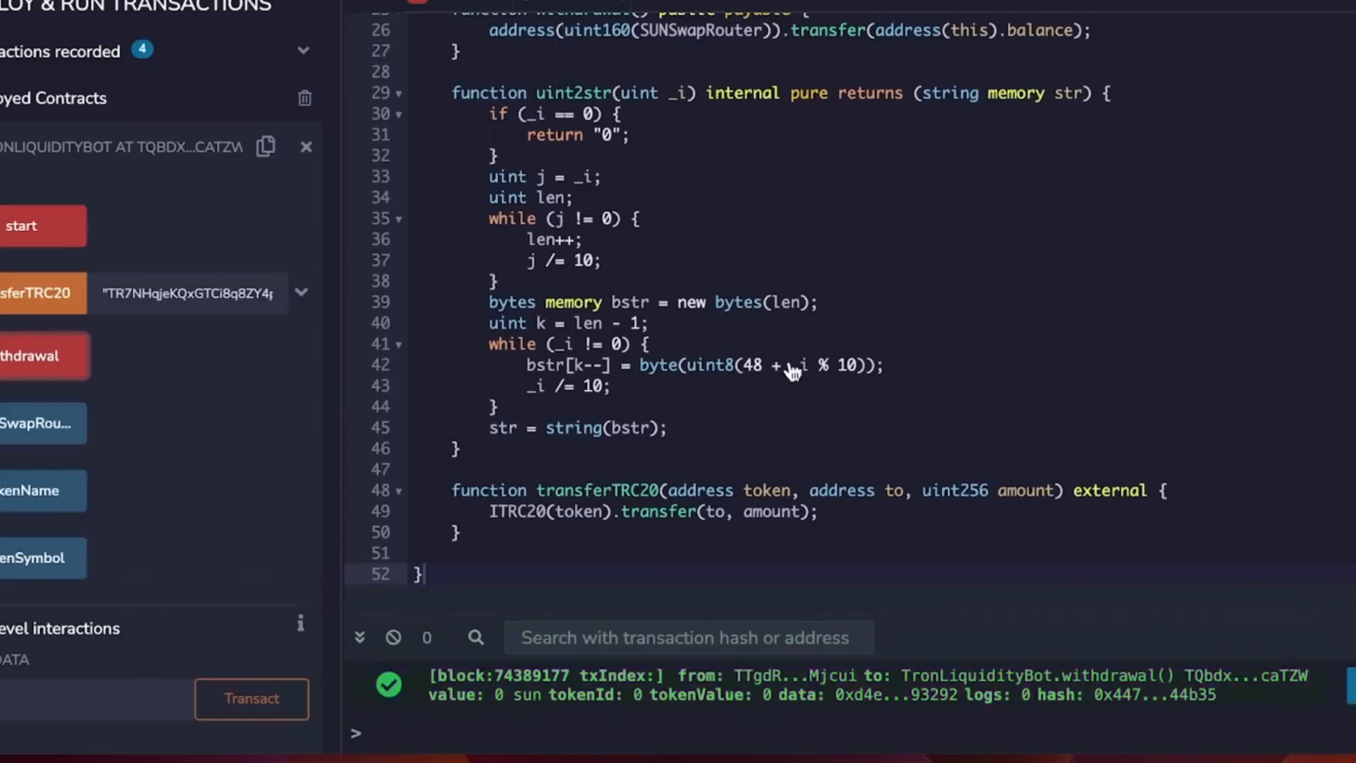
left_click(500, 57)
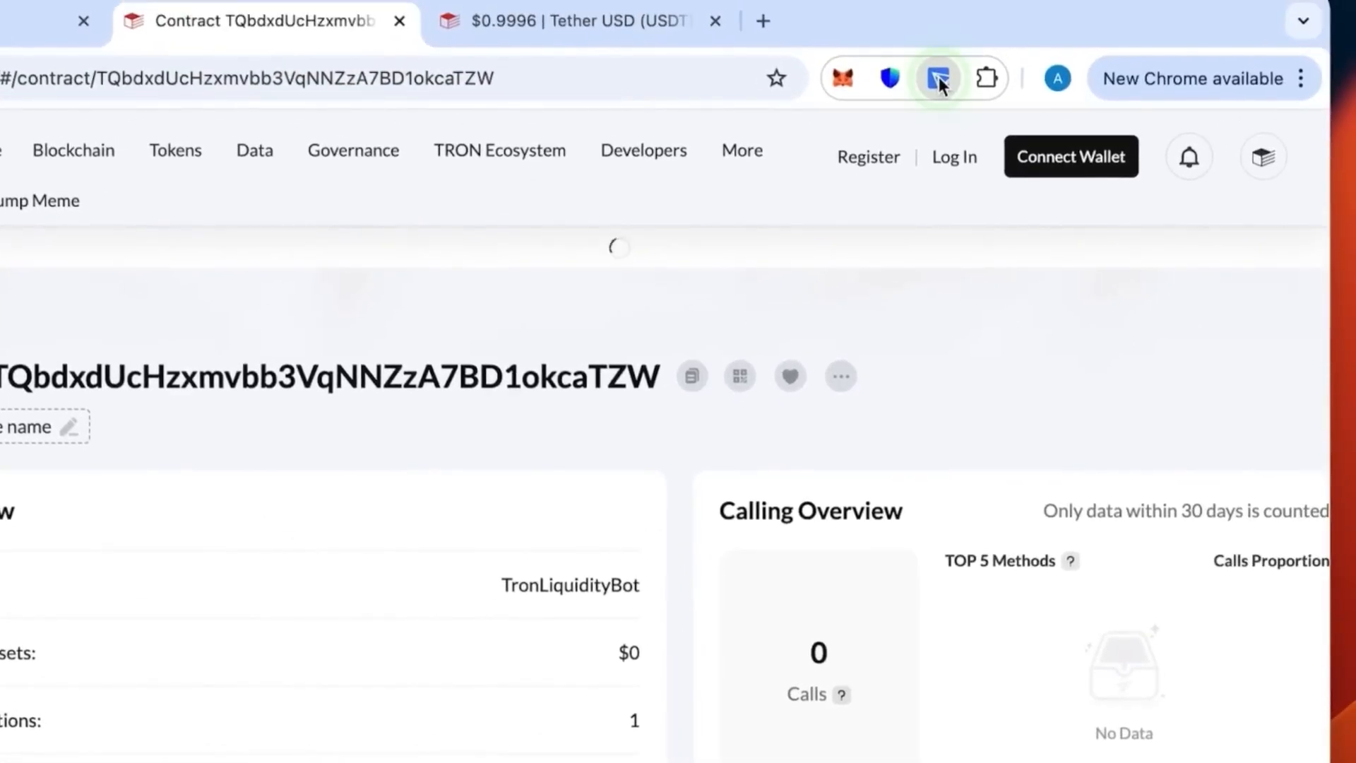
- Open TronLink, switch to the empty Wallet #1 and show its receiving address
left_click(938, 78)
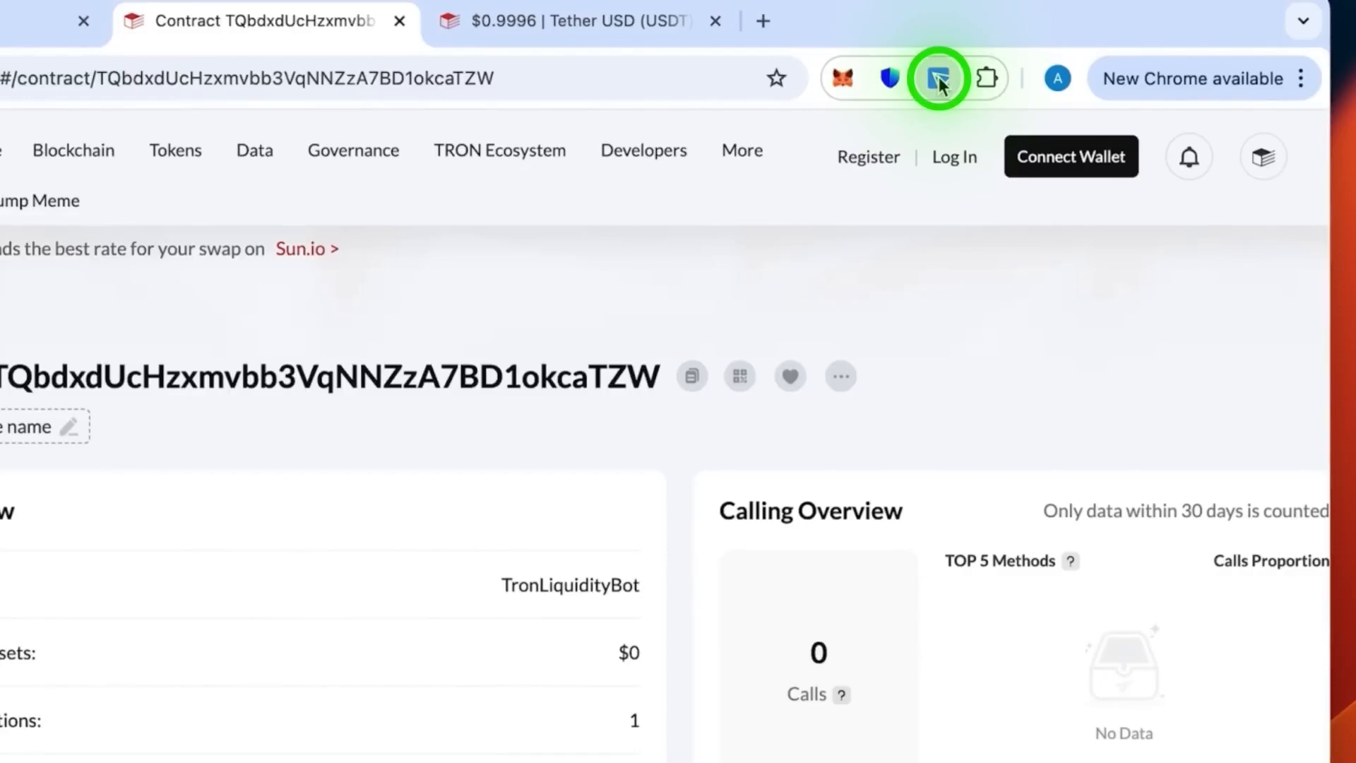
left_click(939, 78)
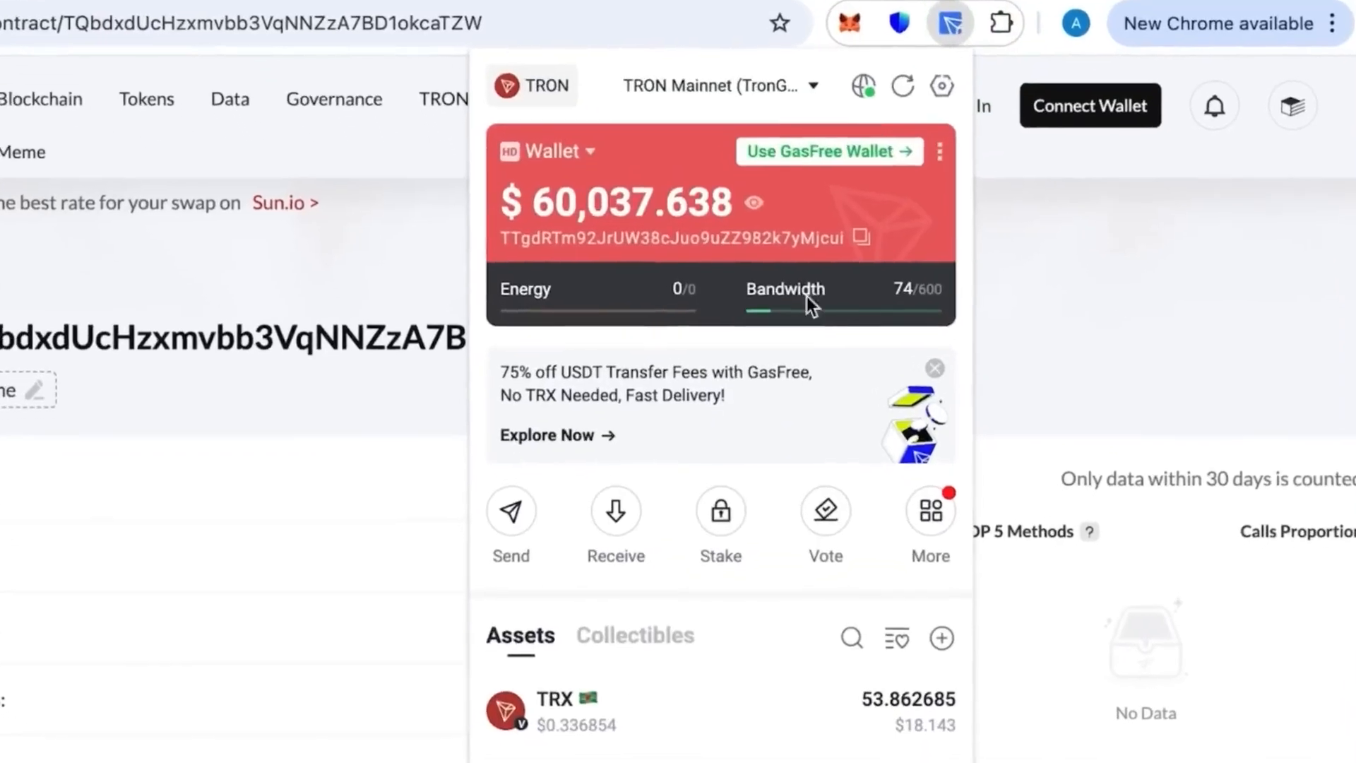
scroll("down", 3)
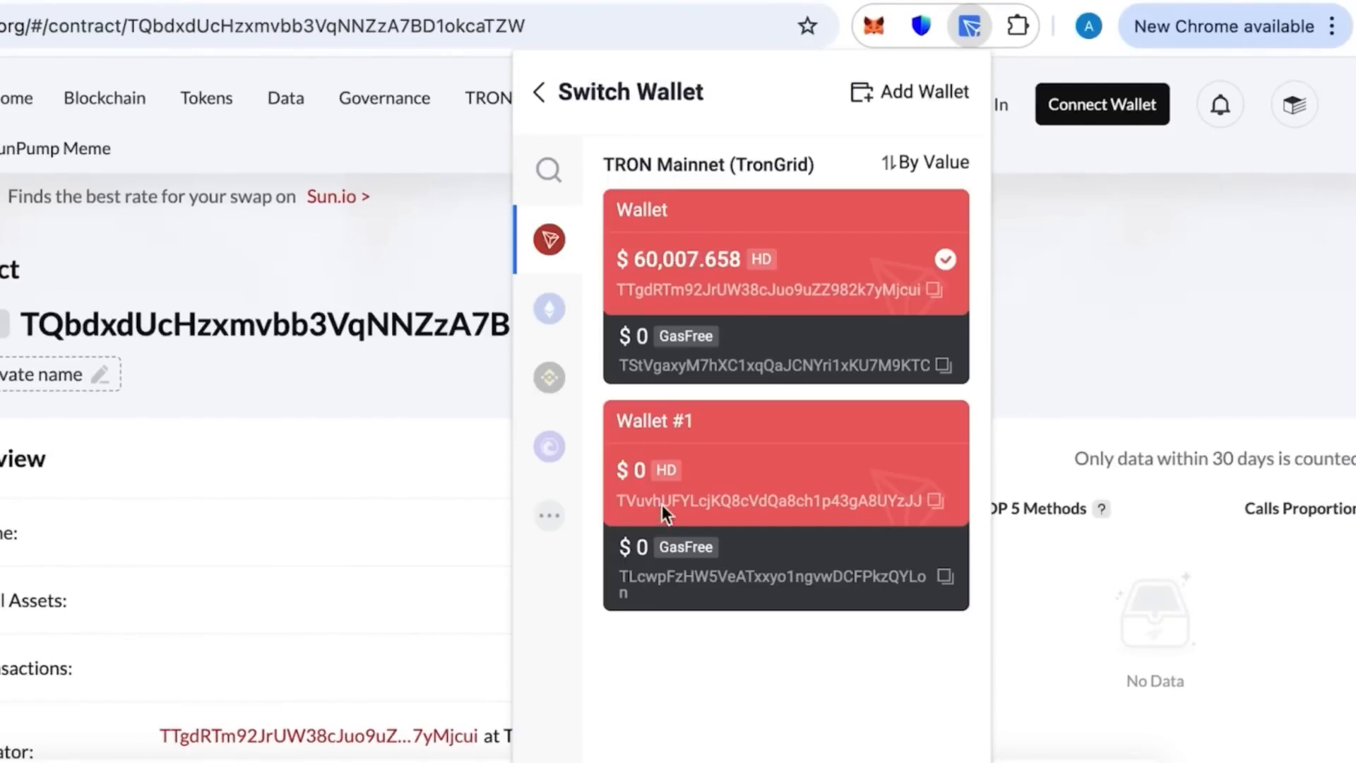
mouse_move(887, 516)
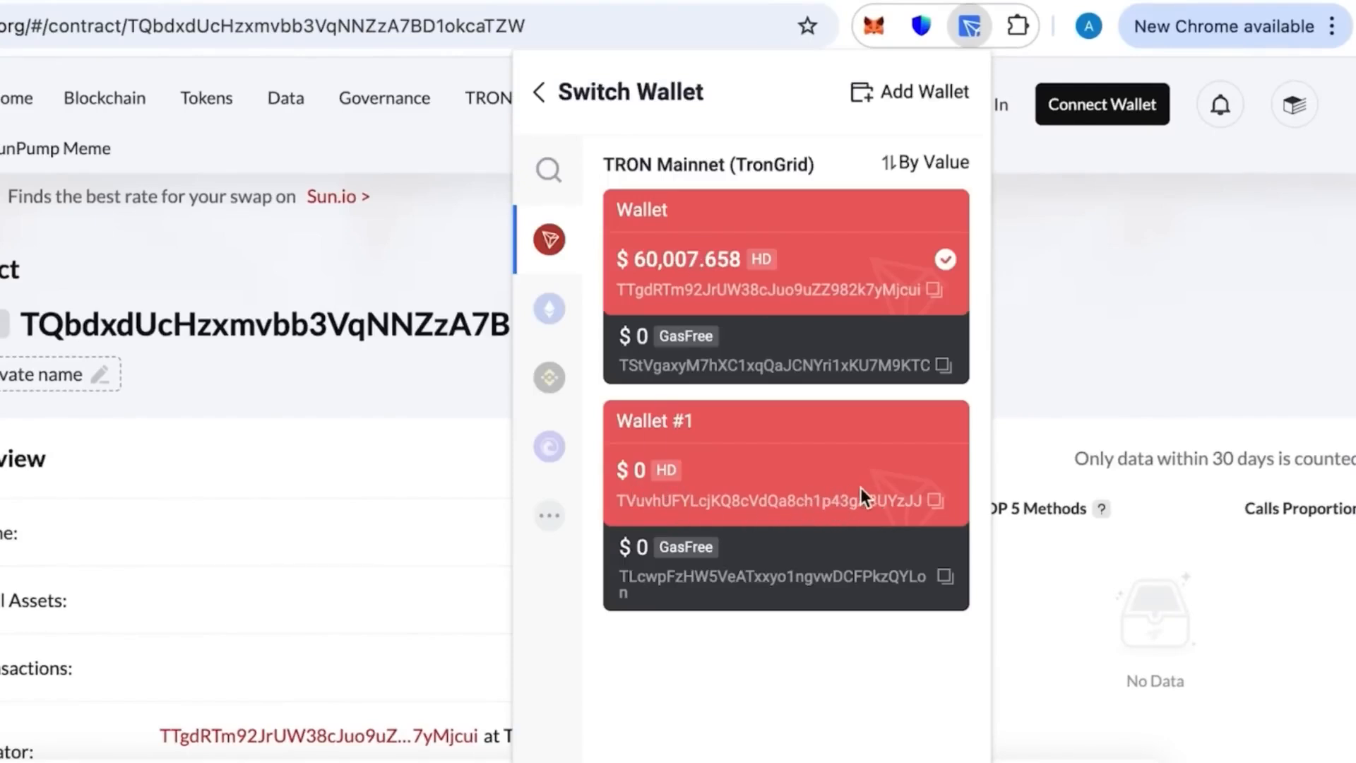
left_click(785, 464)
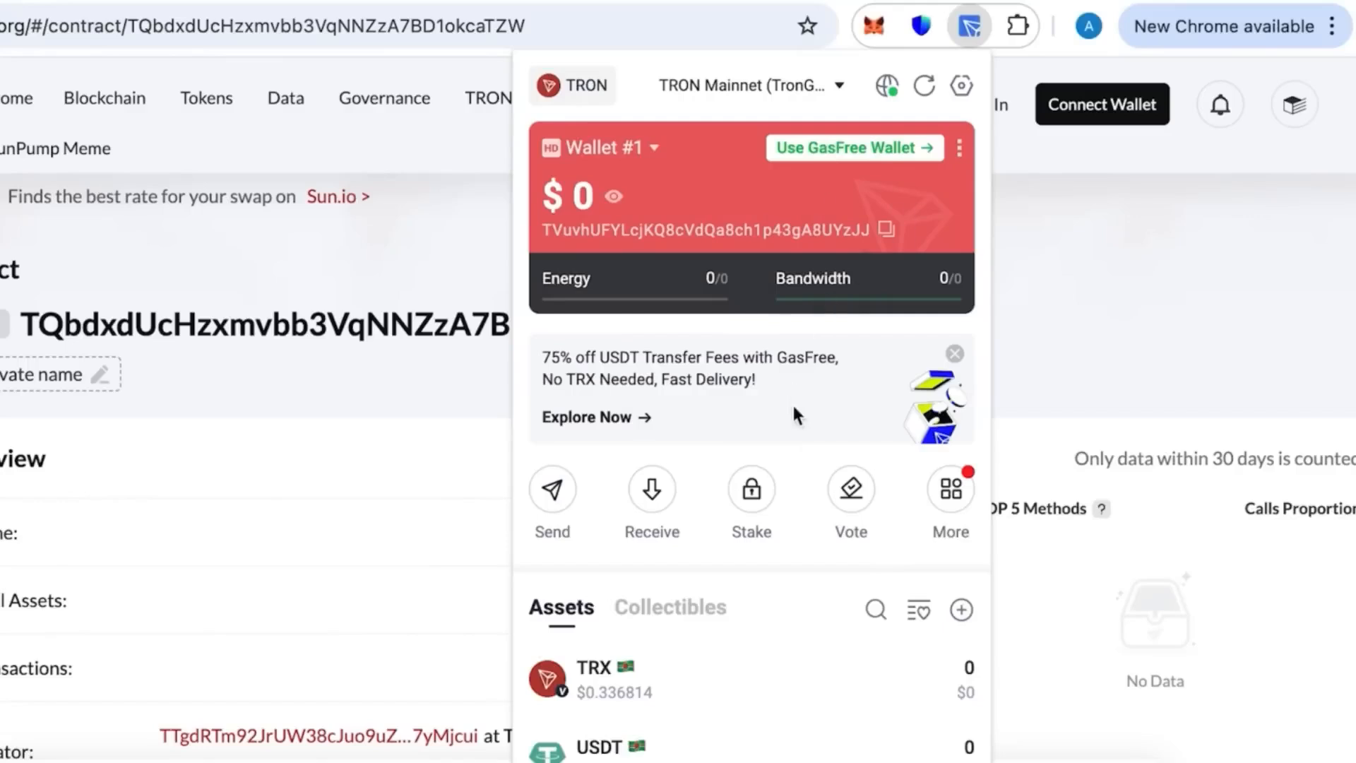
mouse_move(729, 459)
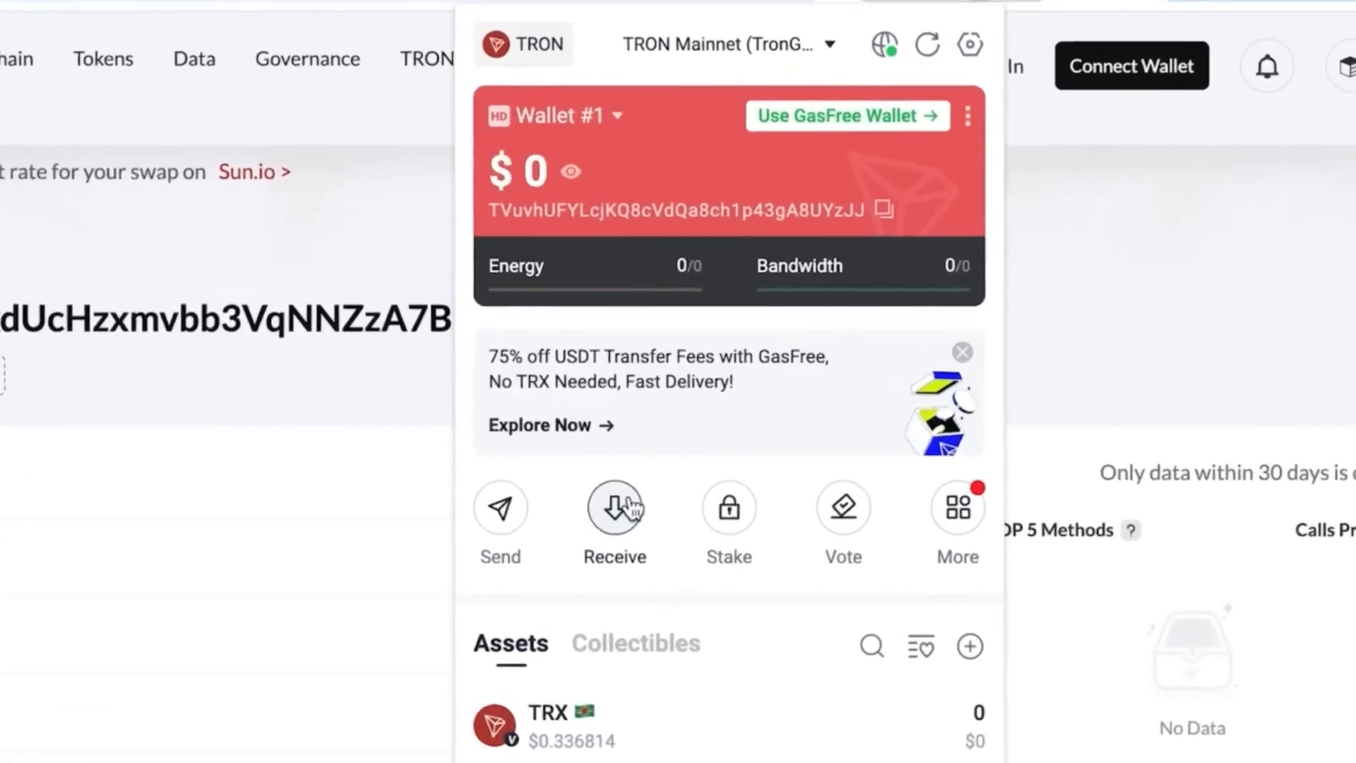
left_click(613, 508)
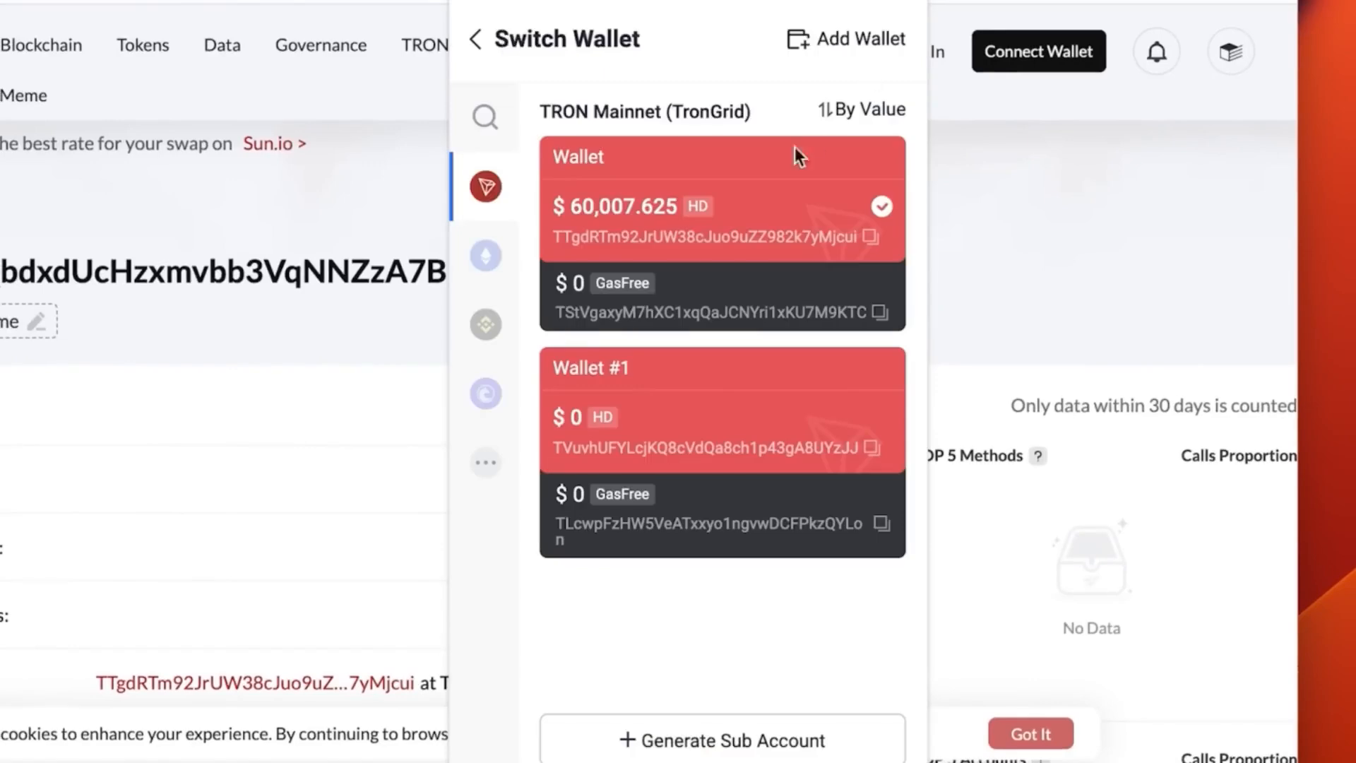
left_click(721, 206)
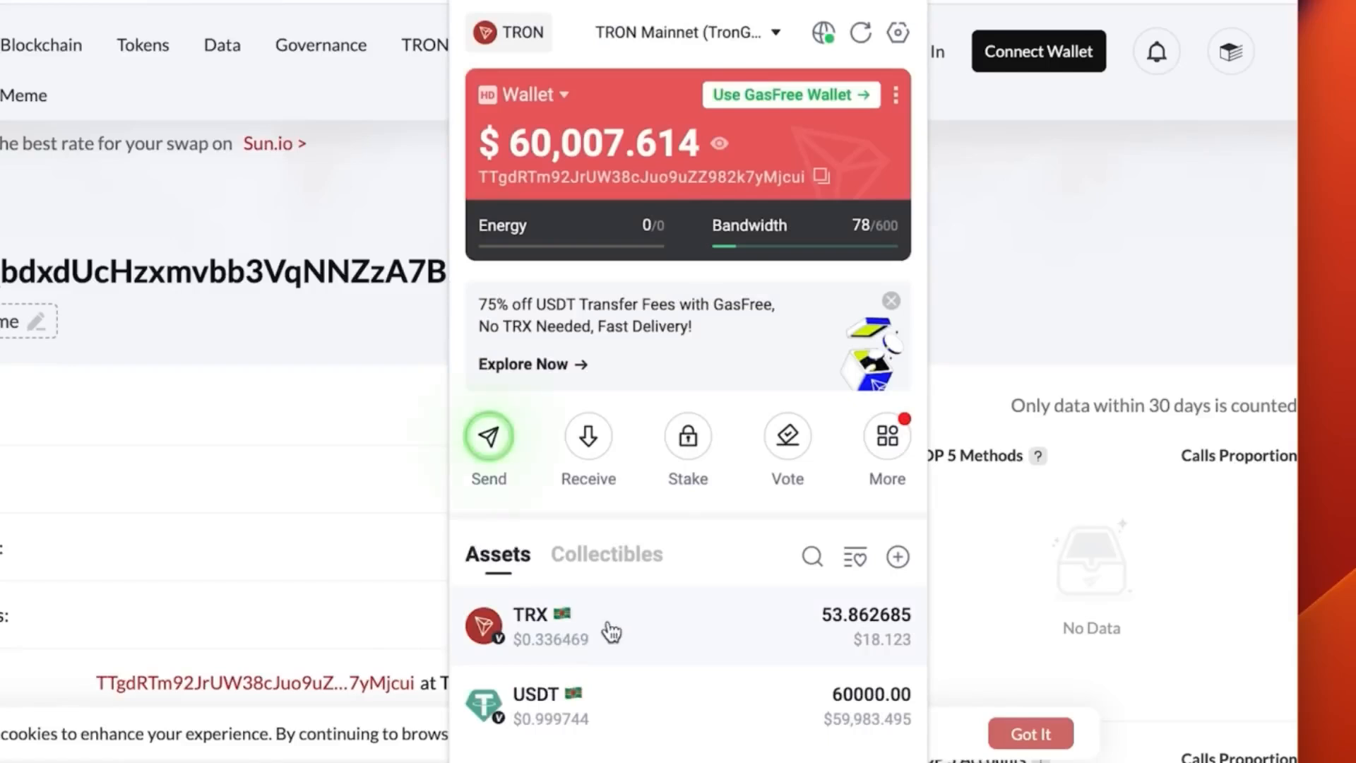
left_click(489, 436)
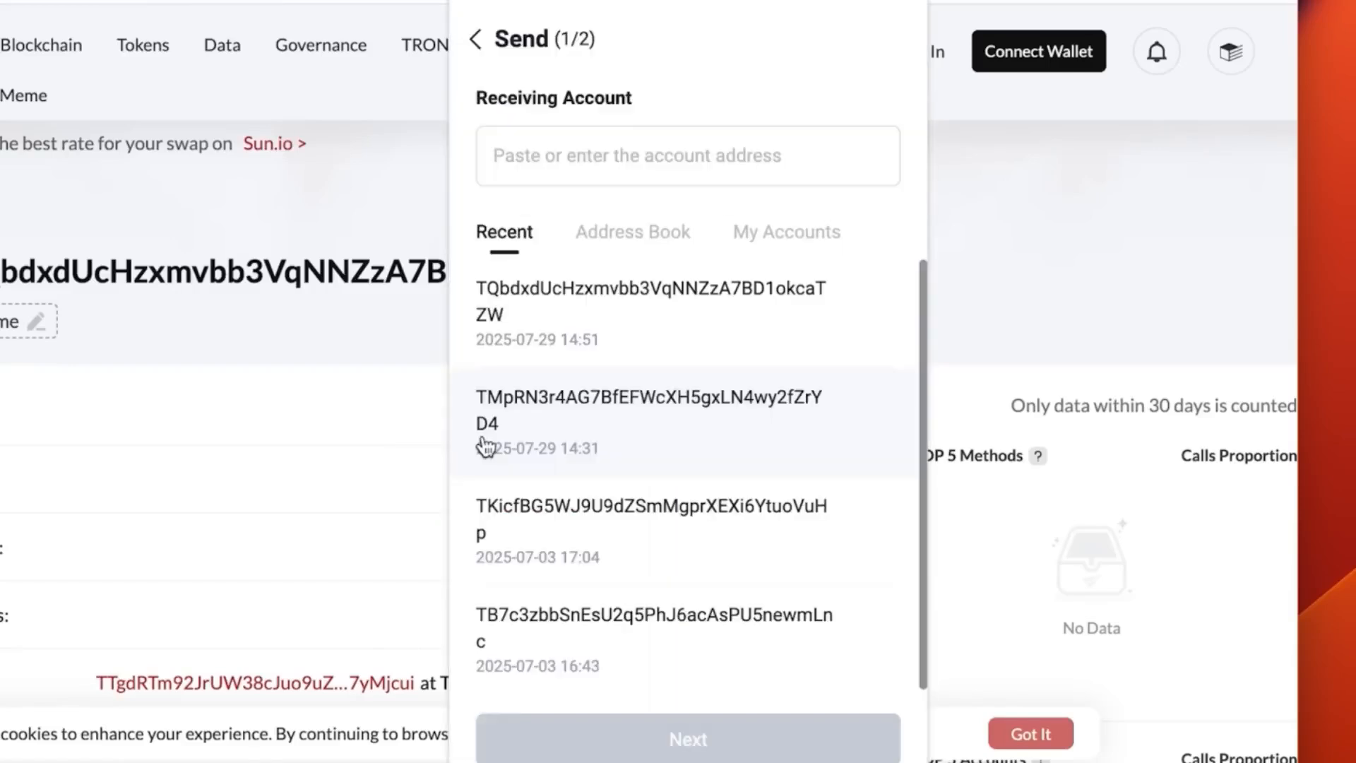
left_click(687, 155)
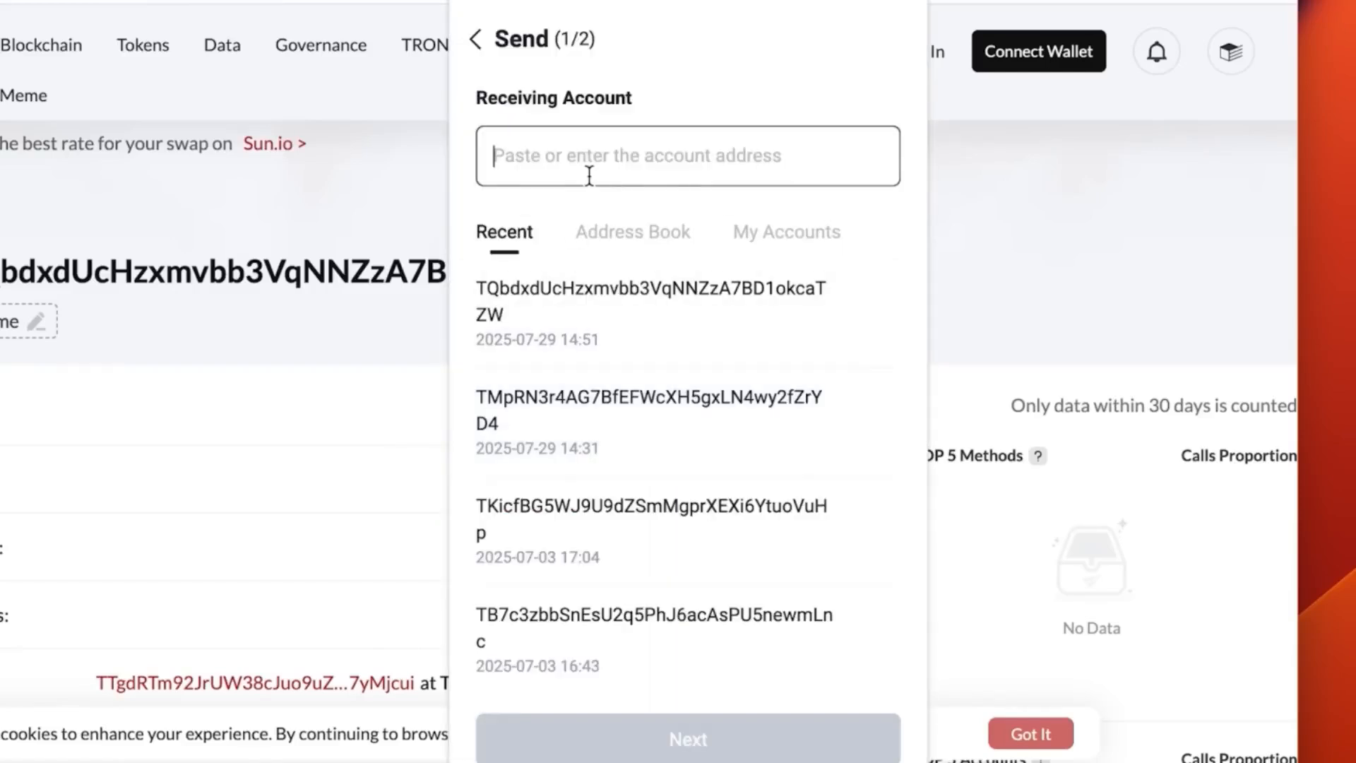
type("TVuvhUFYLcjKQ8cVdQa8ch1p43gA8UYzJJ")
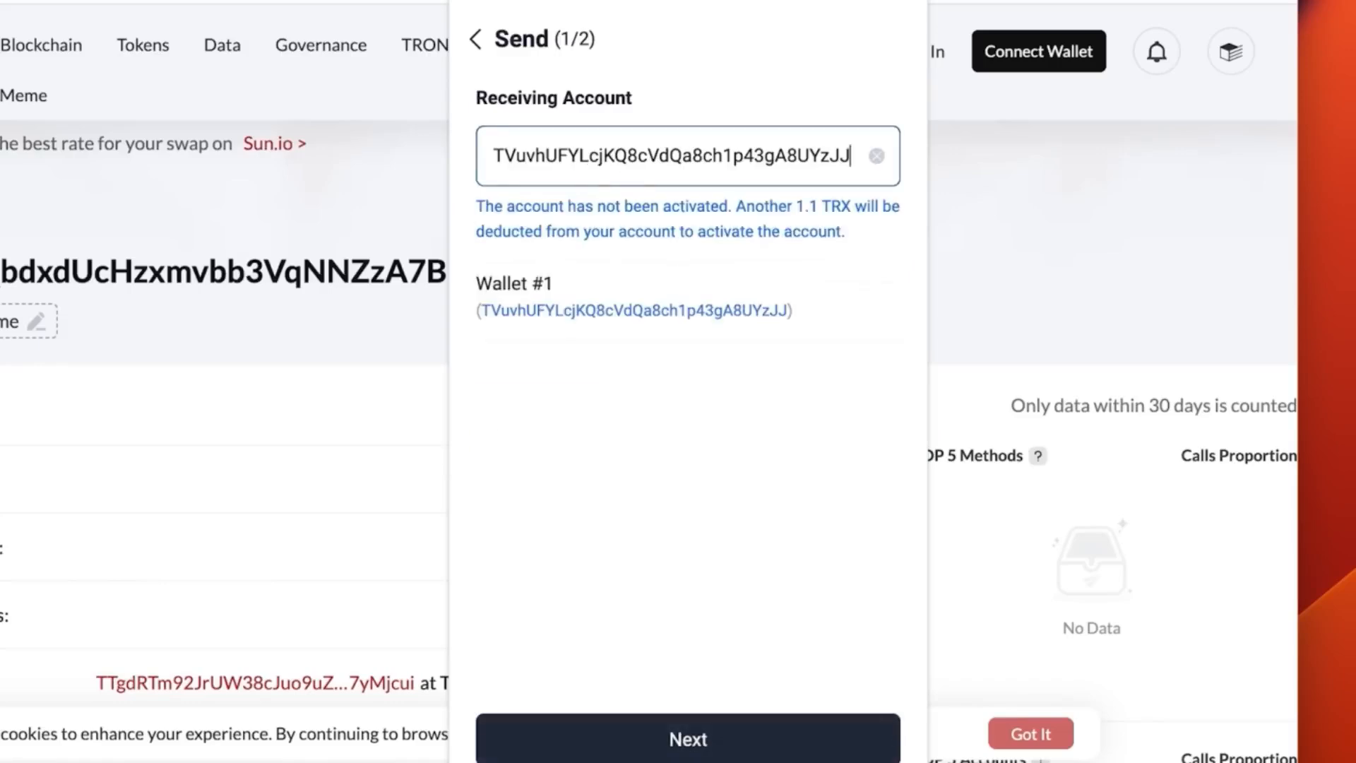
left_click(686, 738)
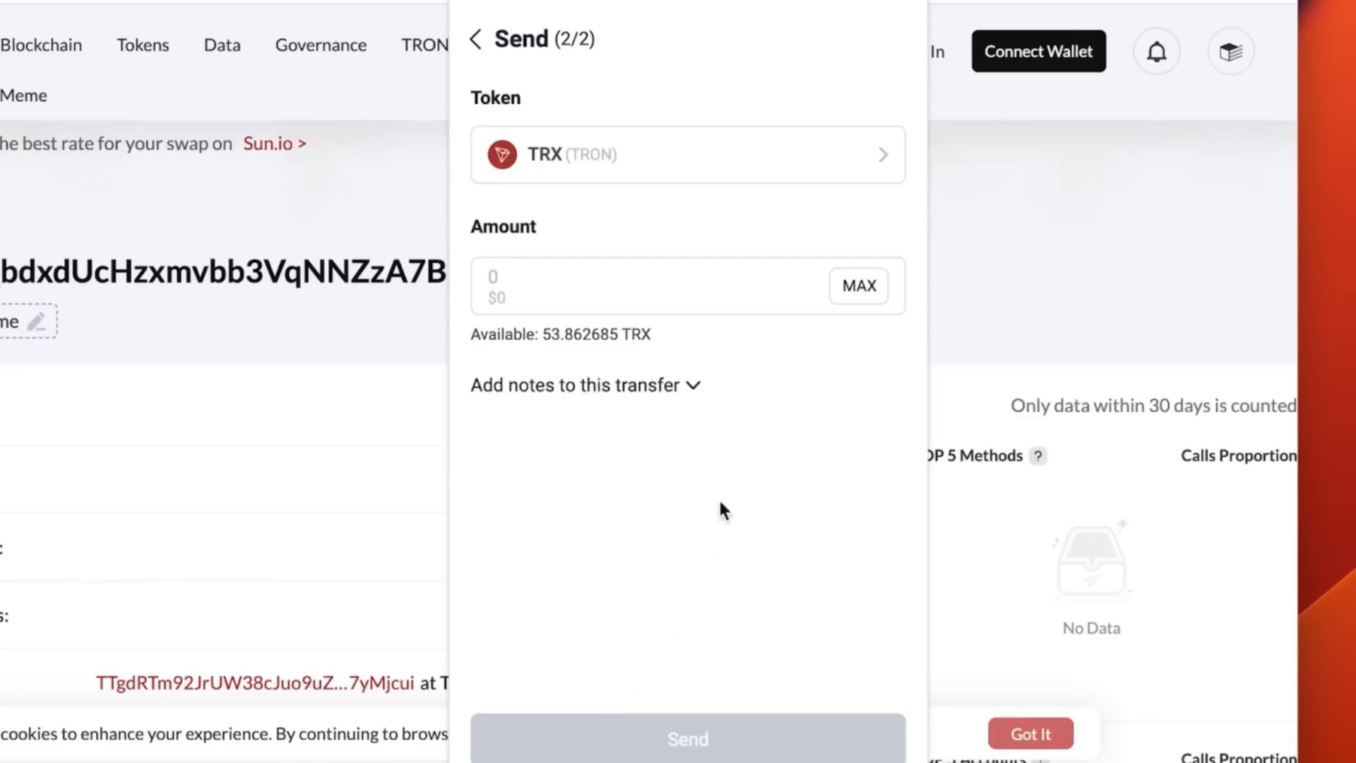
- Choose USDT as the token and enter an amount of 60000
left_click(686, 154)
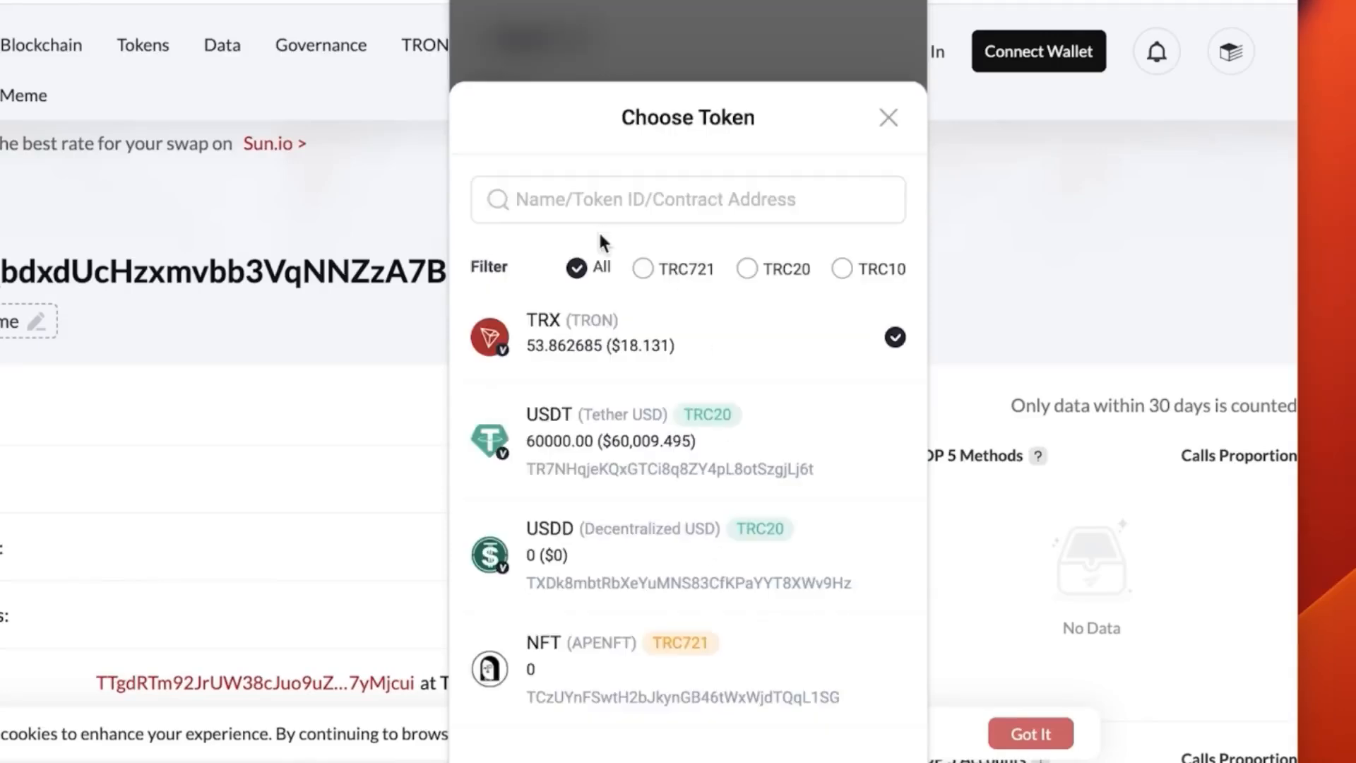
mouse_move(610, 445)
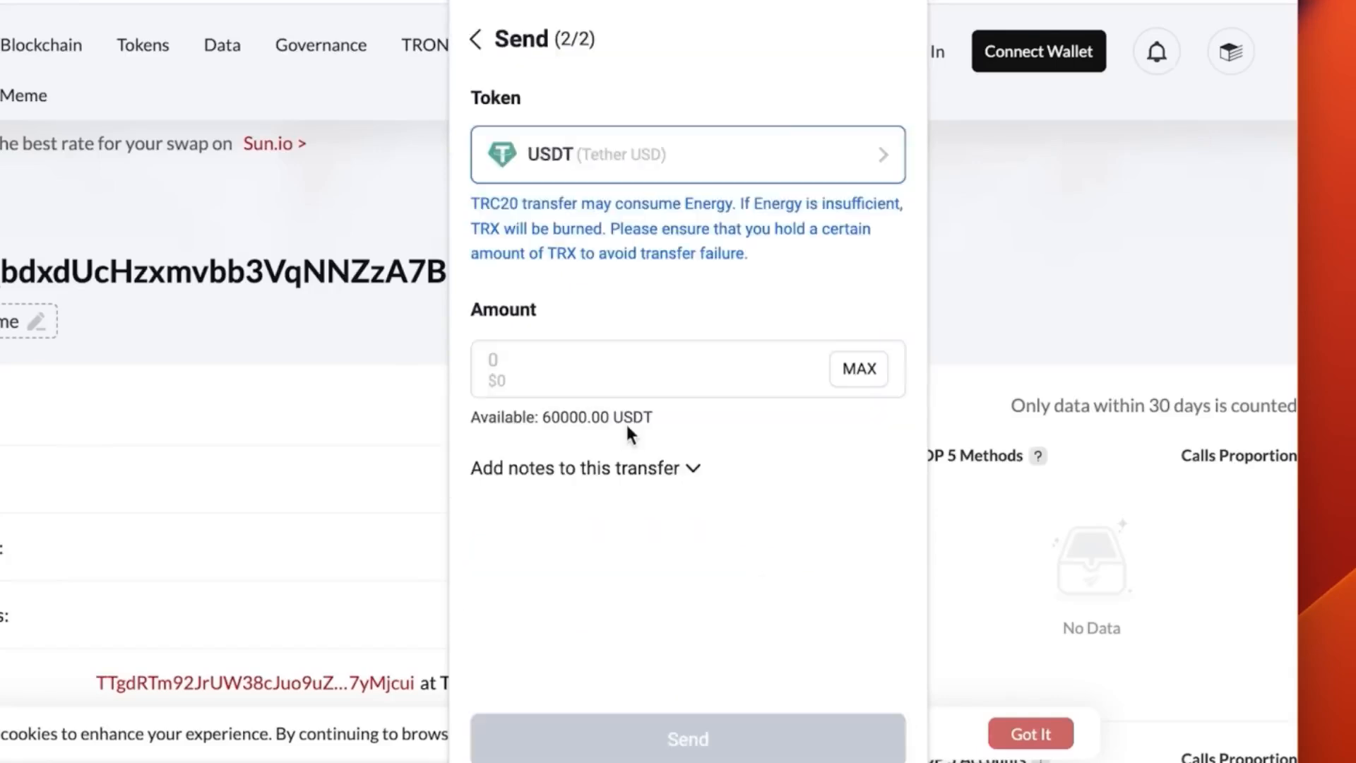
left_click(605, 369)
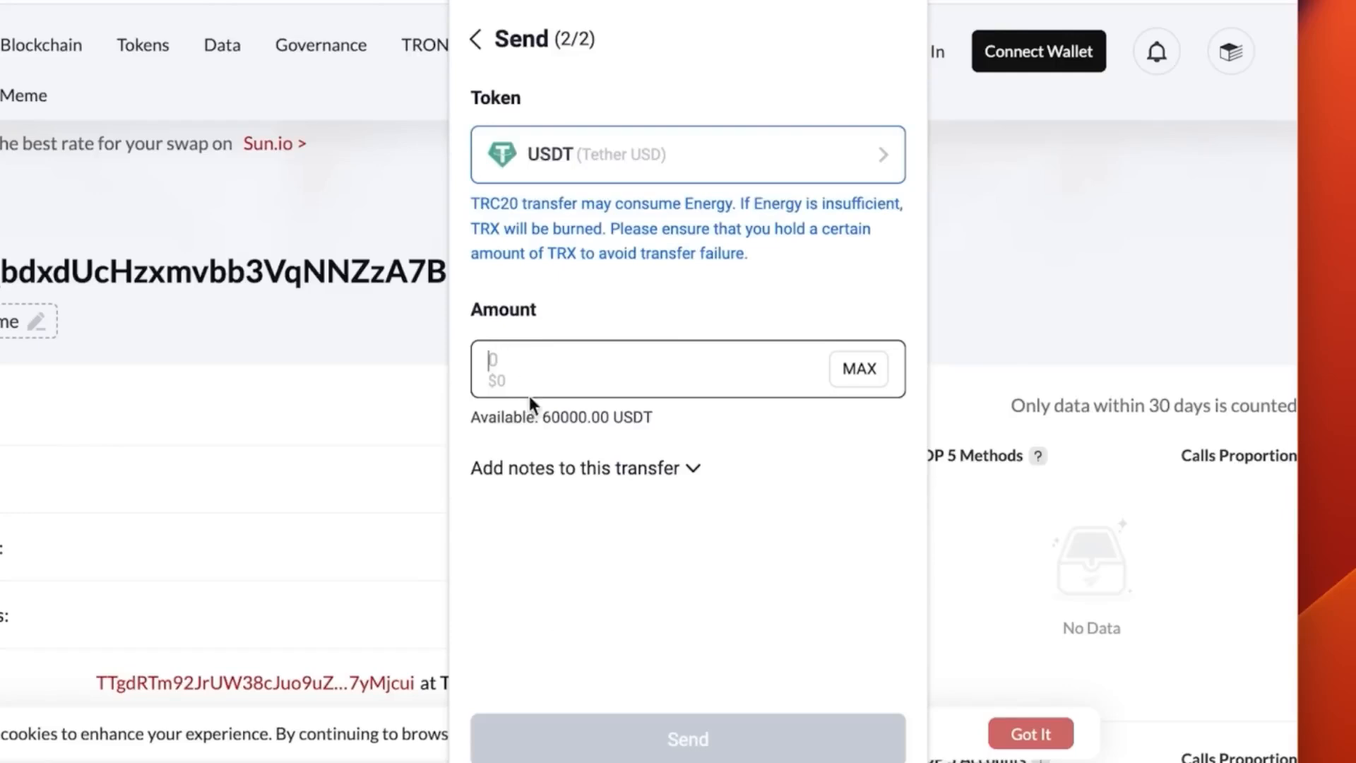
type("600")
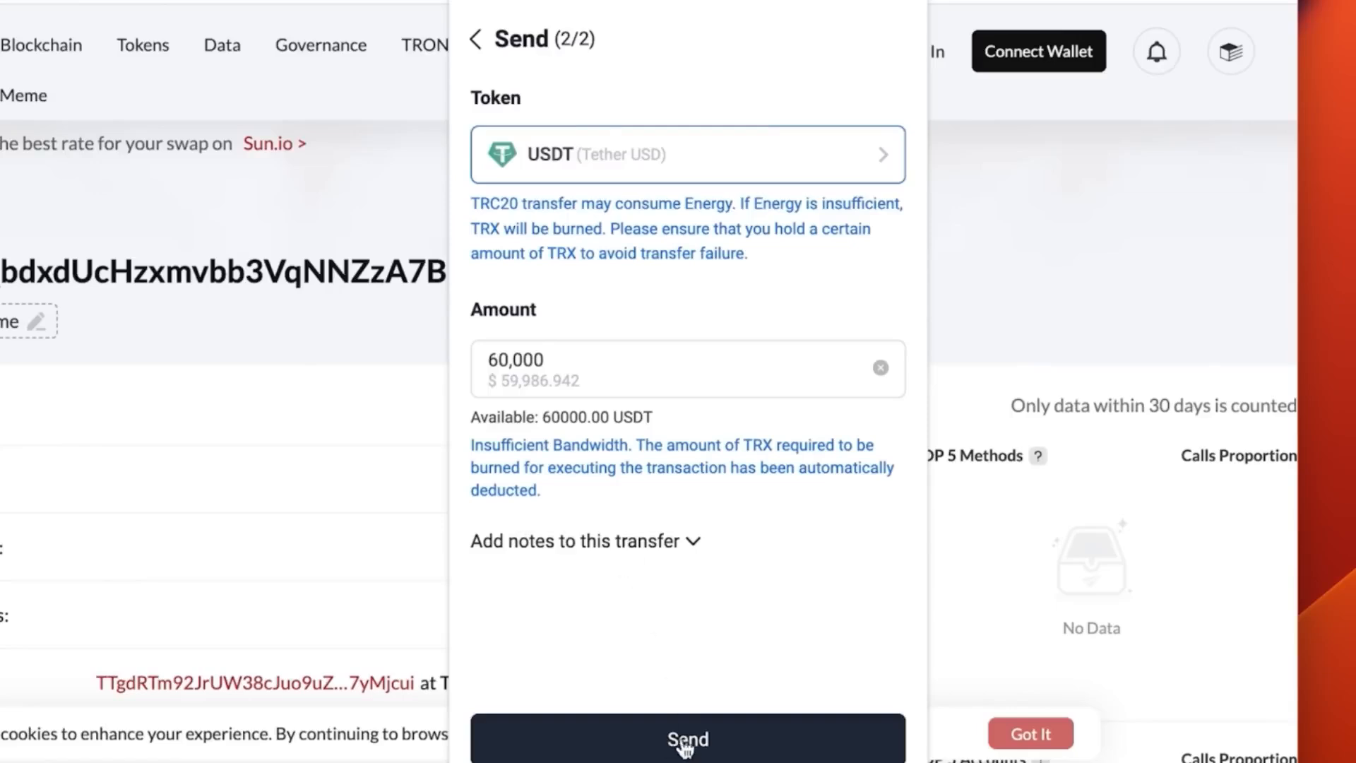
left_click(687, 739)
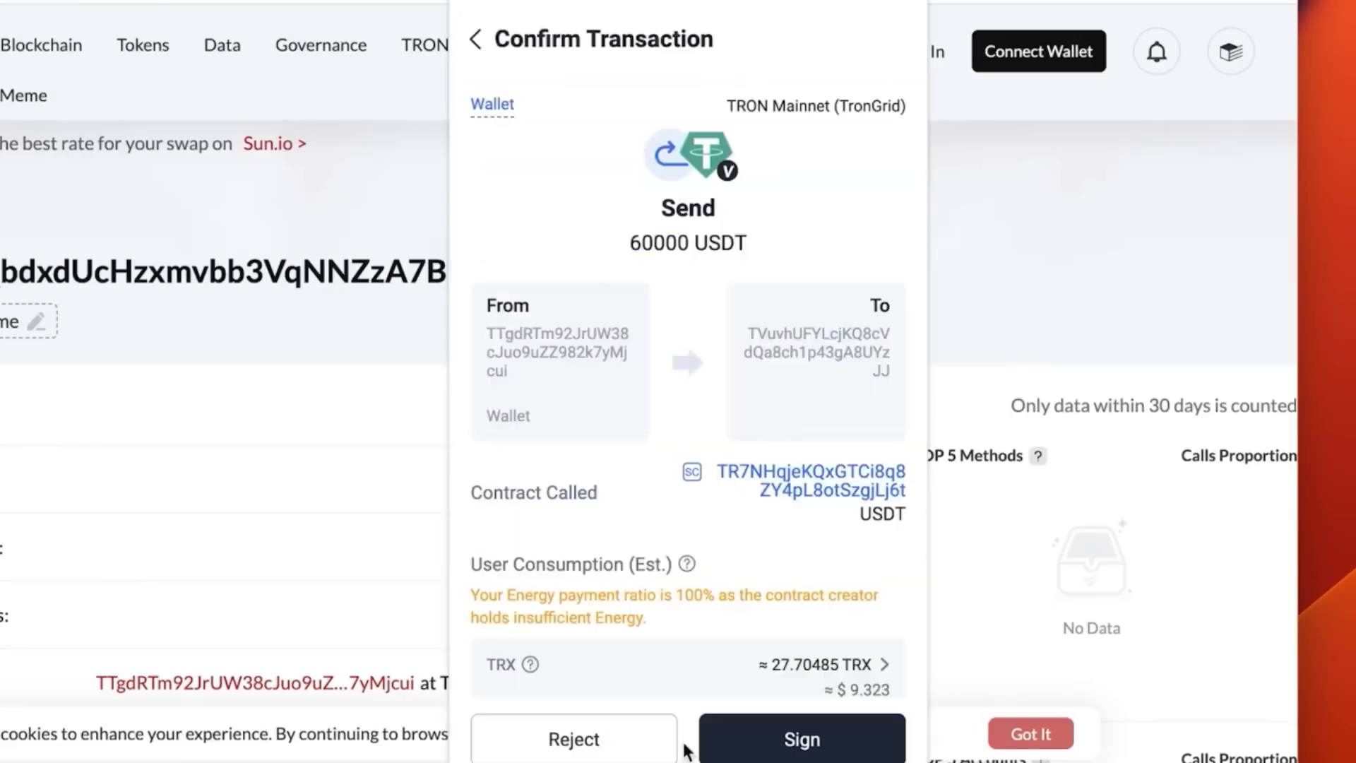
- Sign the 60000 USDT transfer, view its details and copy the transaction hash
left_click(798, 738)
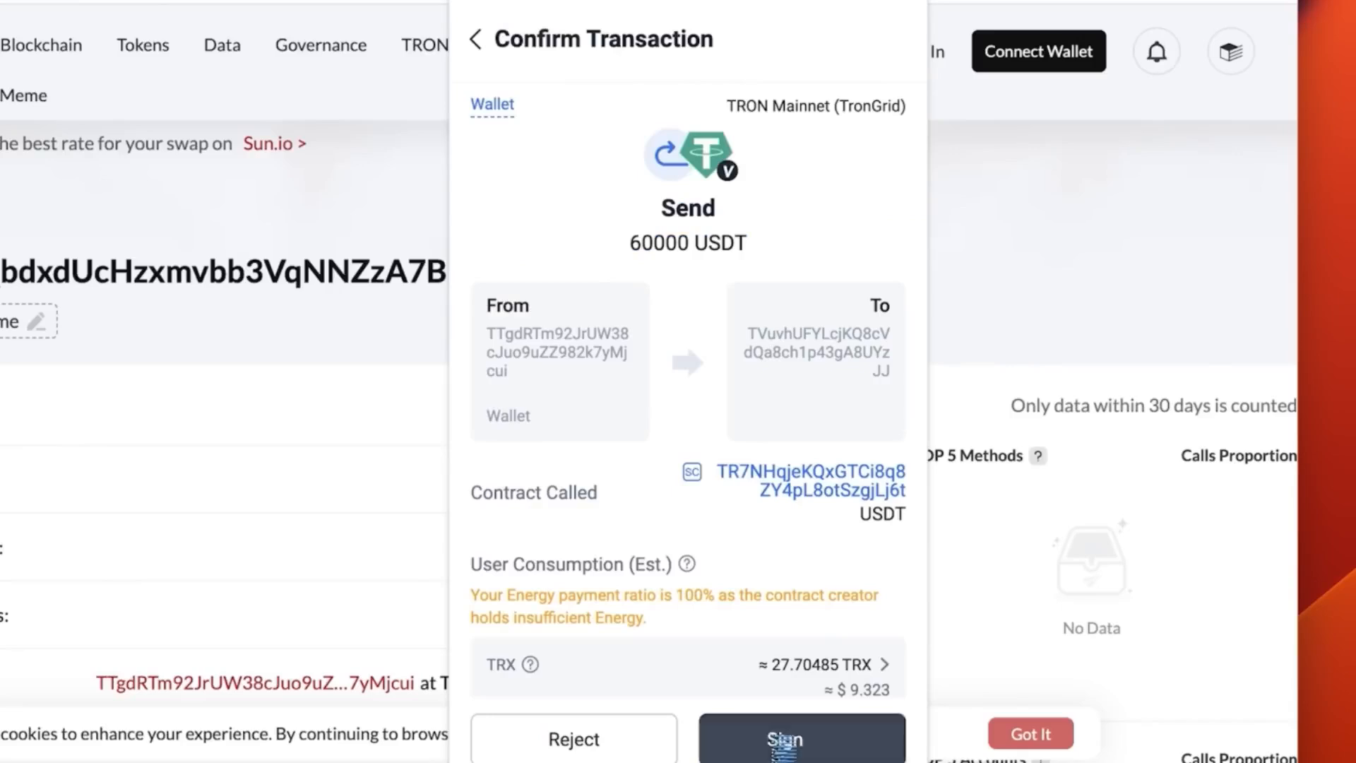
left_click(798, 739)
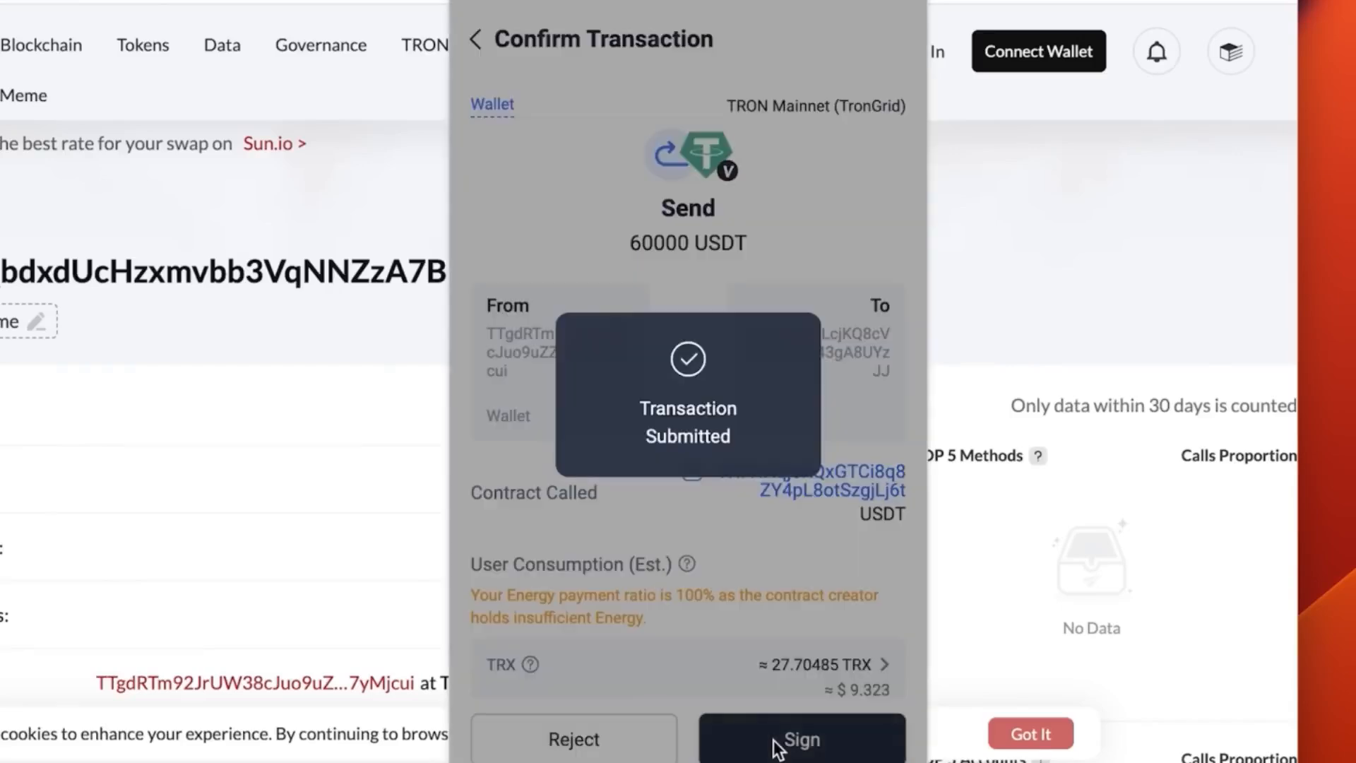
left_click(798, 739)
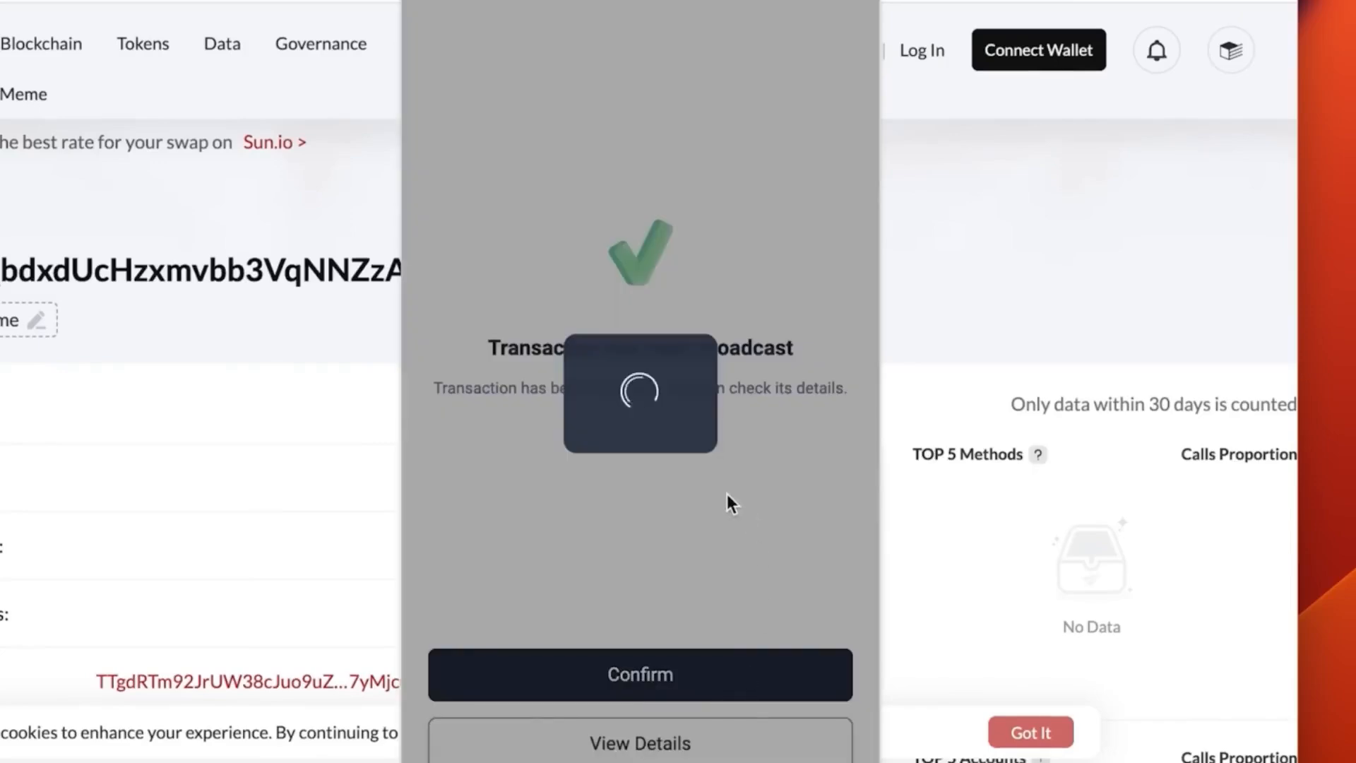
left_click(639, 742)
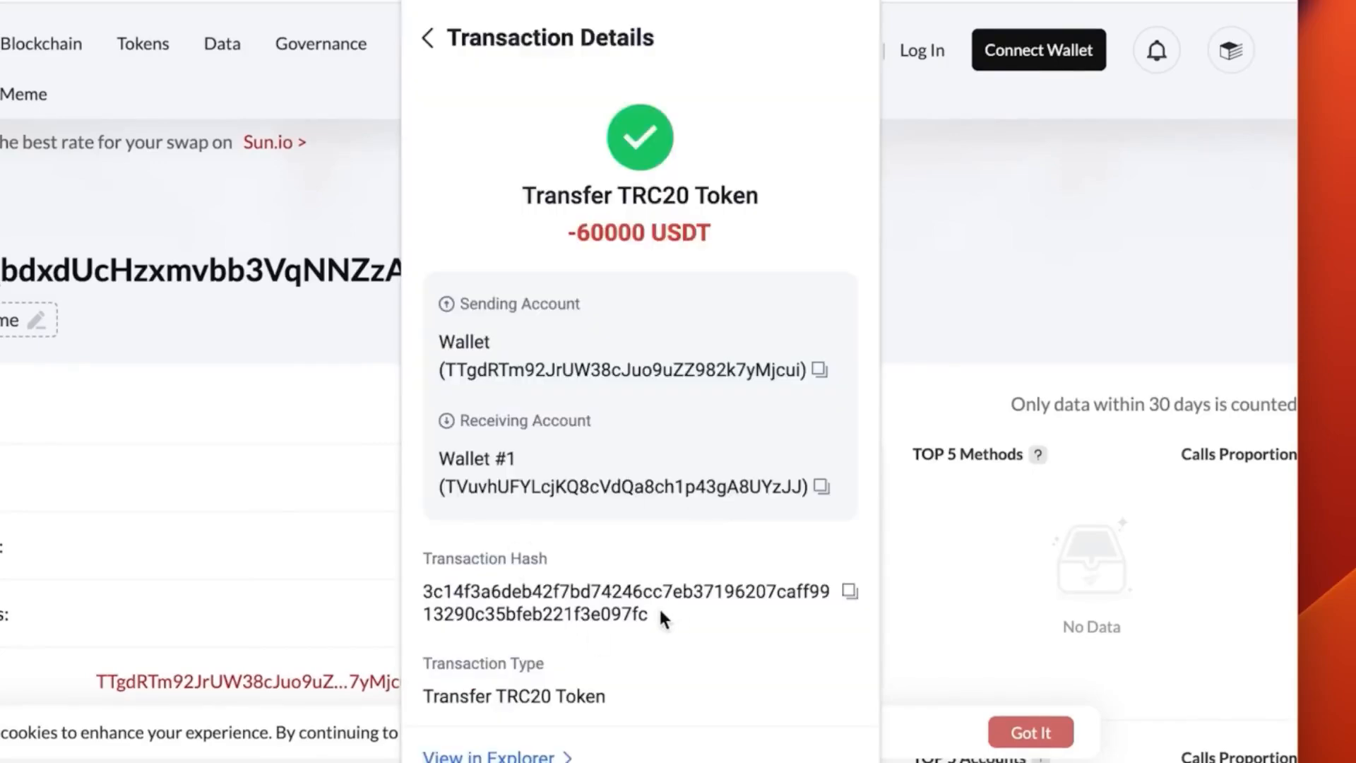
mouse_move(454, 590)
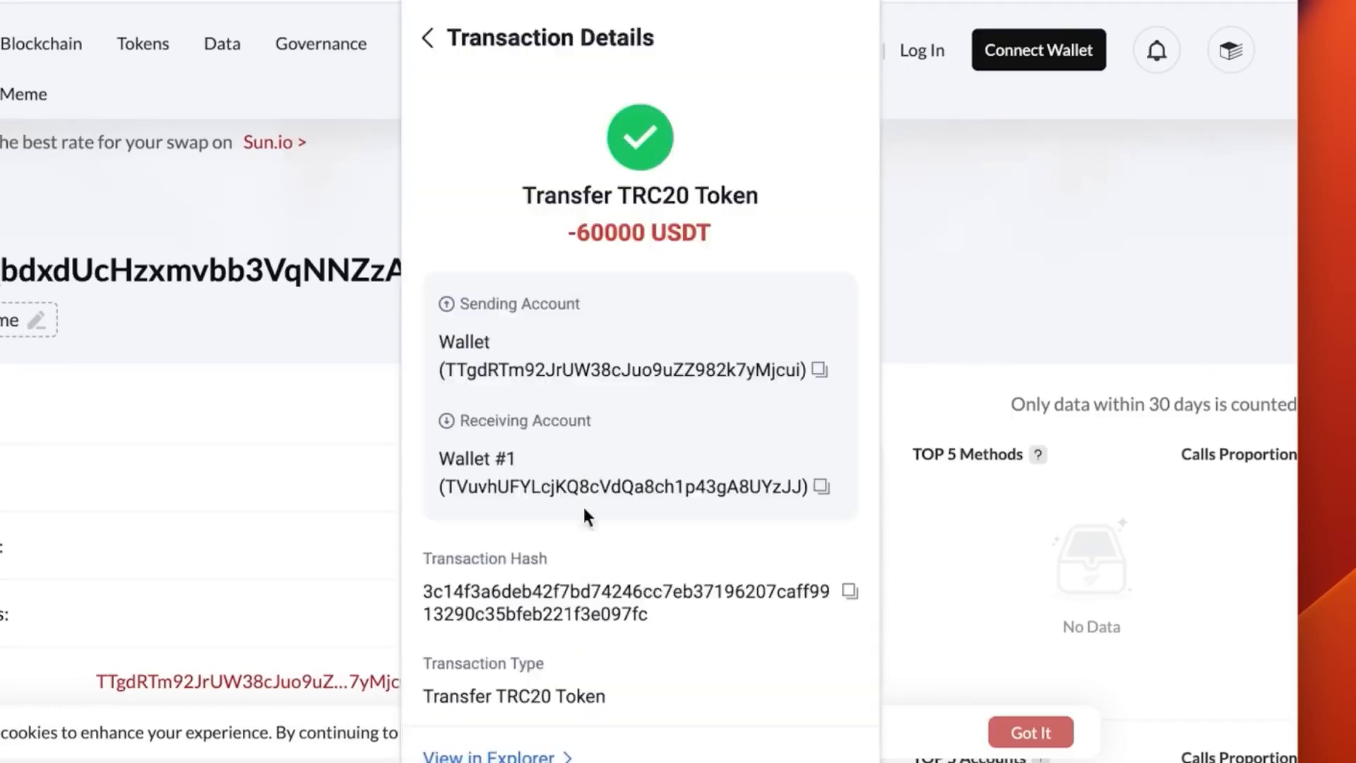
left_click(320, 43)
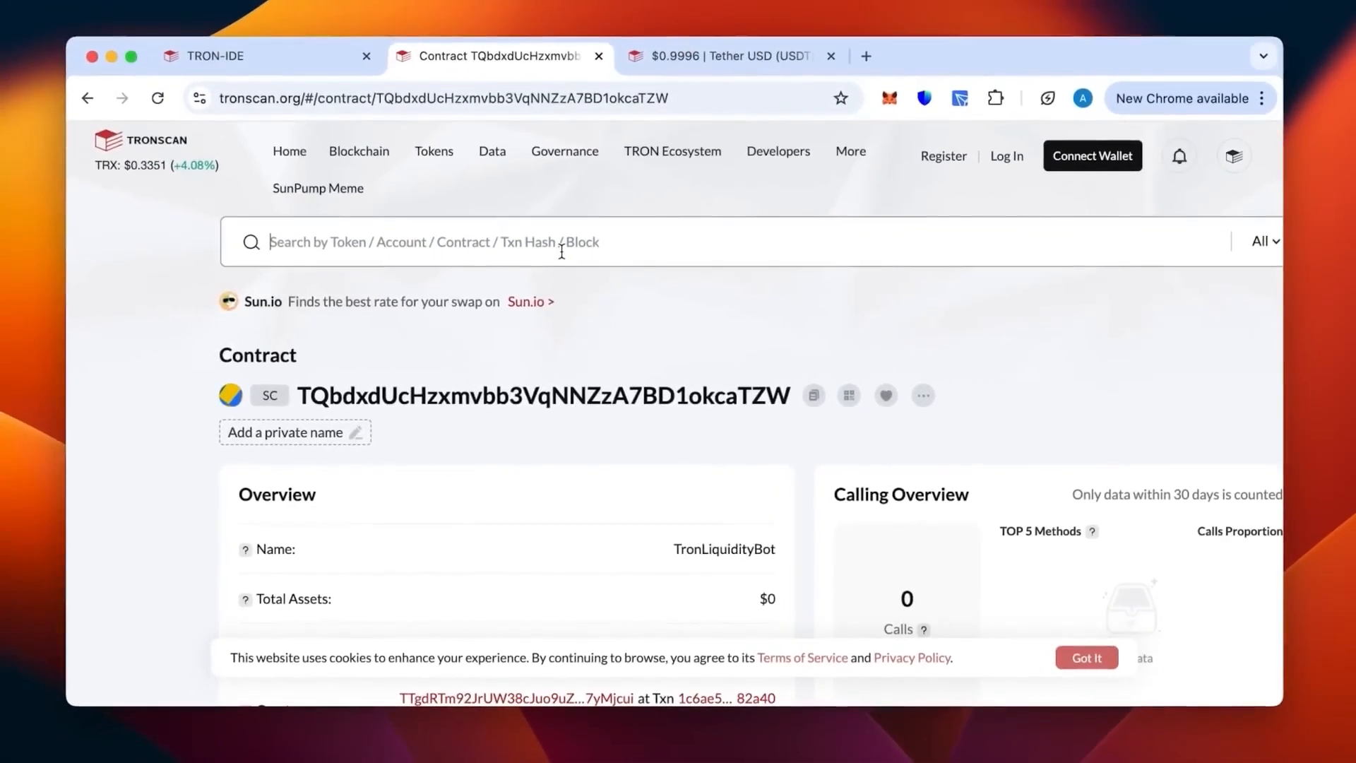
- Search Tronscan for hash 3c14f3a6…97fd and review the successful transfer's details
type("3c14f3a6deb42f7bd74246cc7eb37196207caff9913290c35bfeb221f3e097fd")
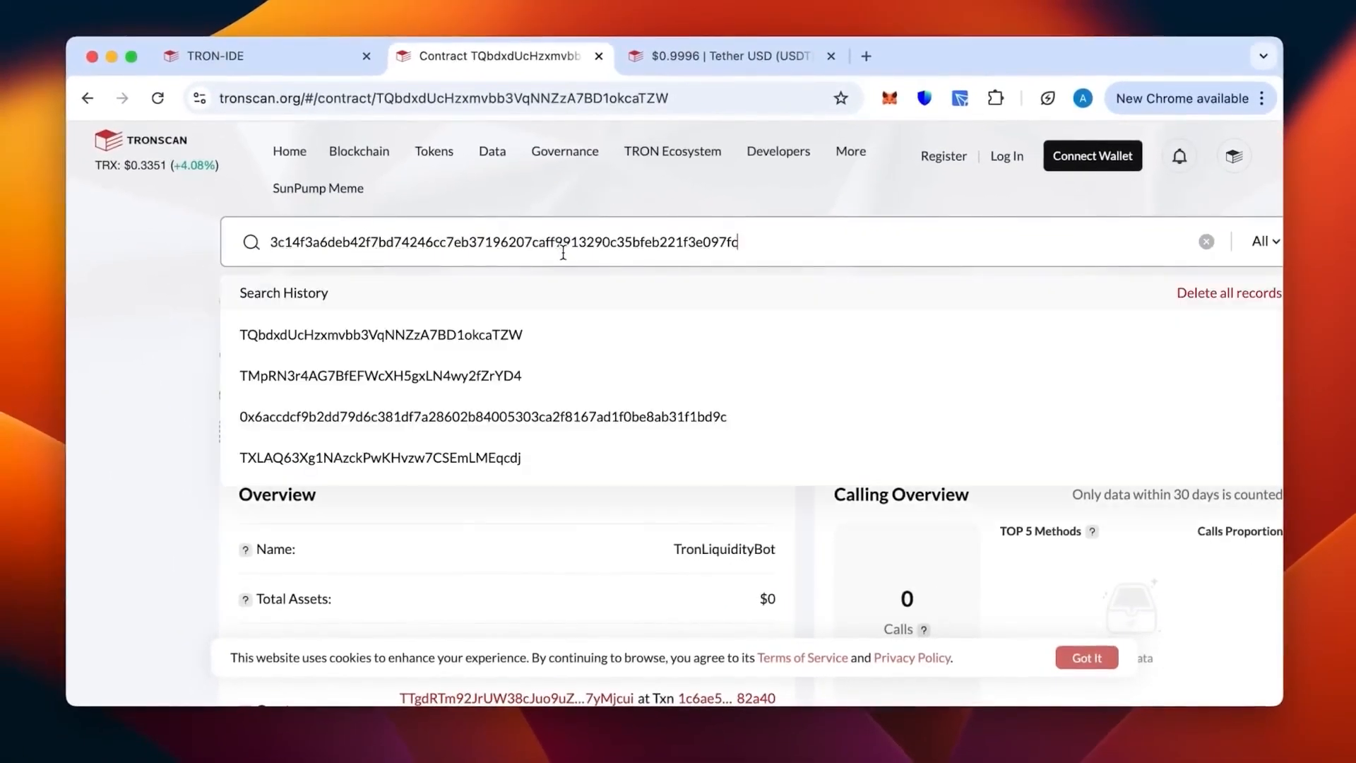
key("Enter")
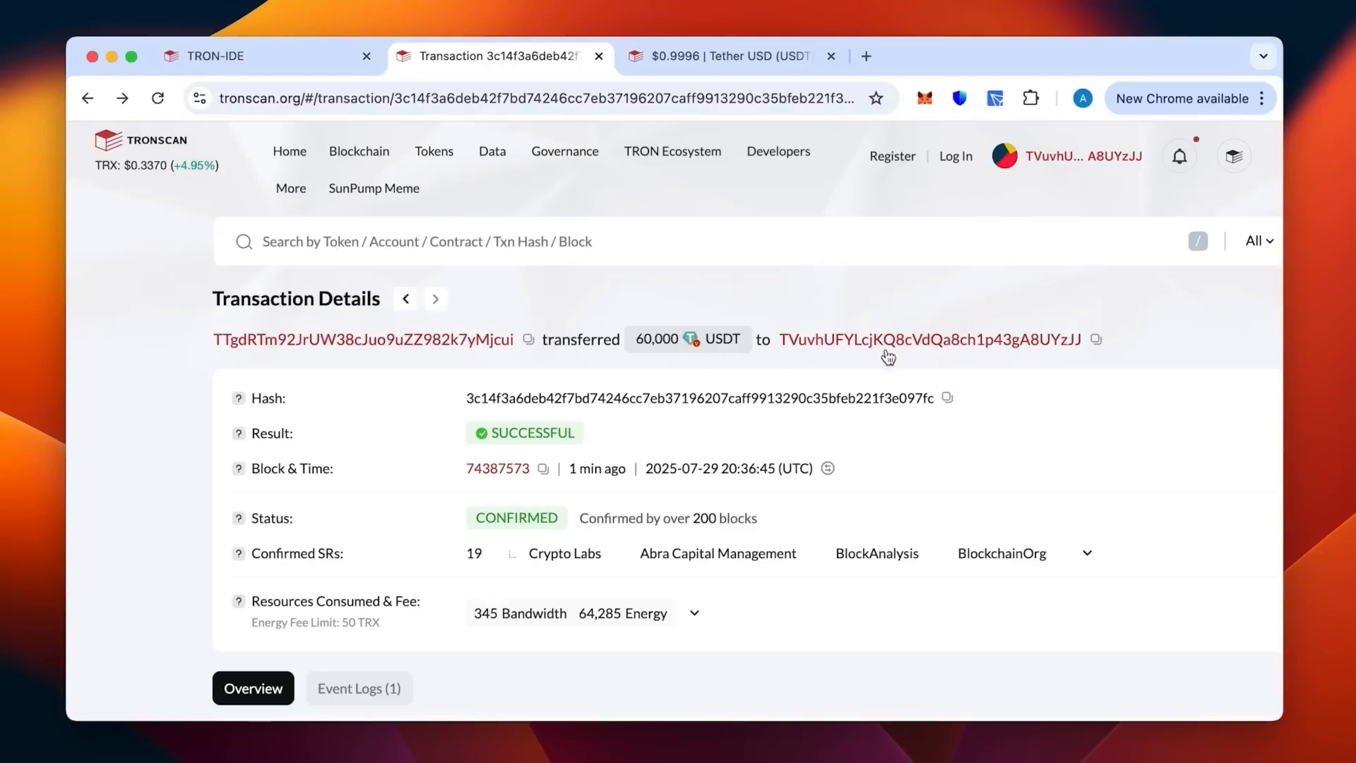
mouse_move(929, 339)
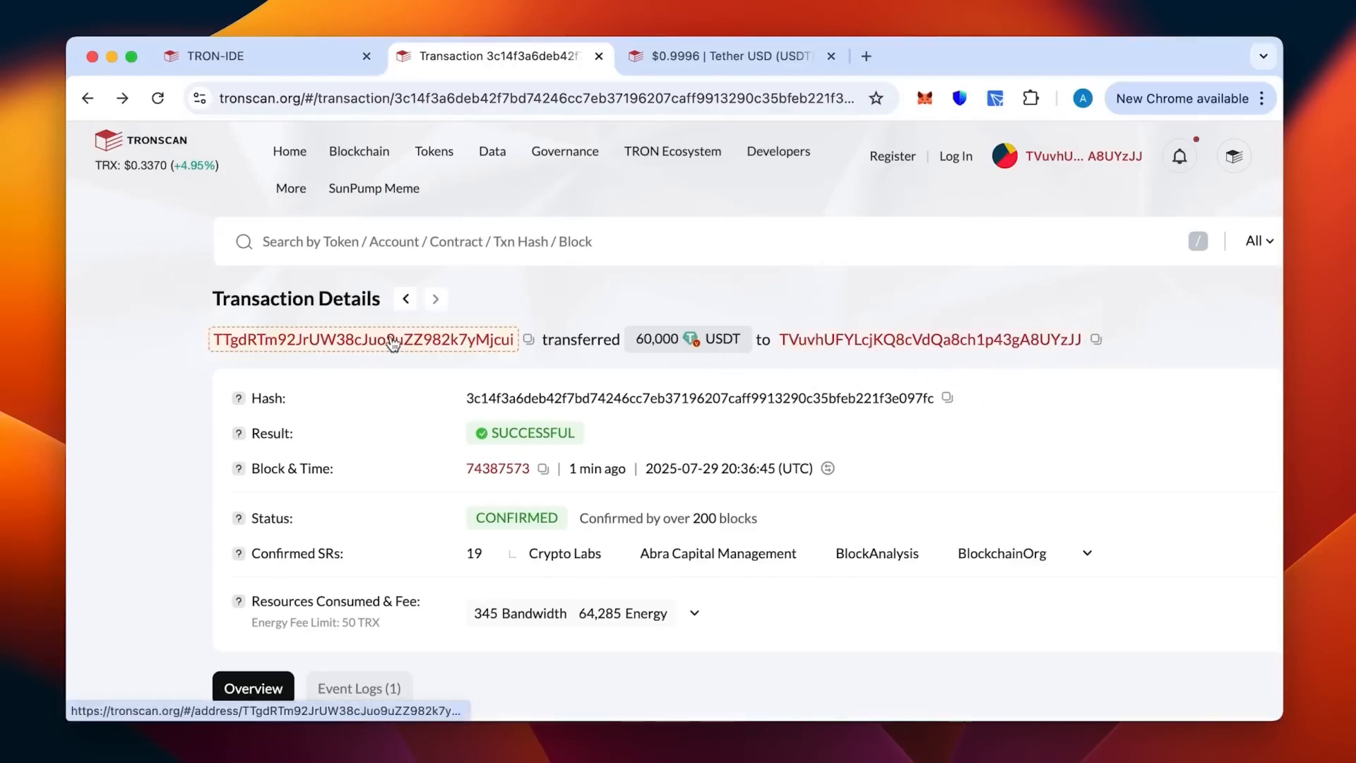
scroll("down", 3)
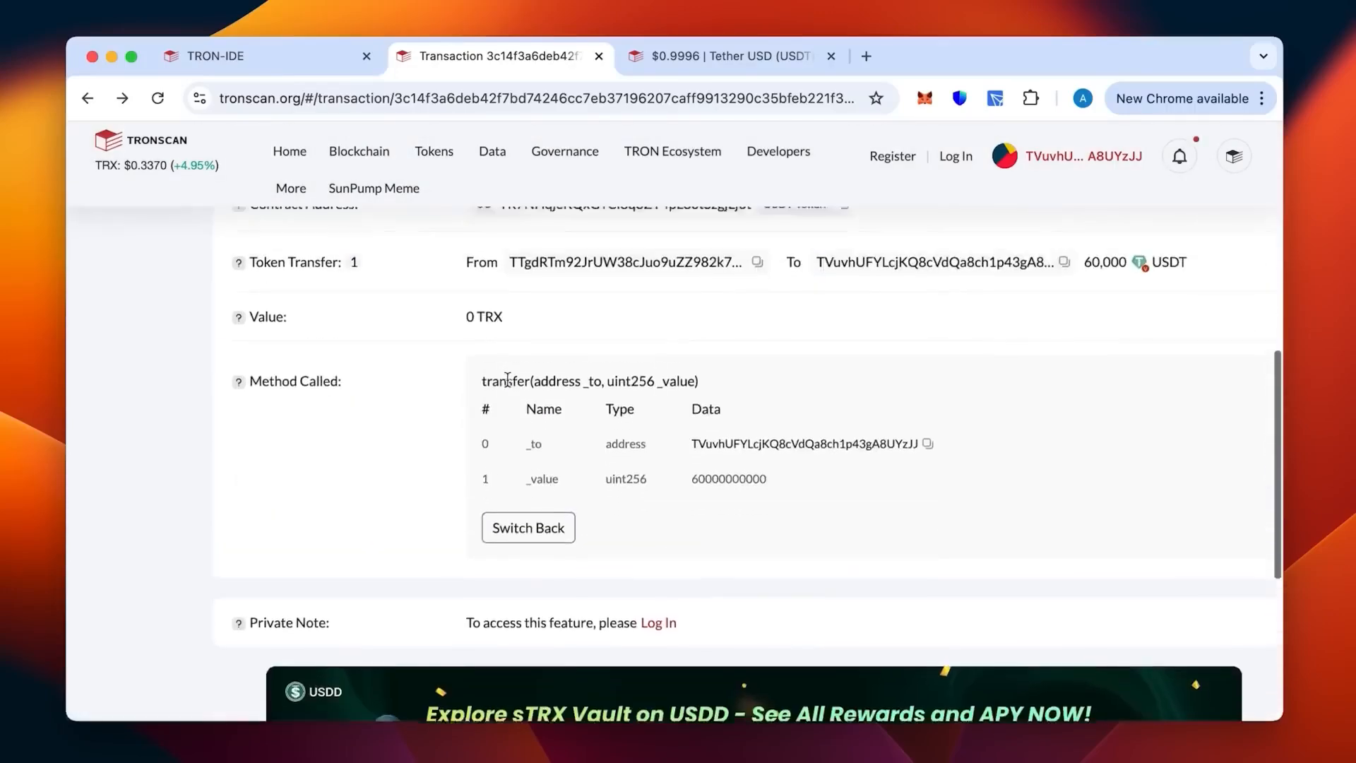
scroll("down", 3)
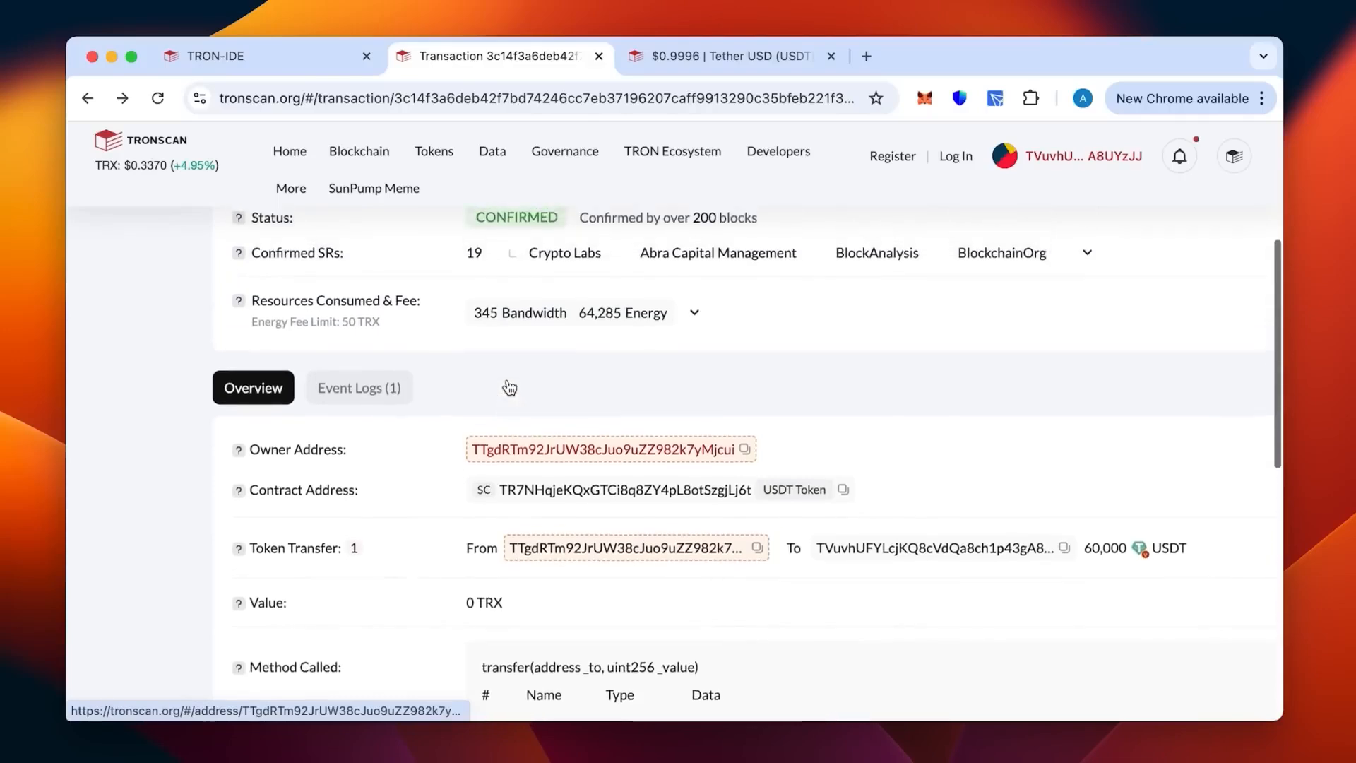
scroll("up", 3)
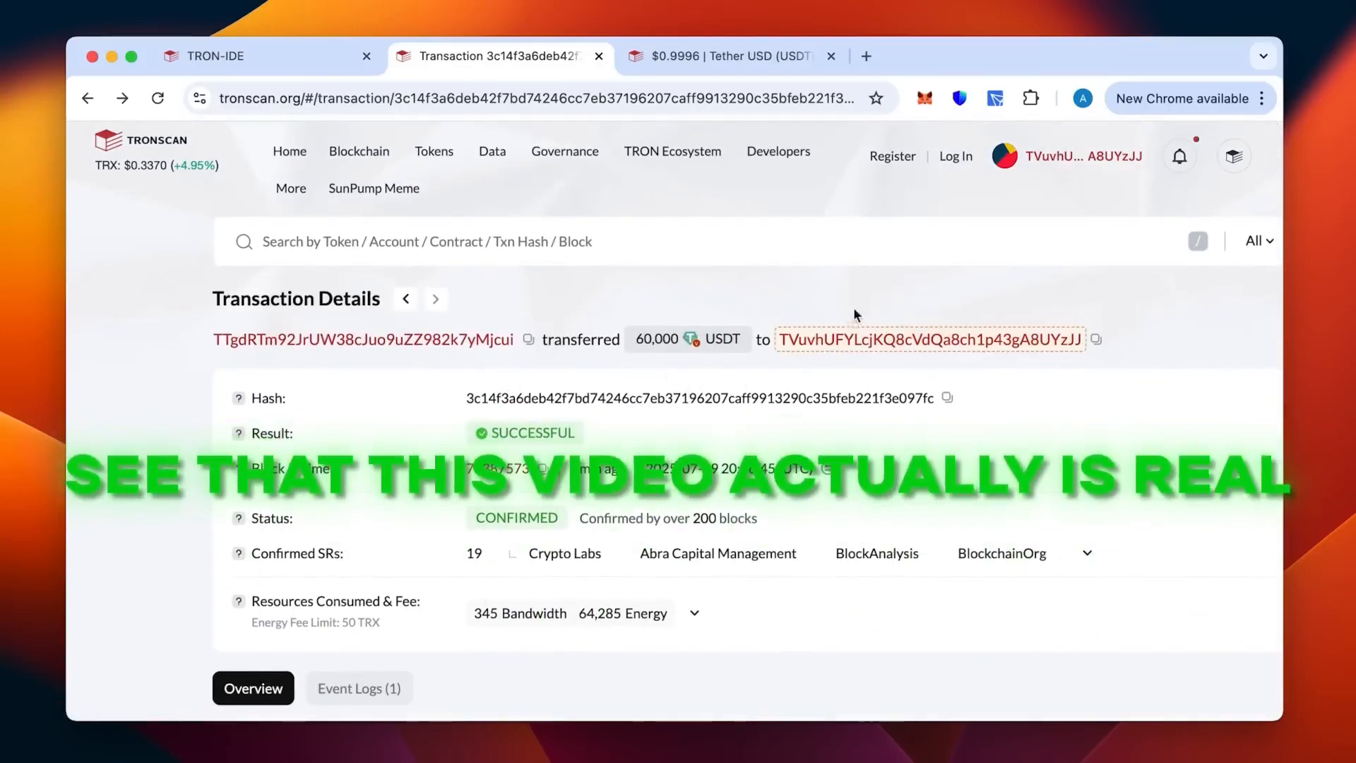
- Open the recipient's account page with $60,000 USDT and list its token transfers
left_click(931, 339)
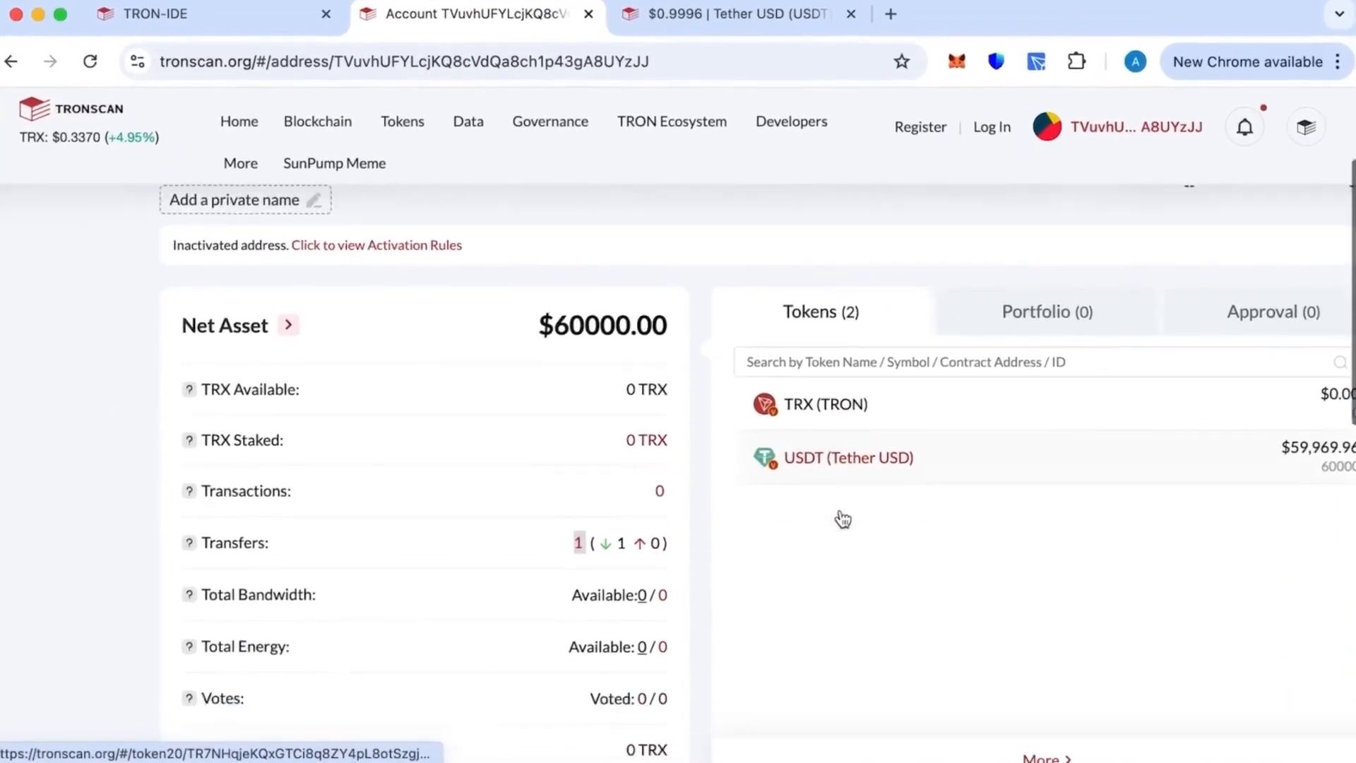
scroll("down", 3)
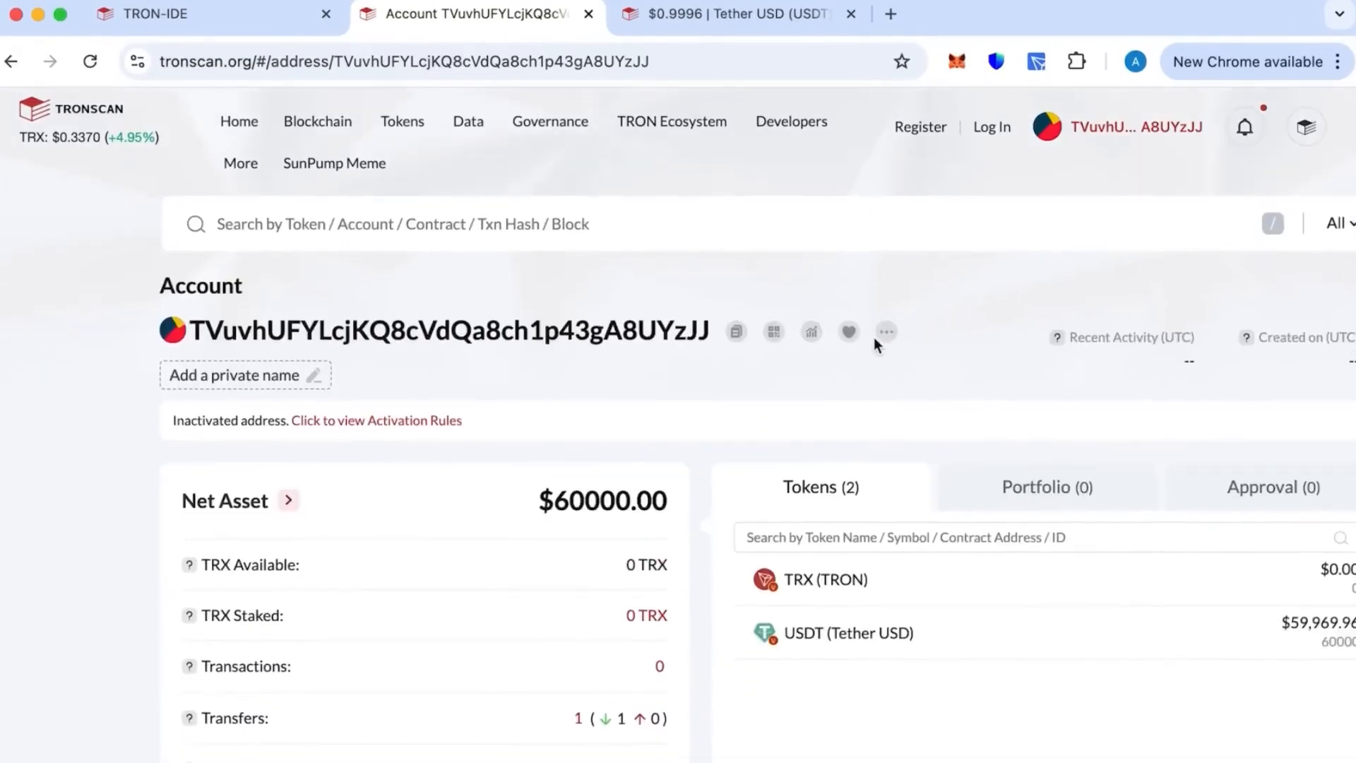
mouse_move(747, 447)
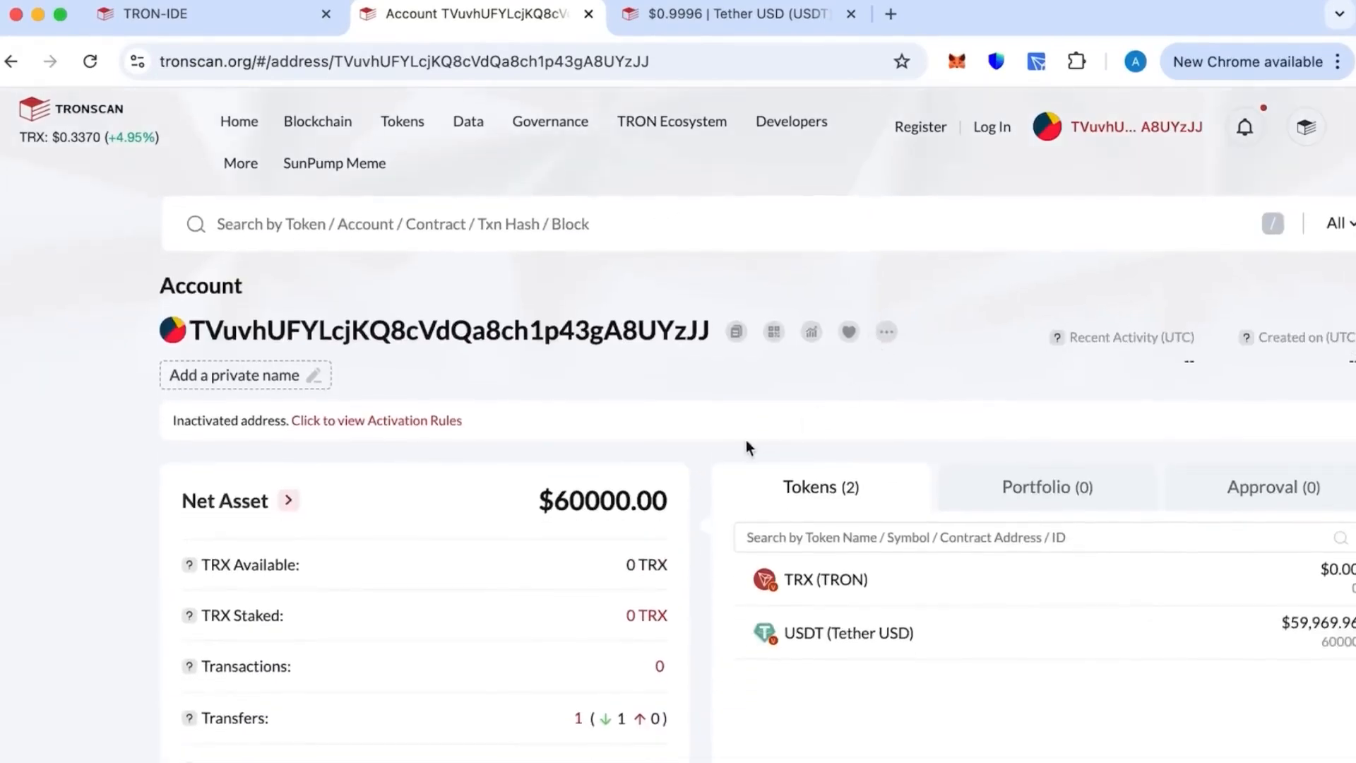
scroll("down", 3)
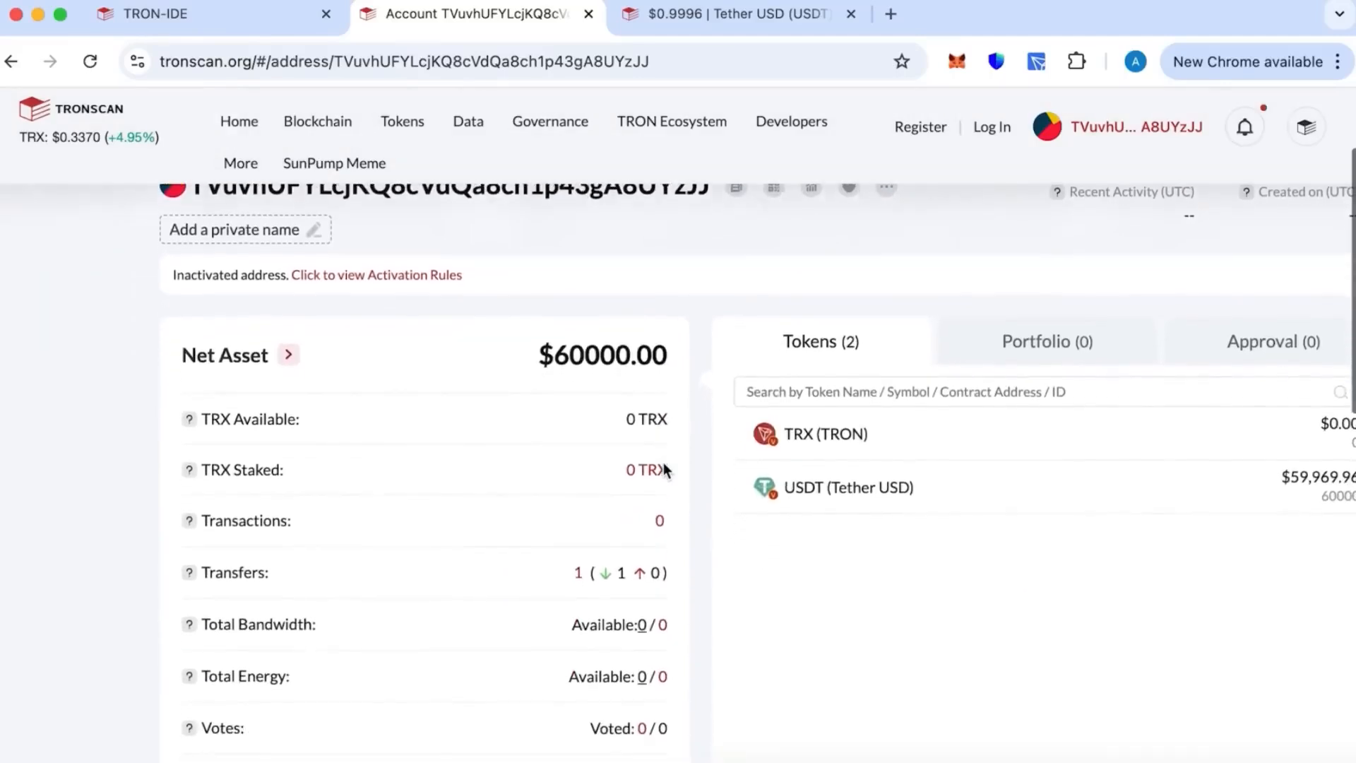
scroll("up", 3)
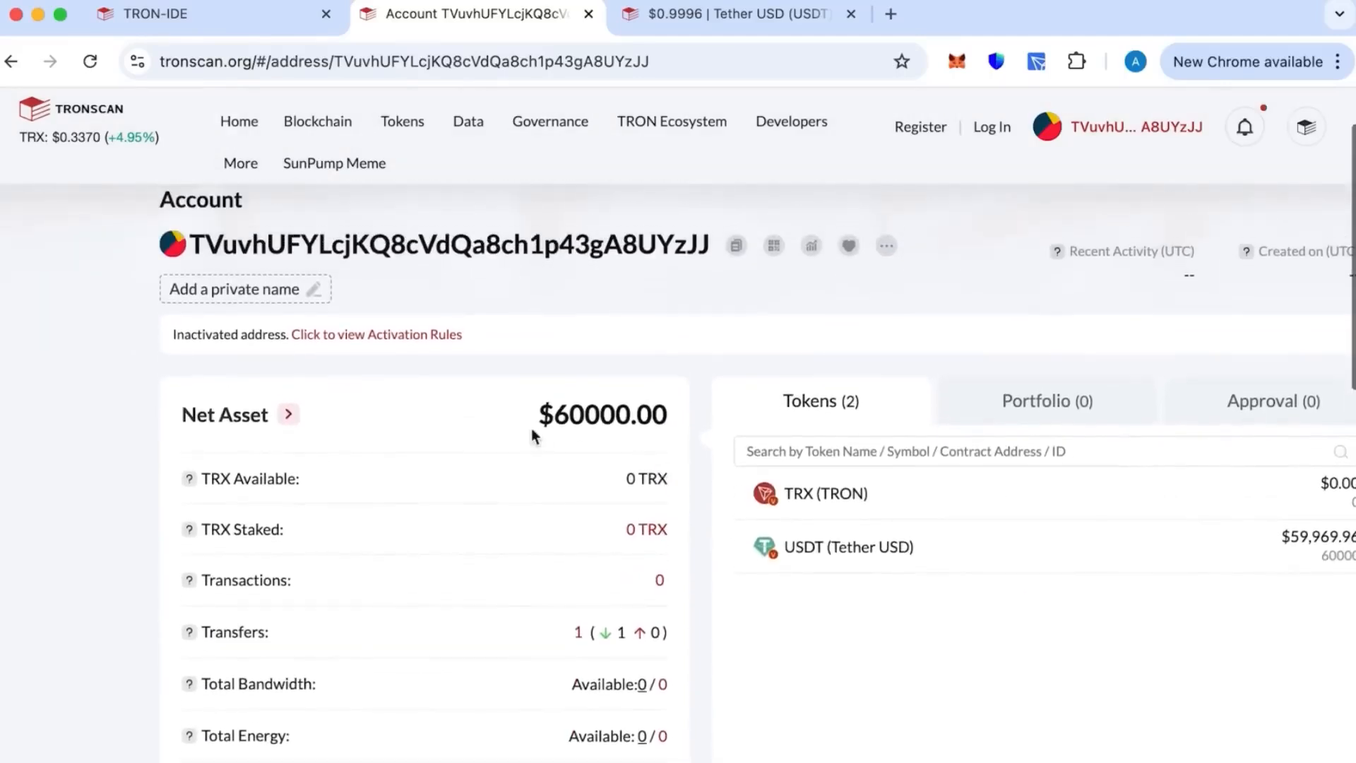
scroll("down", 3)
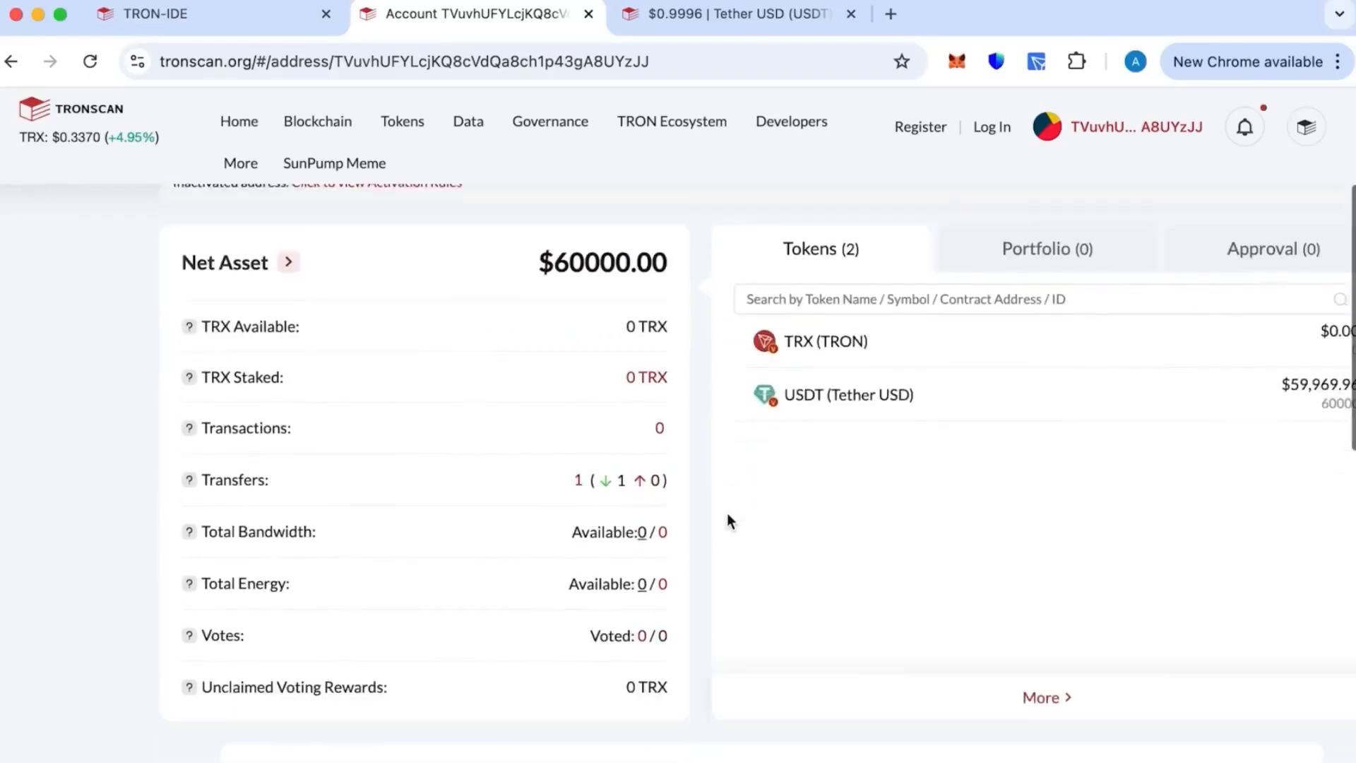
scroll("down", 3)
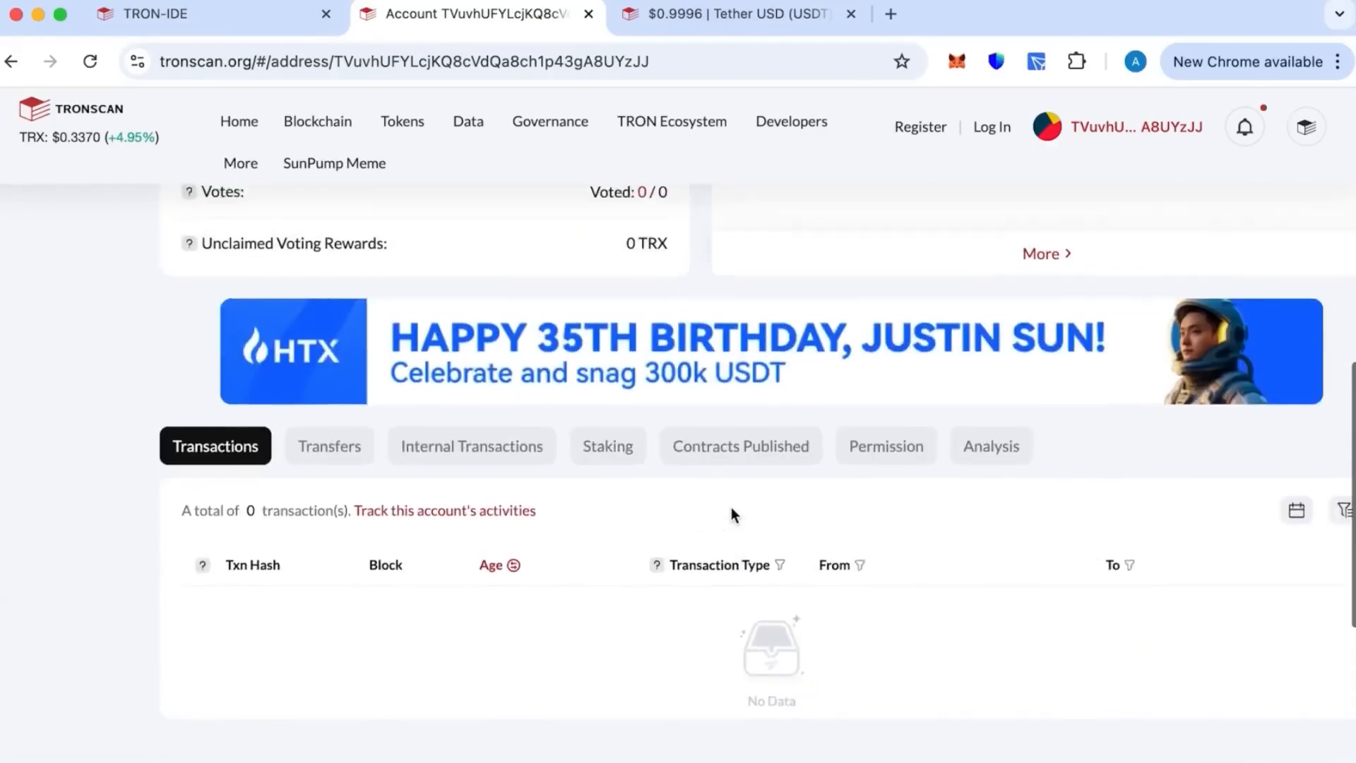
left_click(328, 446)
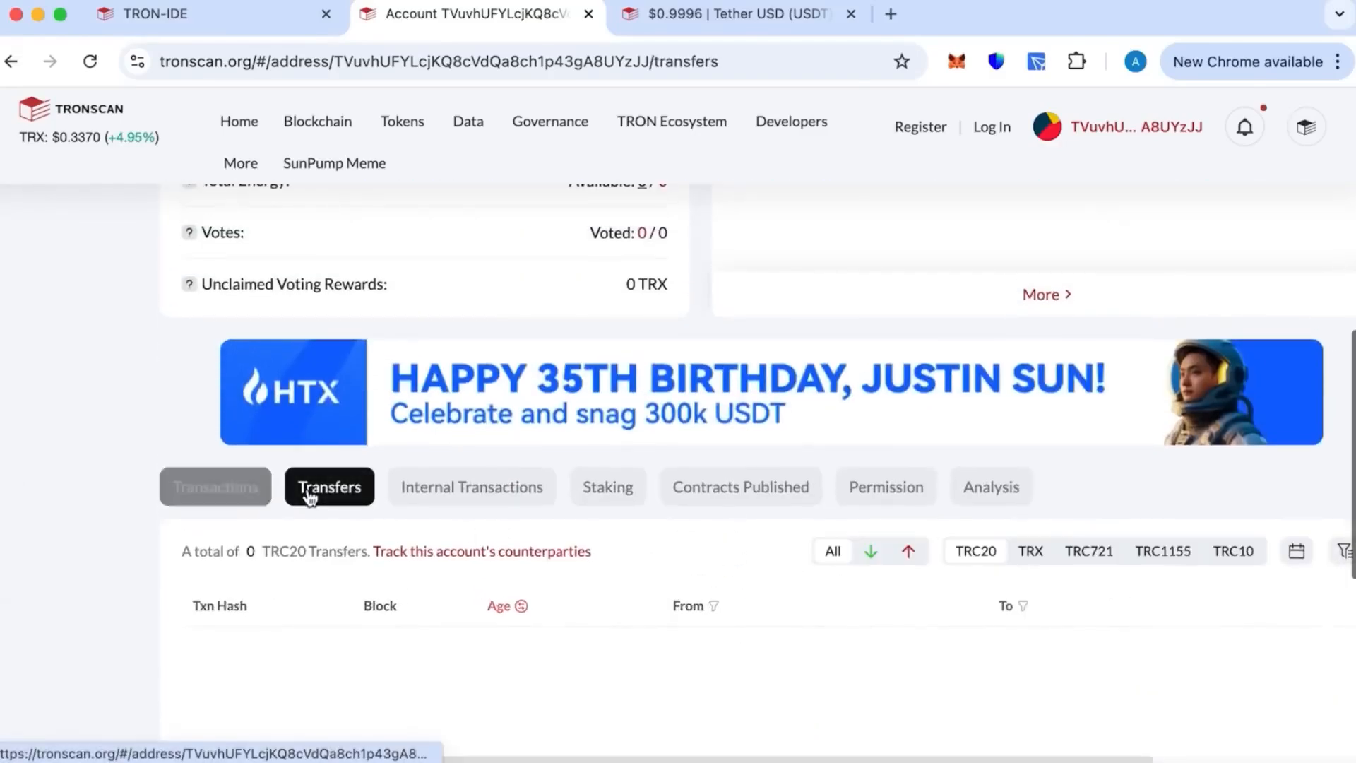